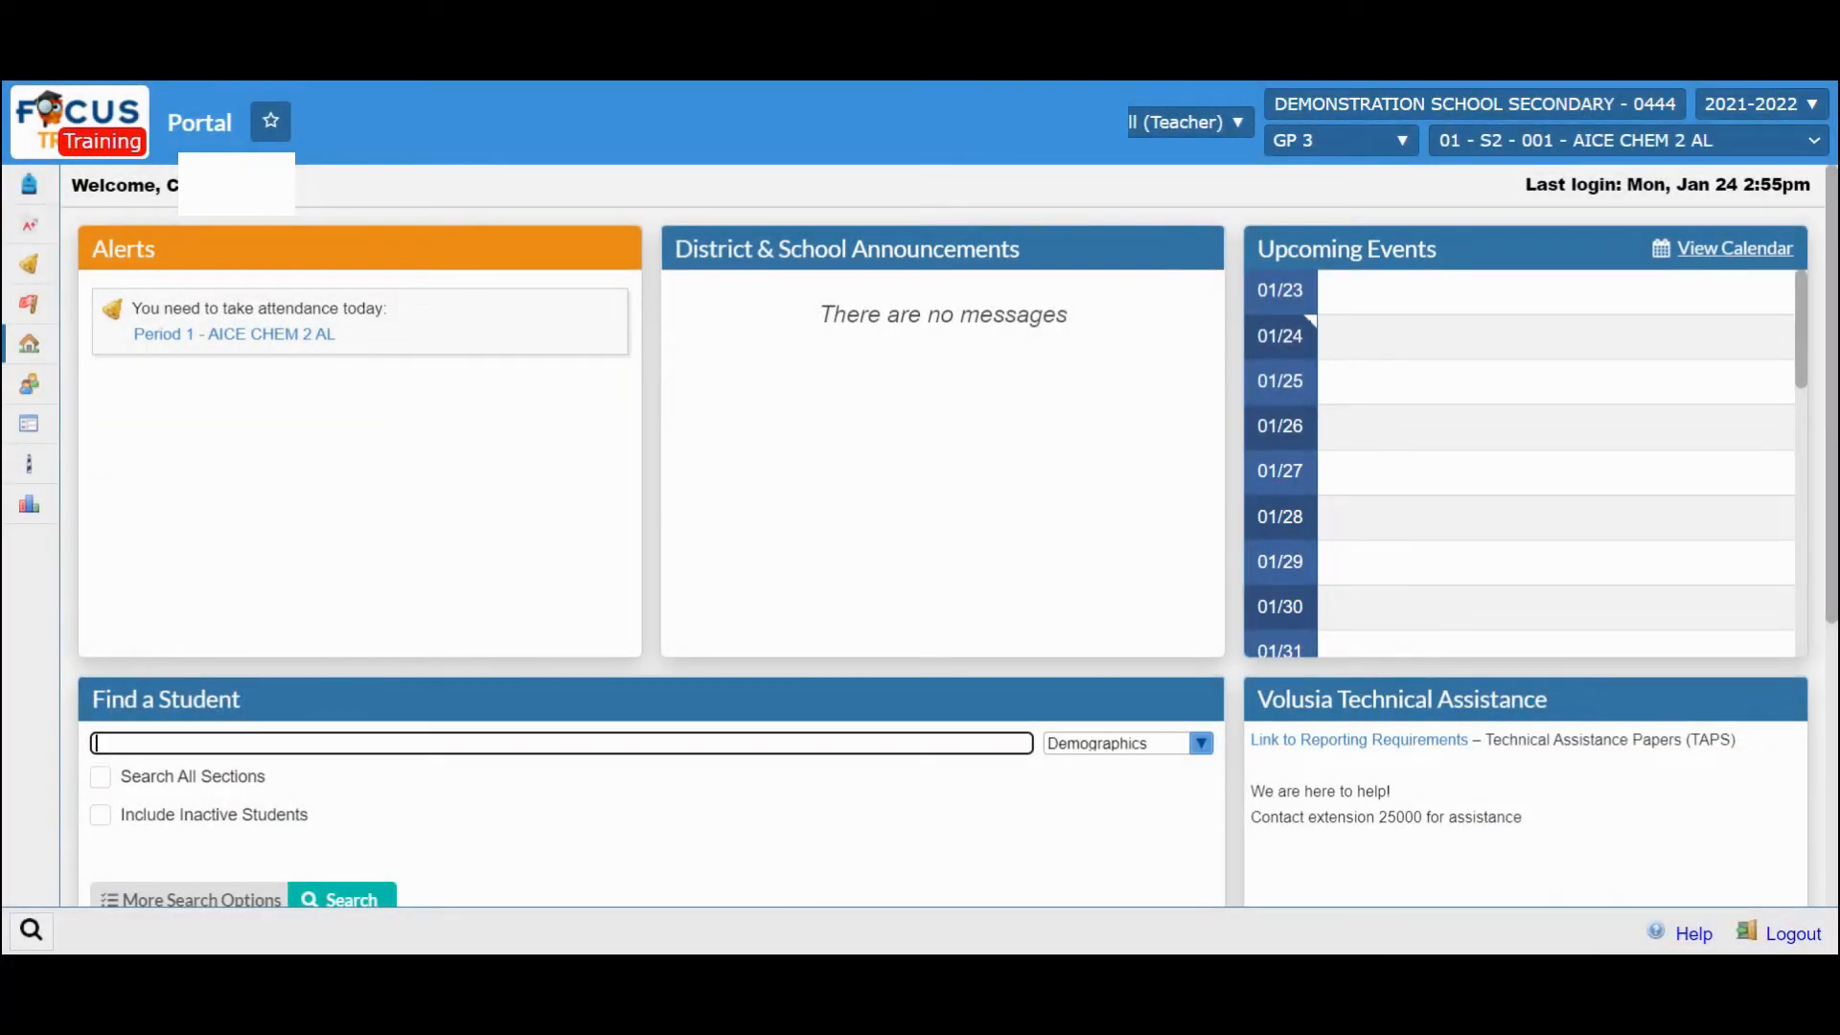
mouse_move(1404, 312)
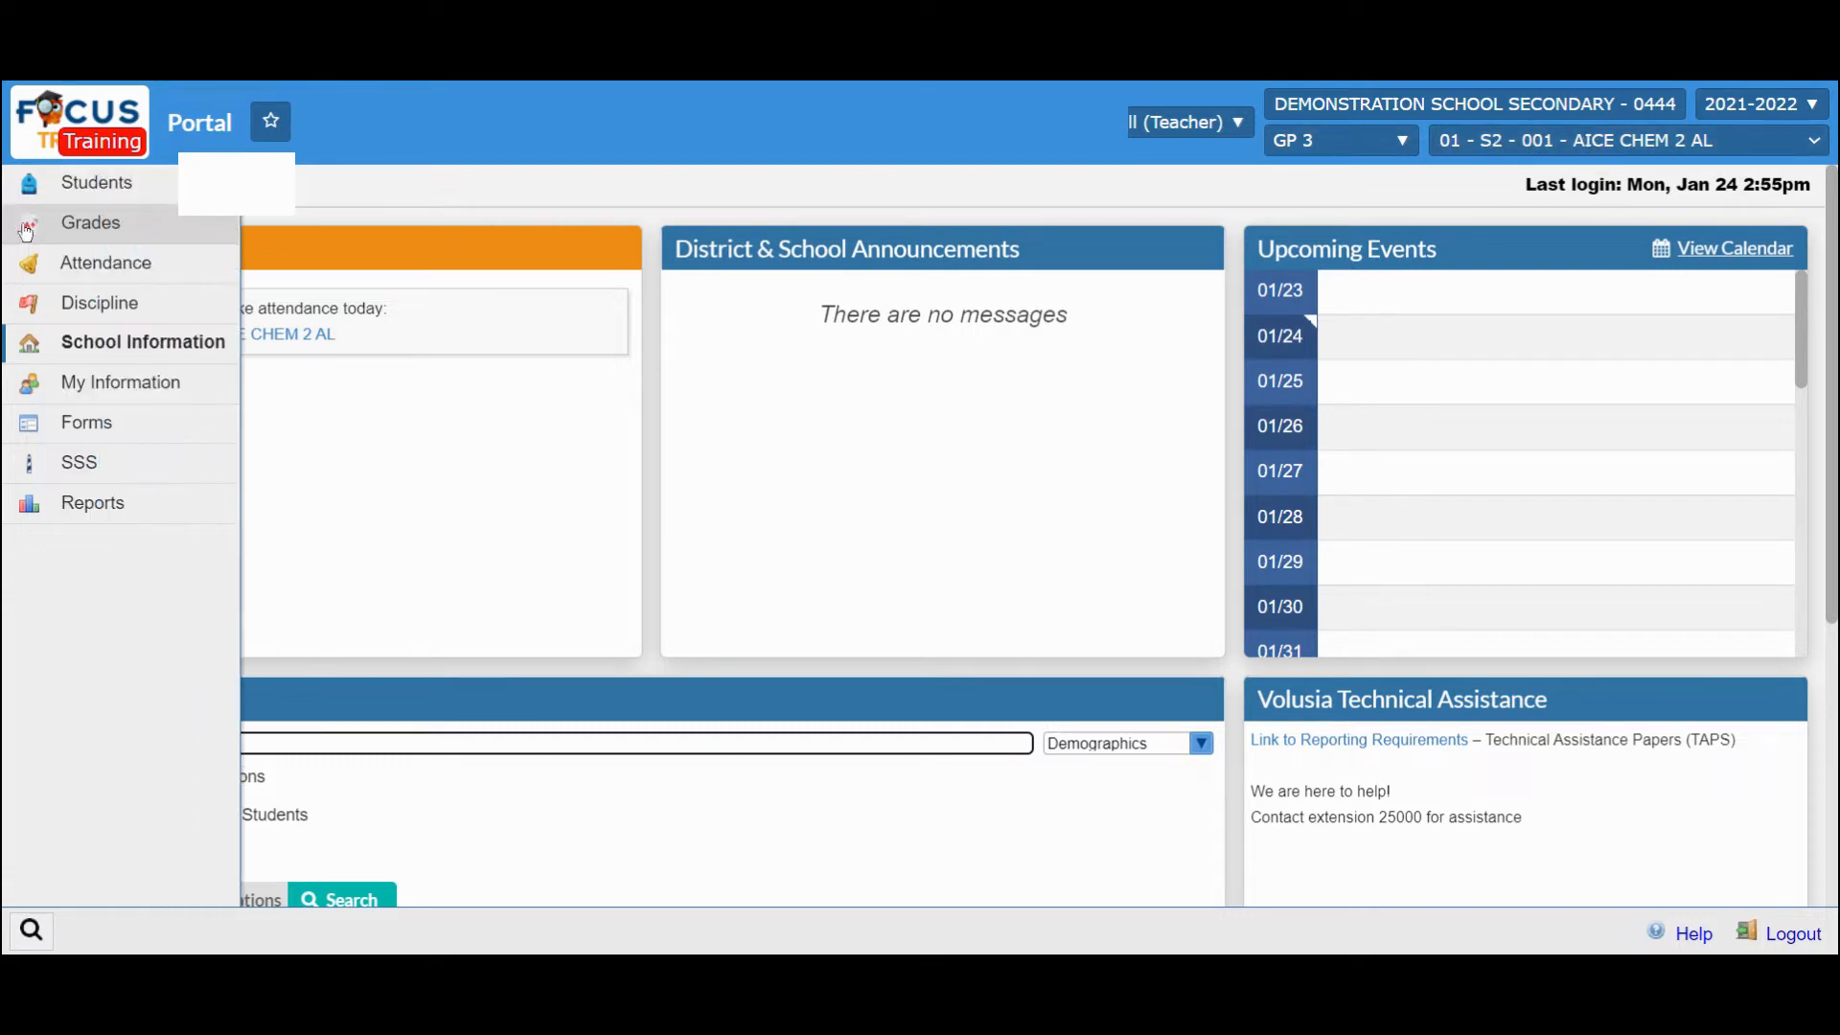
- Reach the AICE Chem 2 gradebook via the Grades menu's Gradebook entry
click(90, 223)
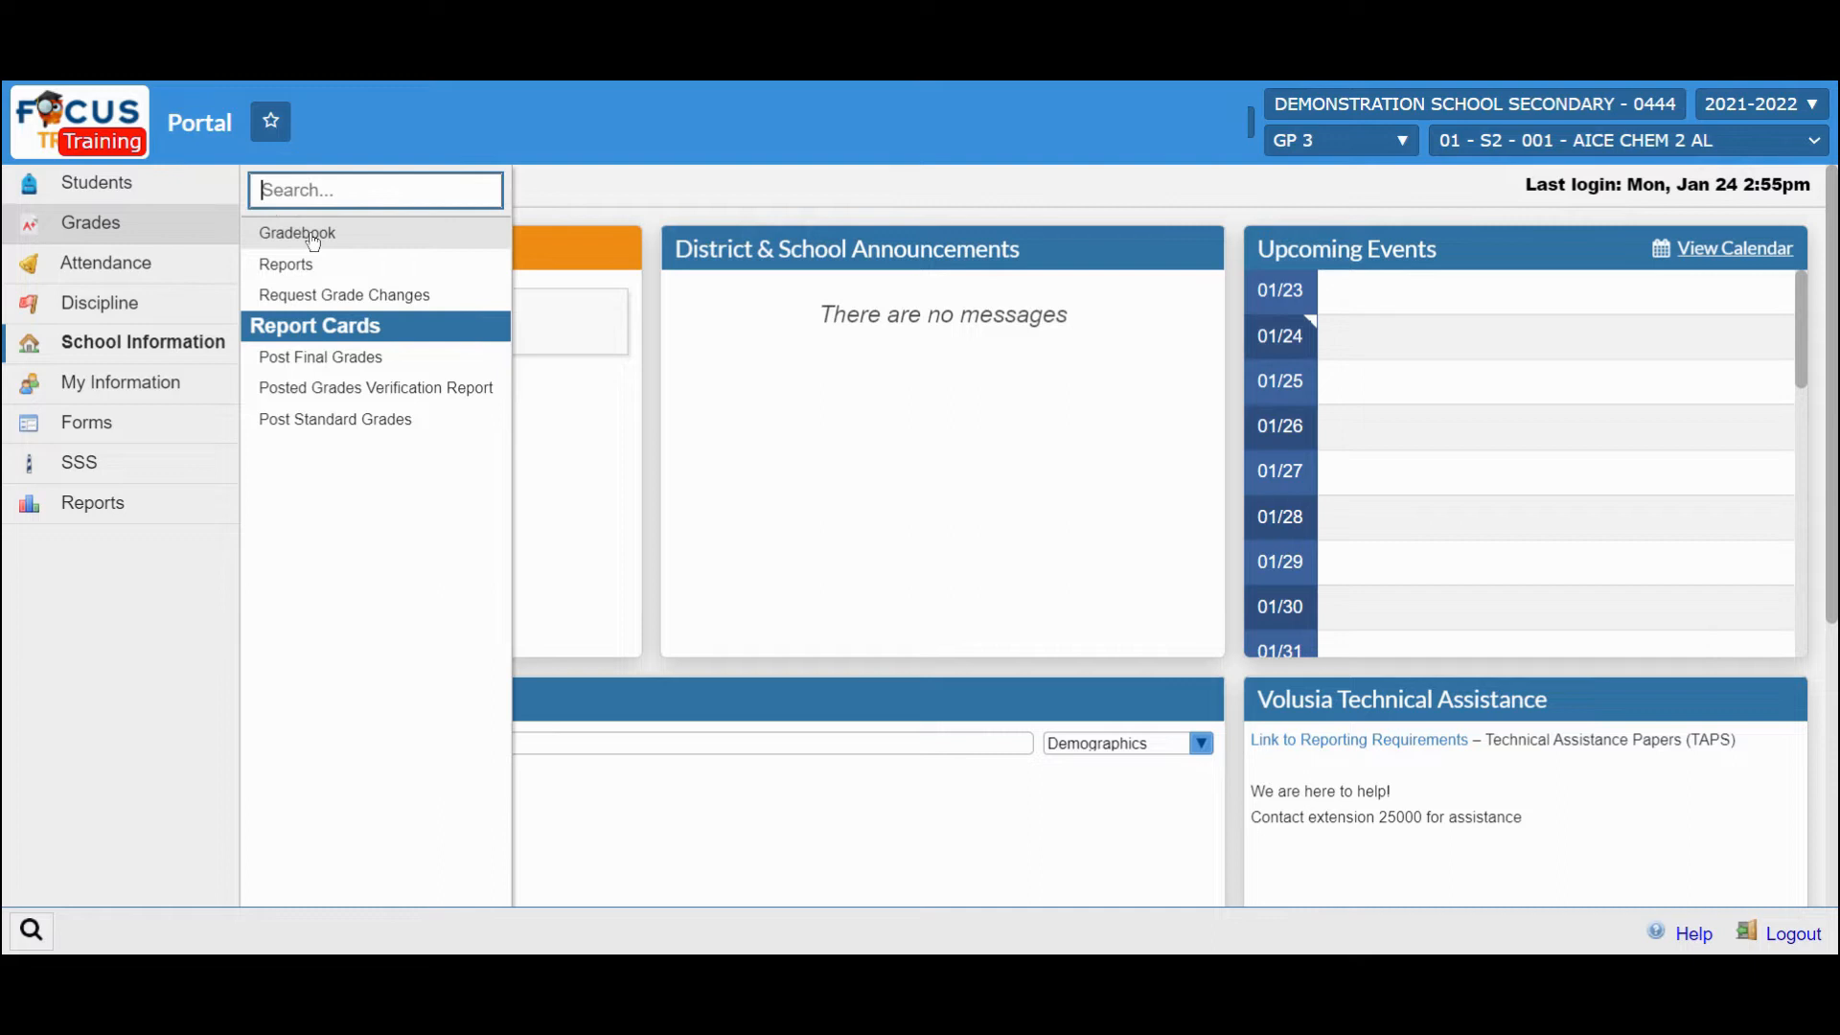
click(297, 232)
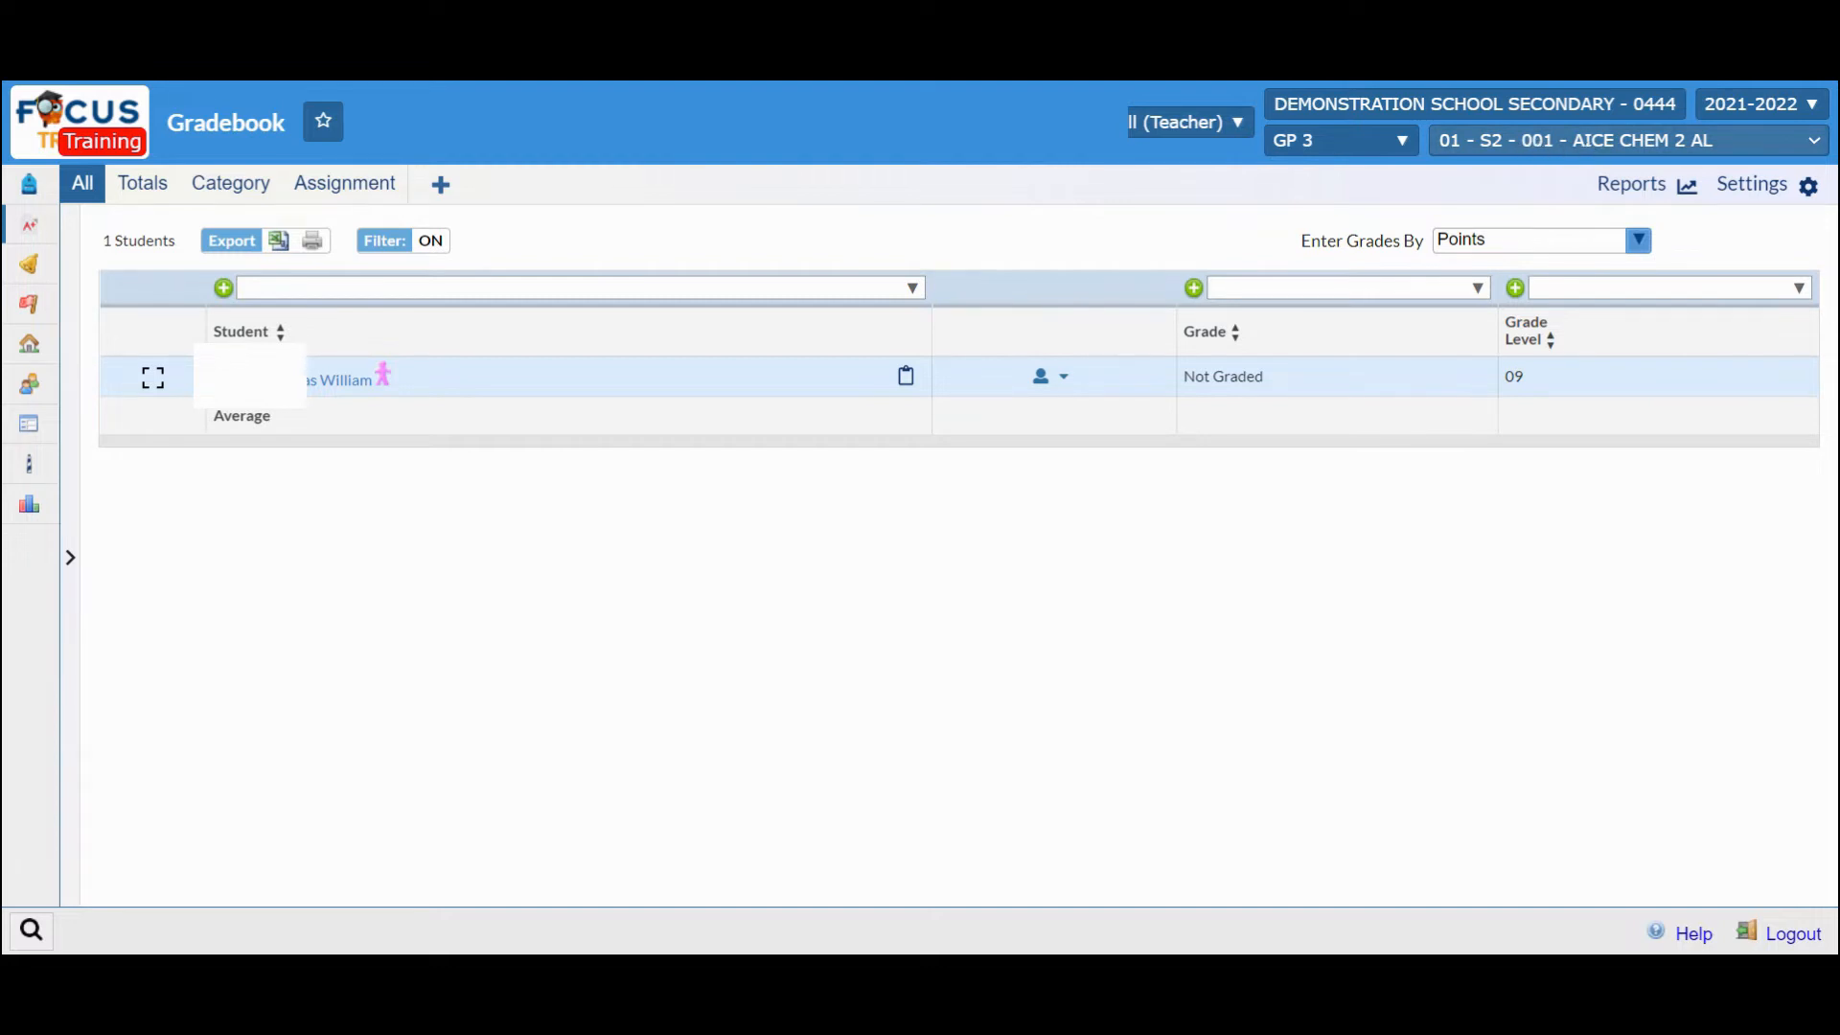
mouse_move(441, 184)
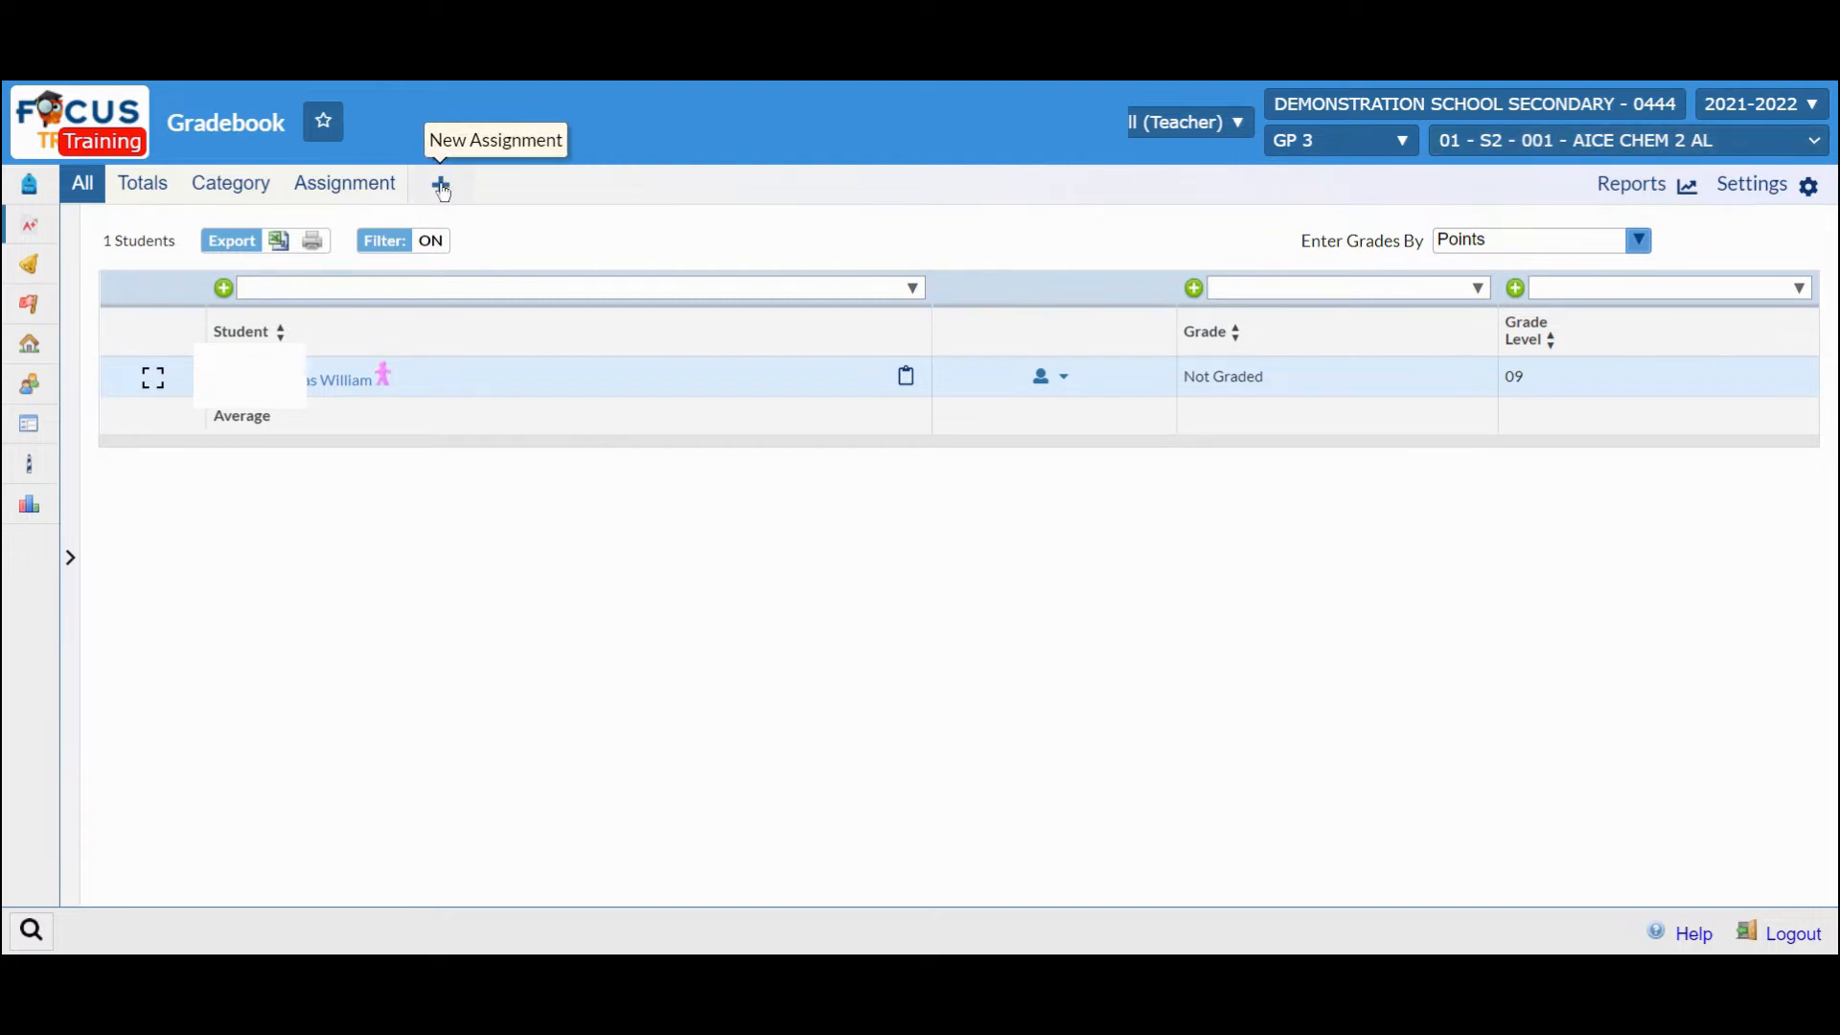
- Start a new assignment titled 'Formative Assignment #1' due 01/26/2022, completion only
click(438, 186)
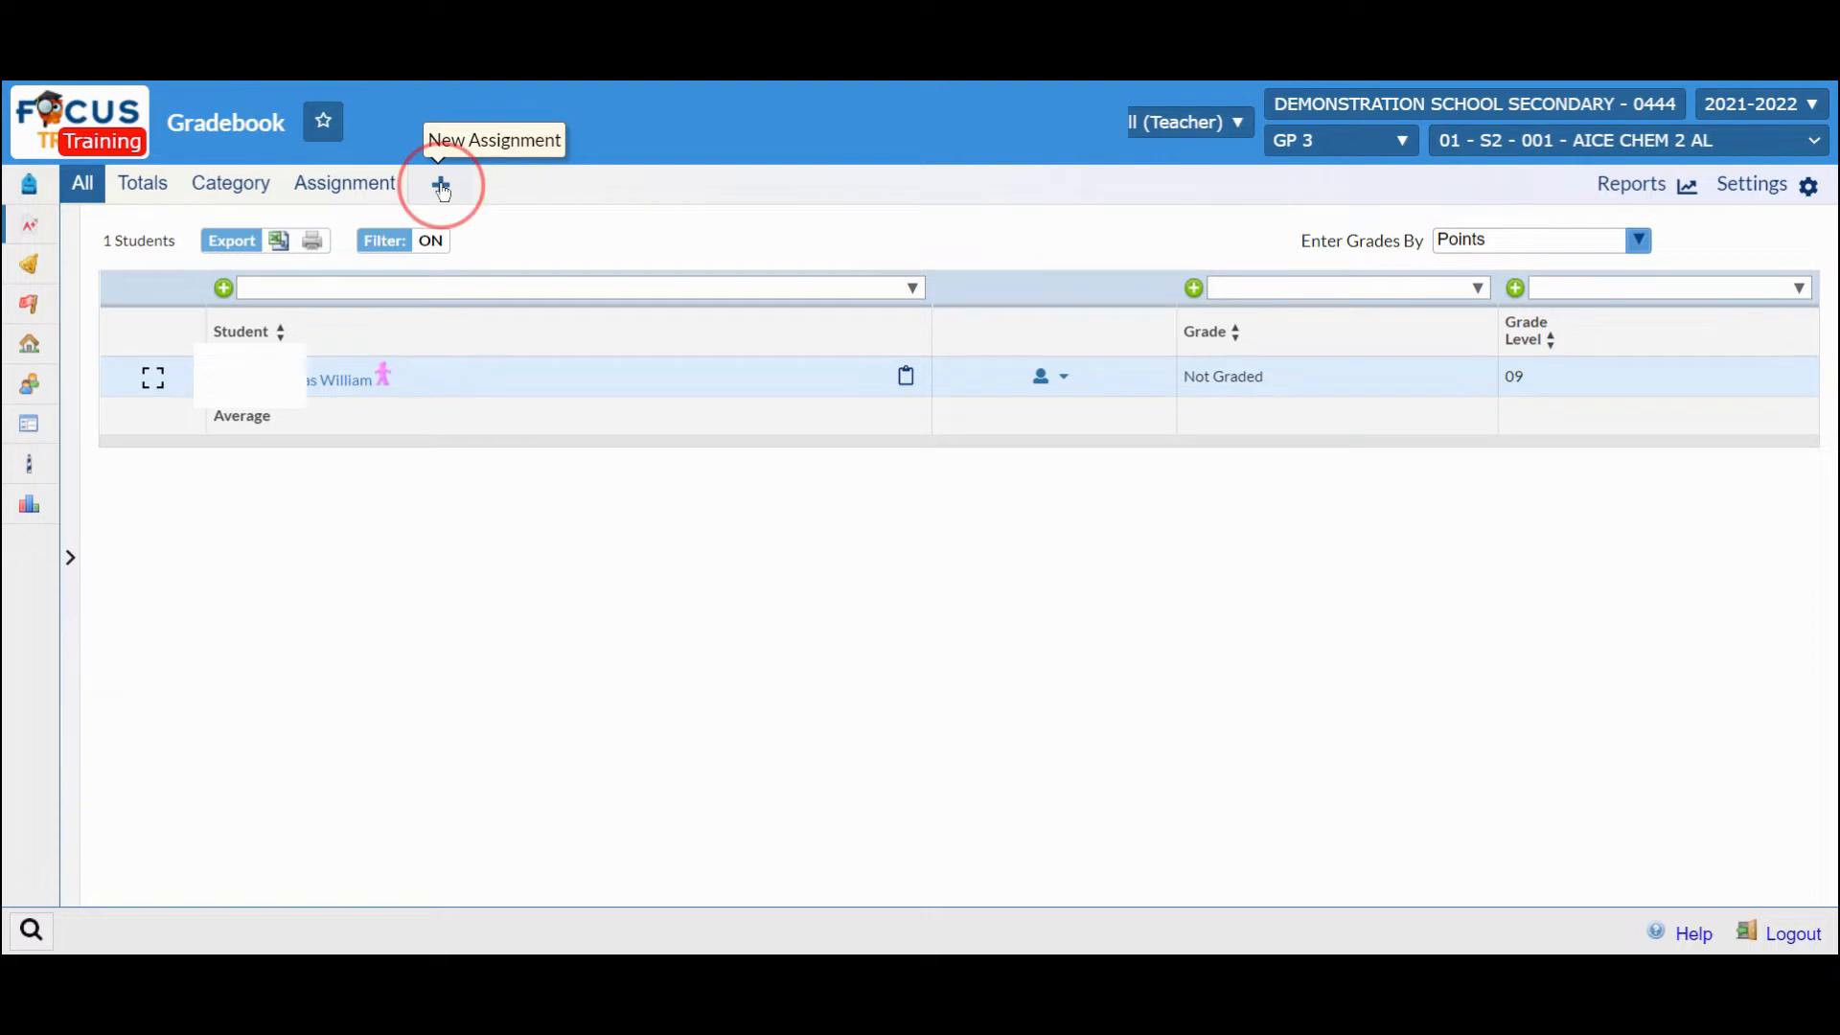
click(439, 184)
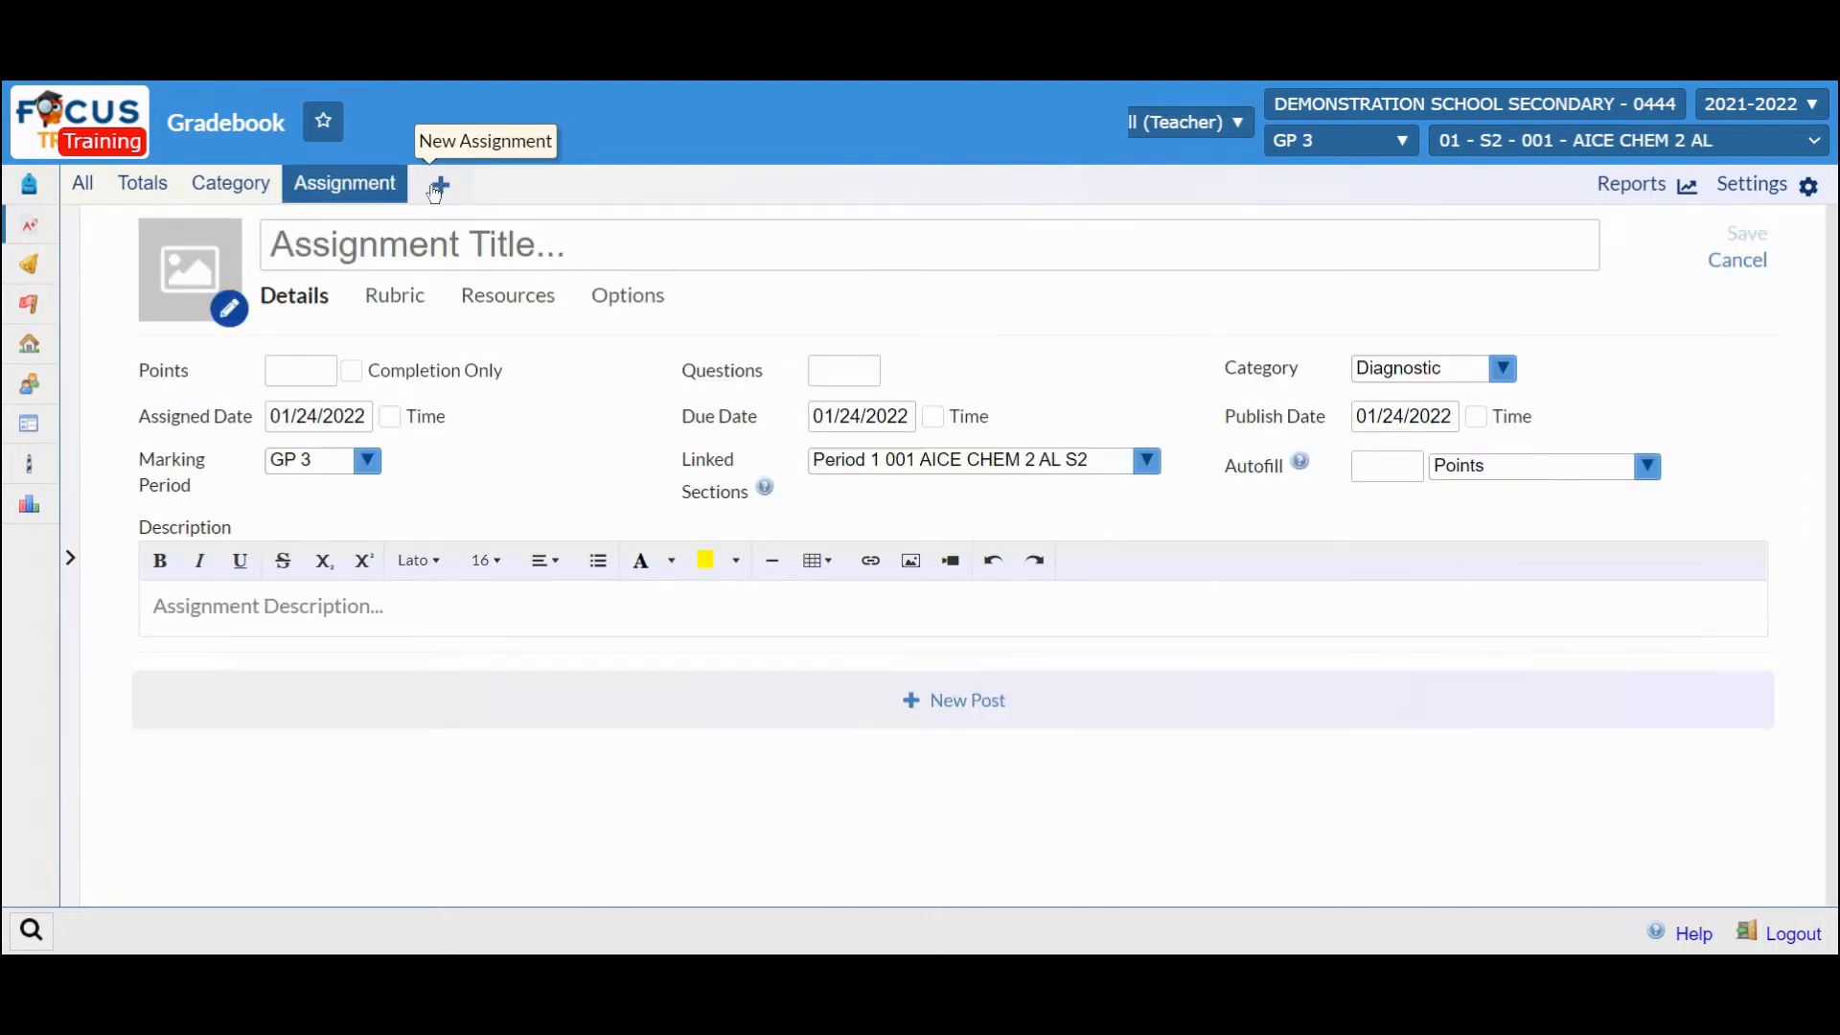
mouse_move(653, 357)
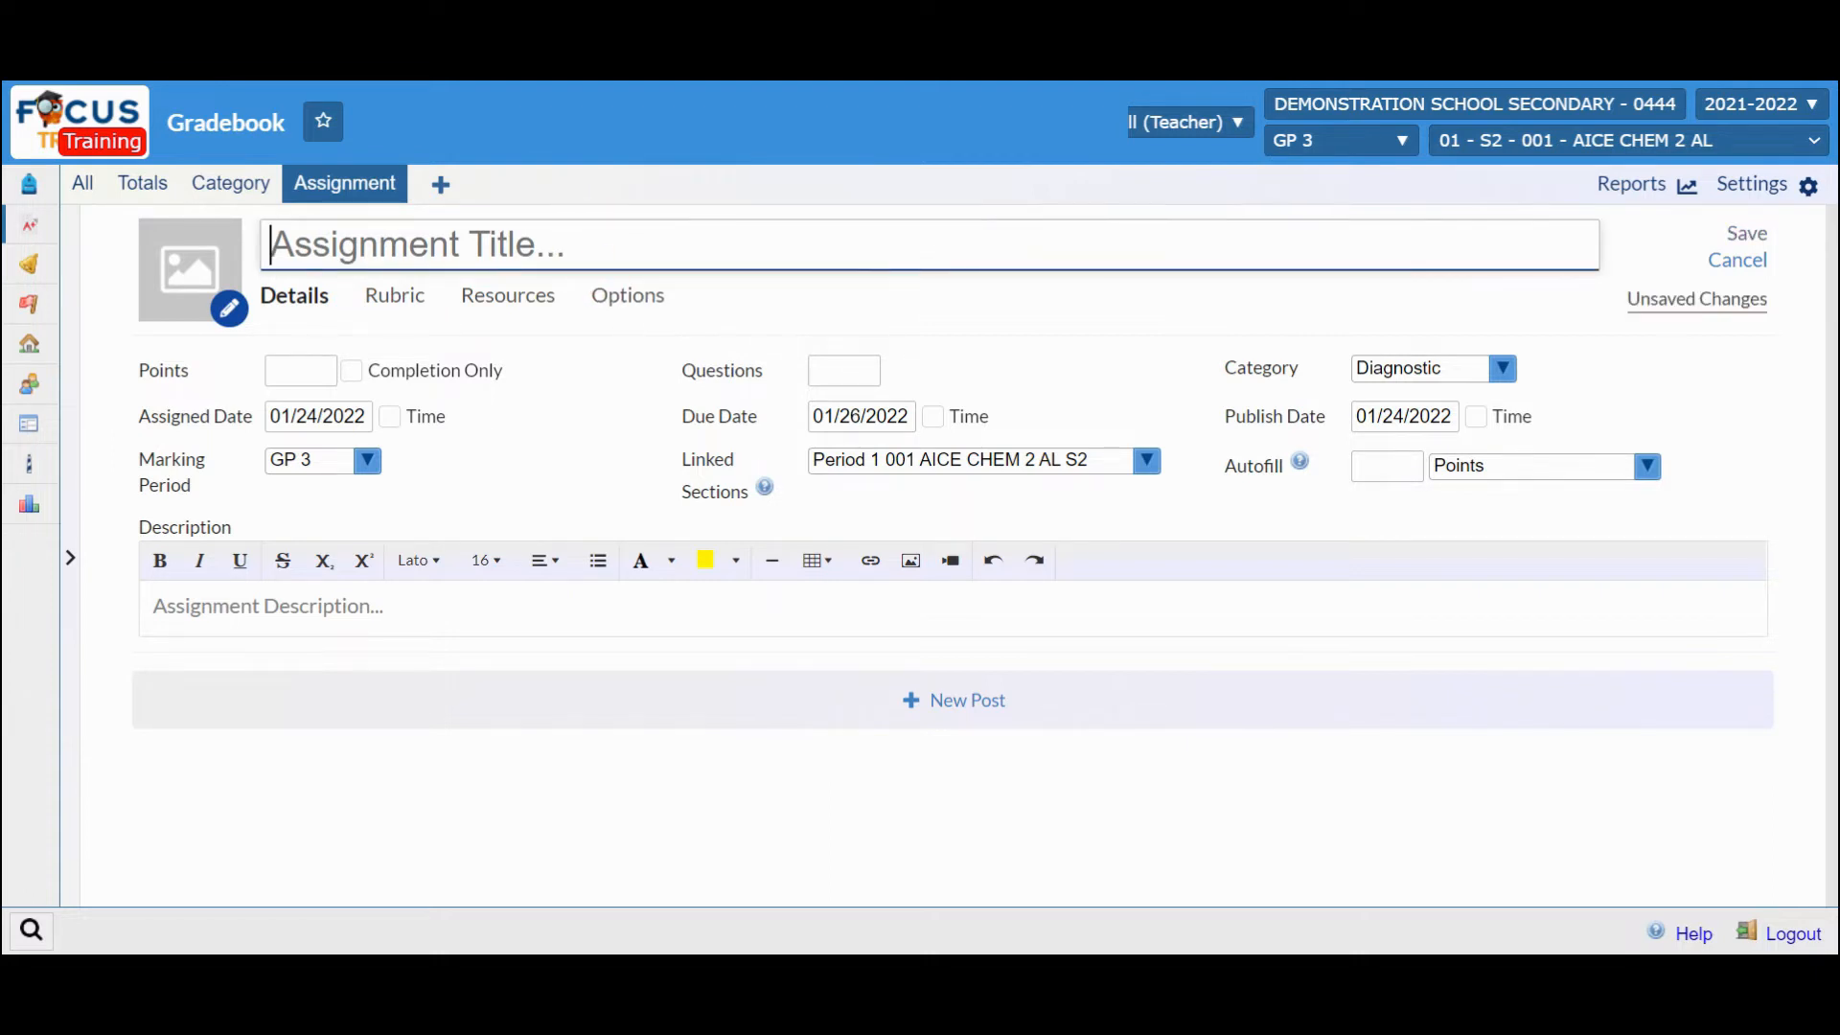
text(Formative Assignment #1)
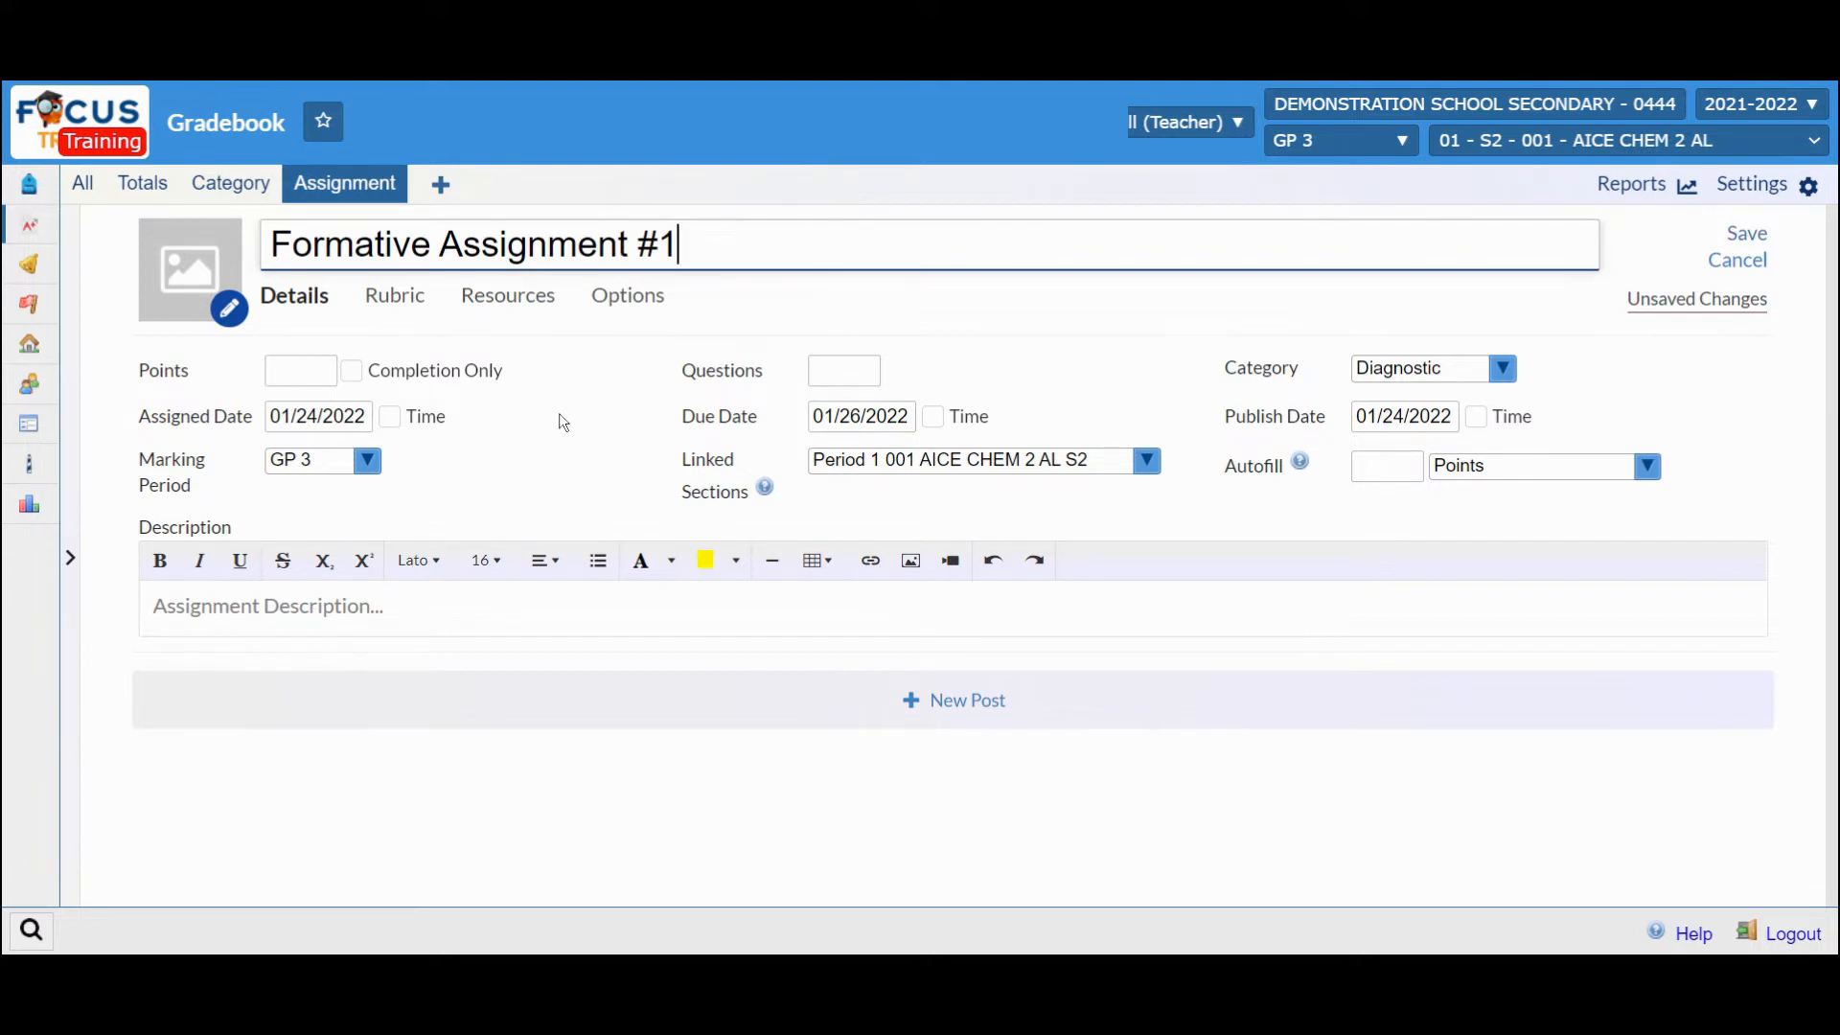
mouse_move(150, 255)
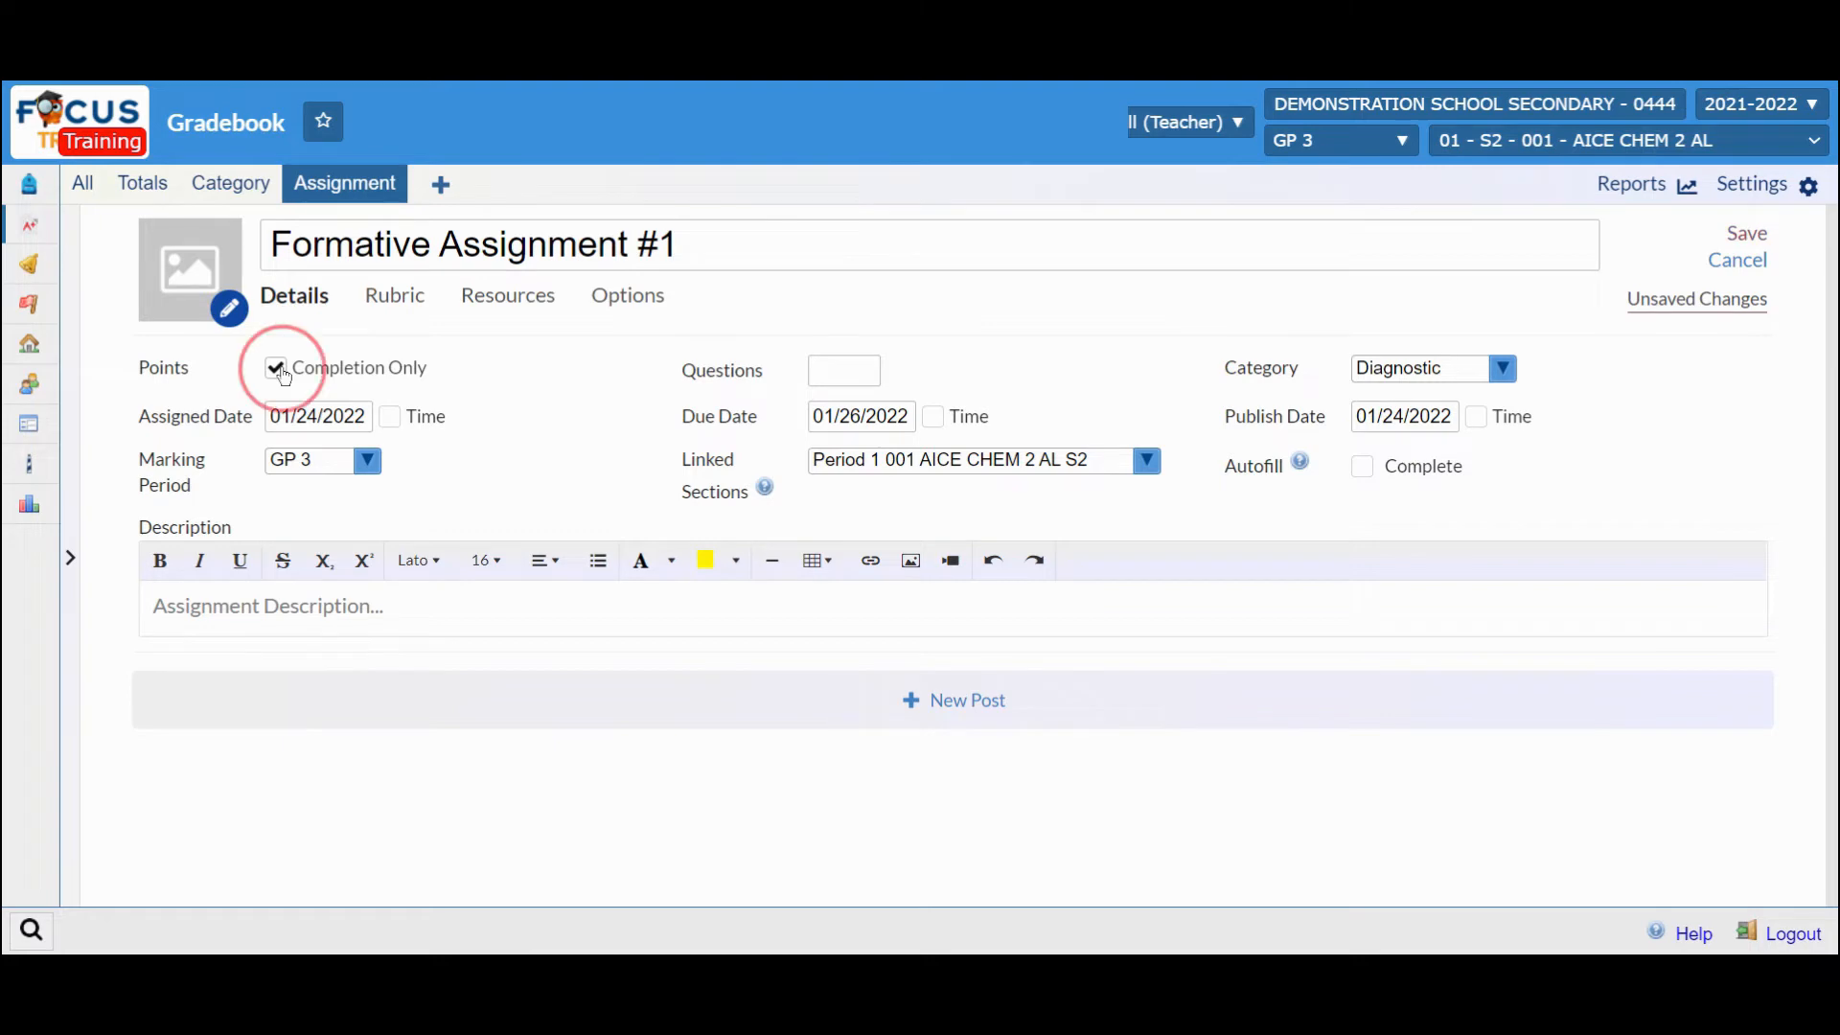
- Make the assignment worth 10 points instead of completion only, keeping category Diagnostic
click(275, 370)
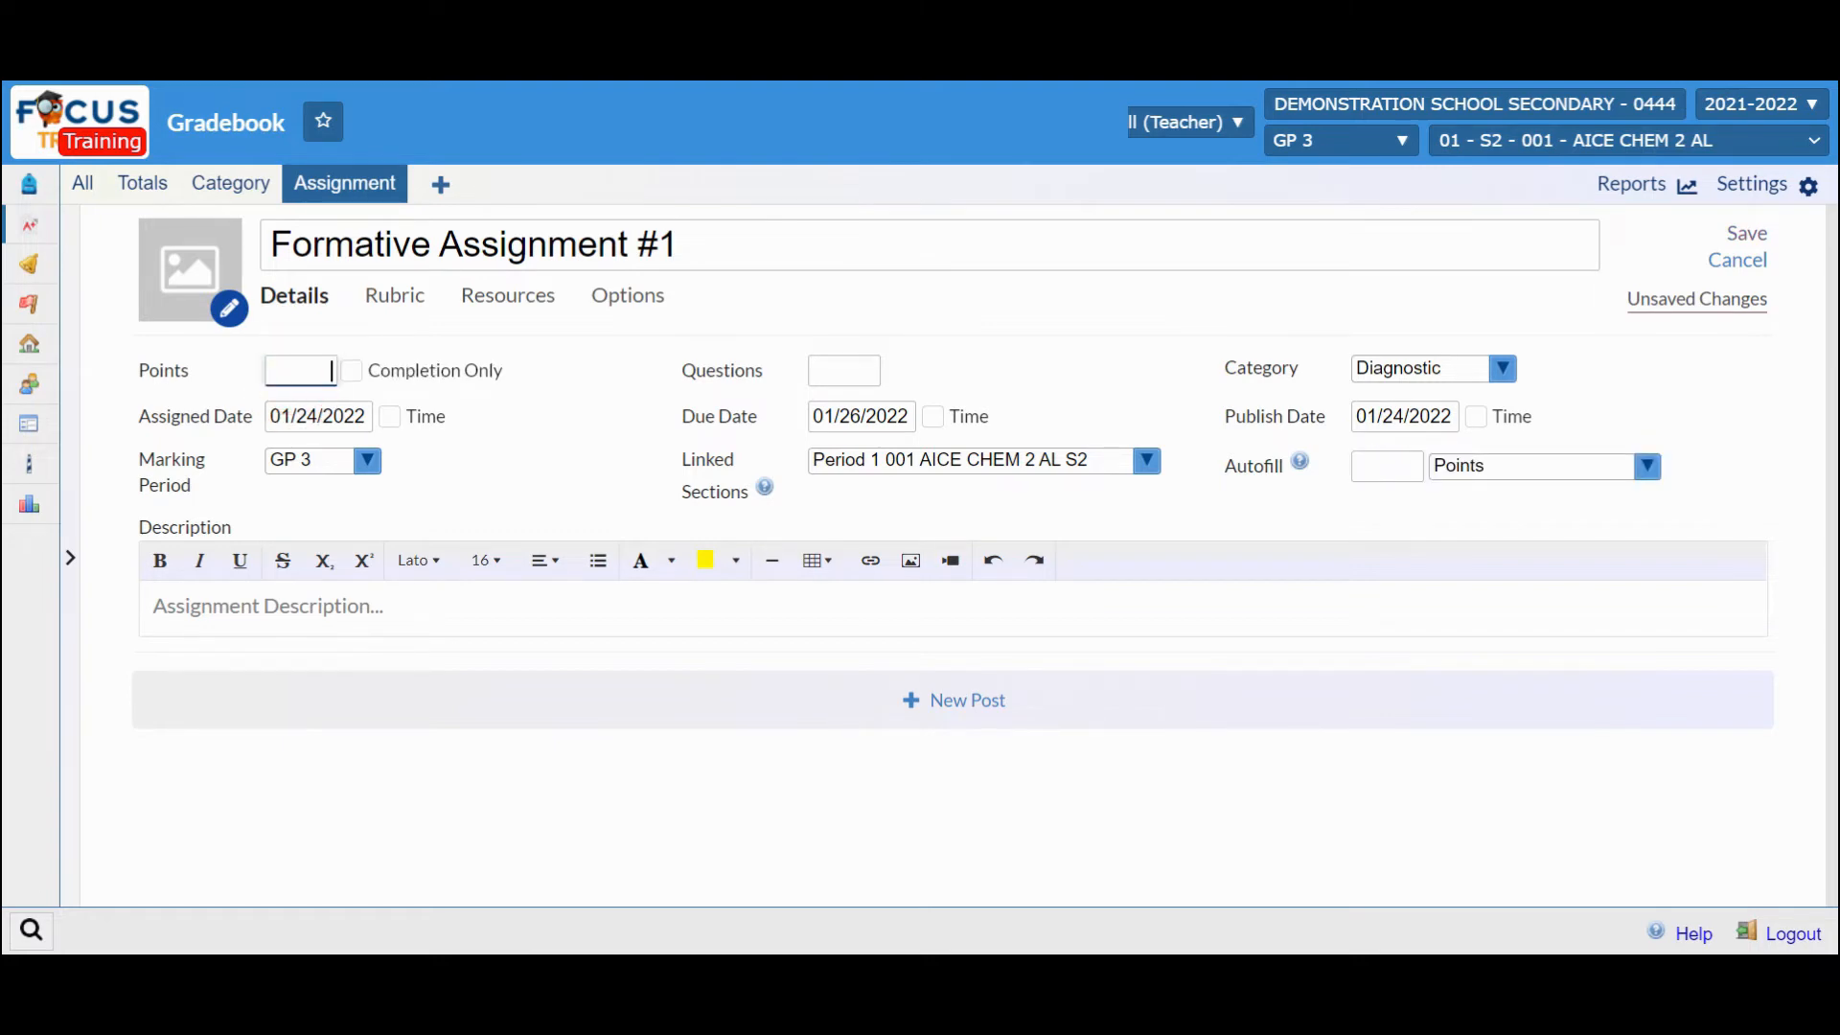
text(10)
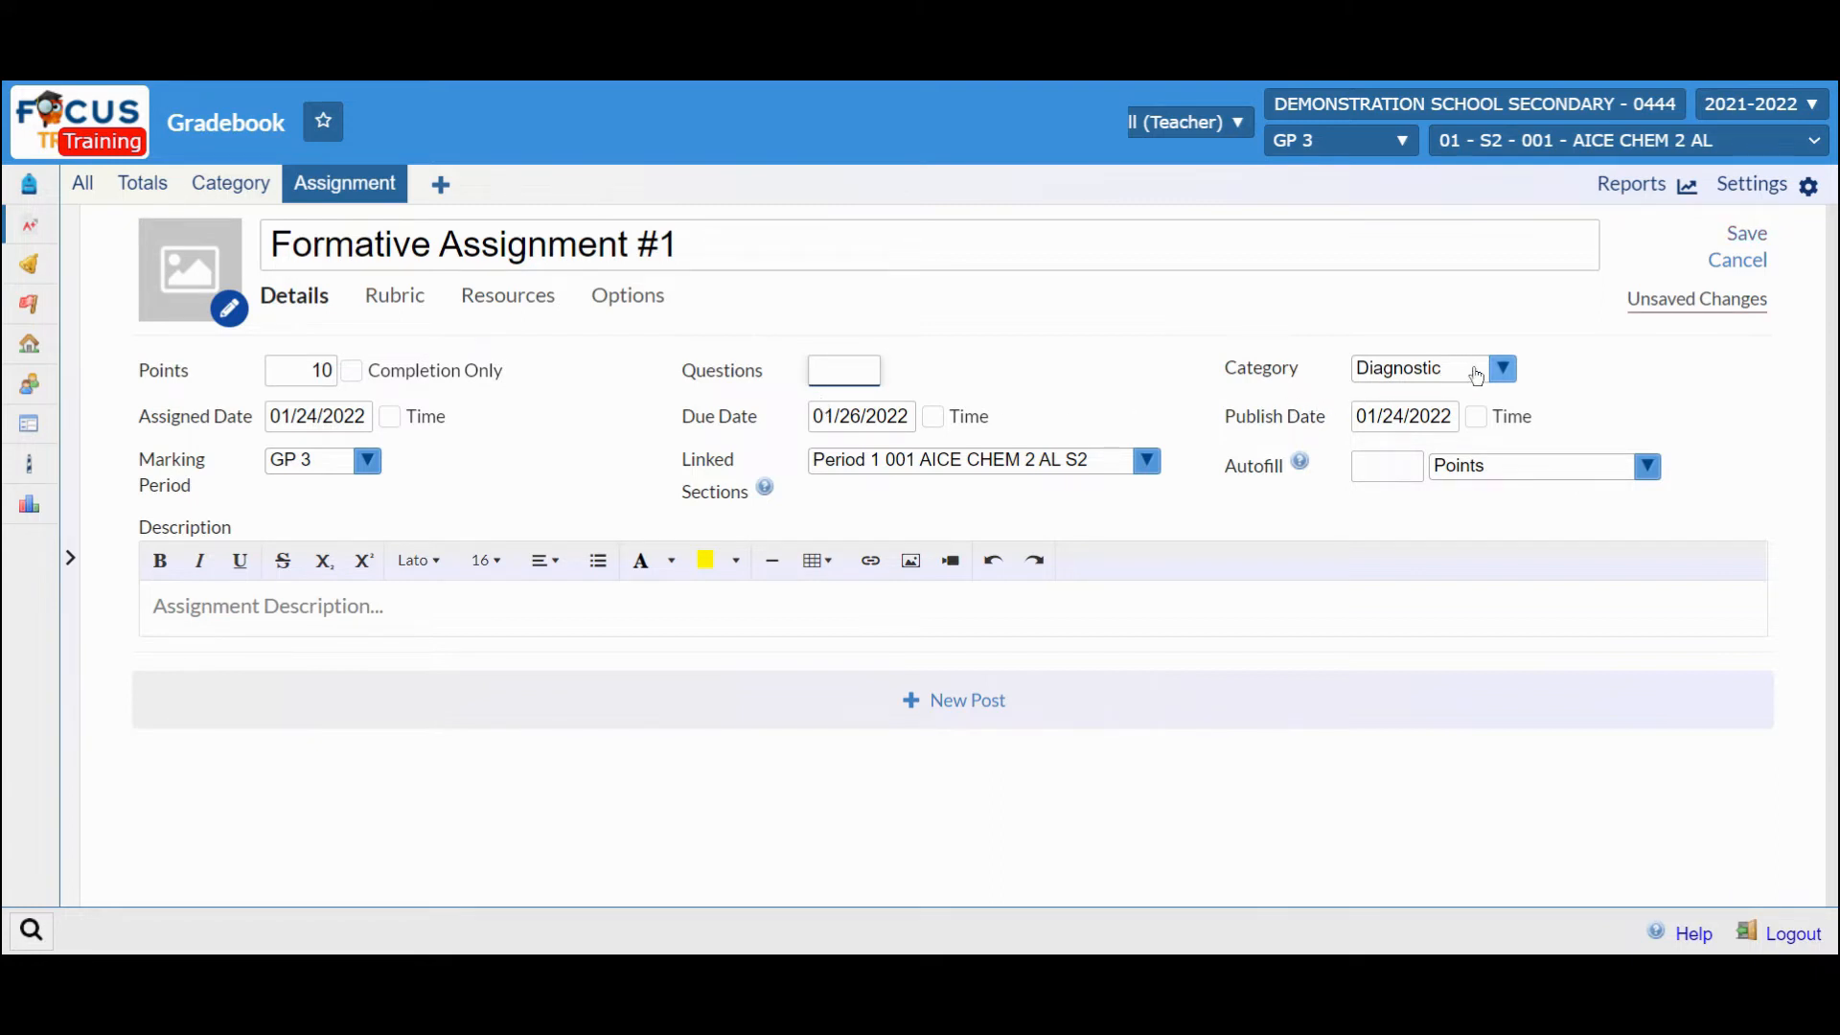
click(1501, 367)
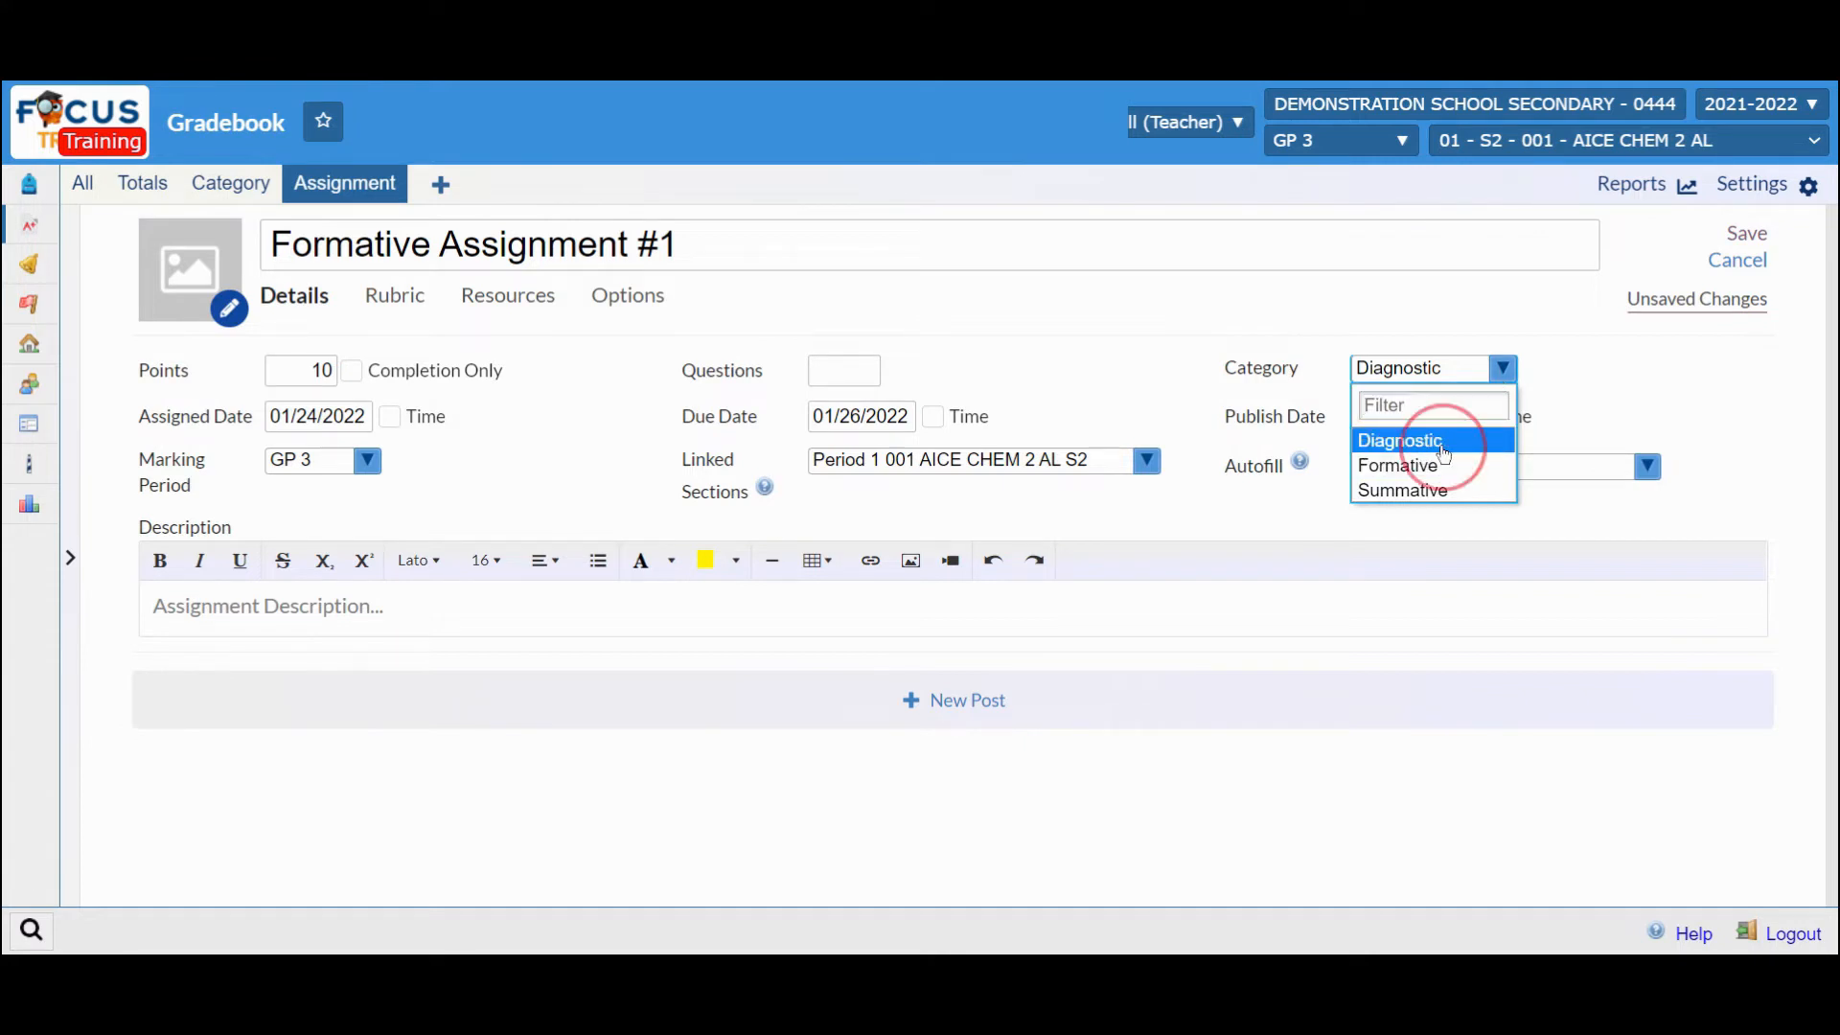
click(1397, 441)
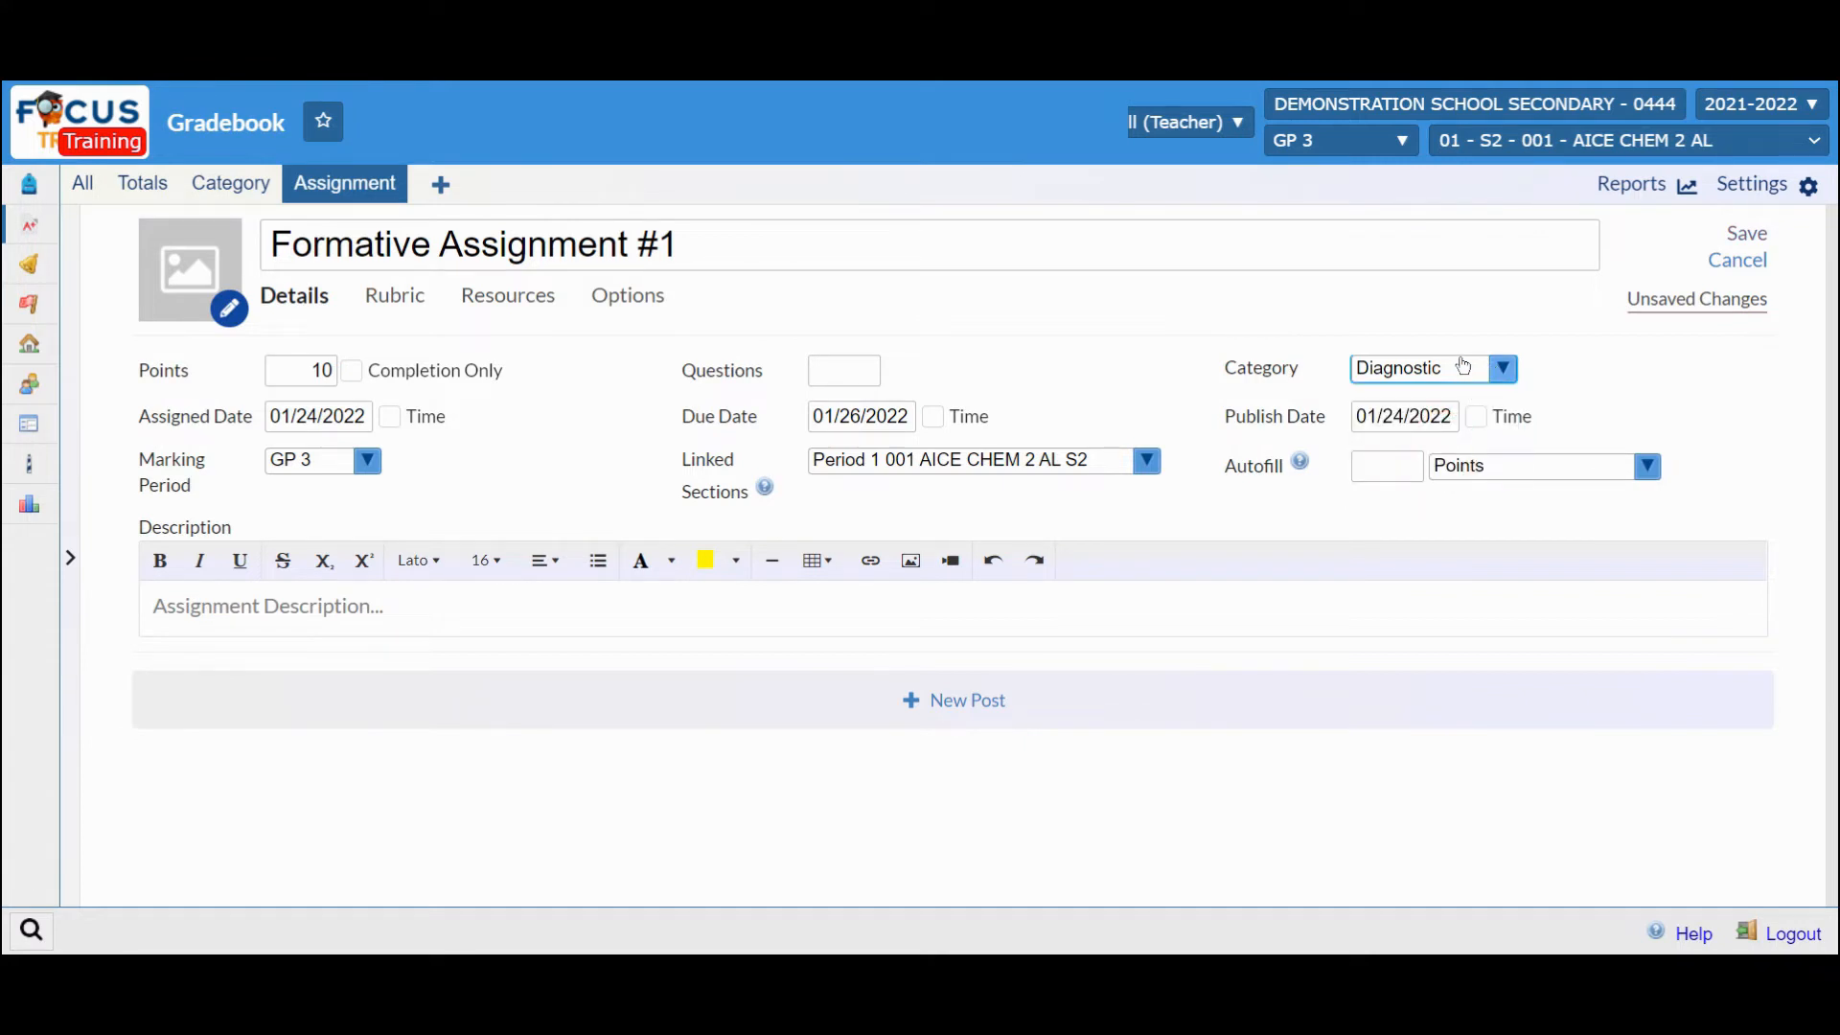
mouse_move(597, 395)
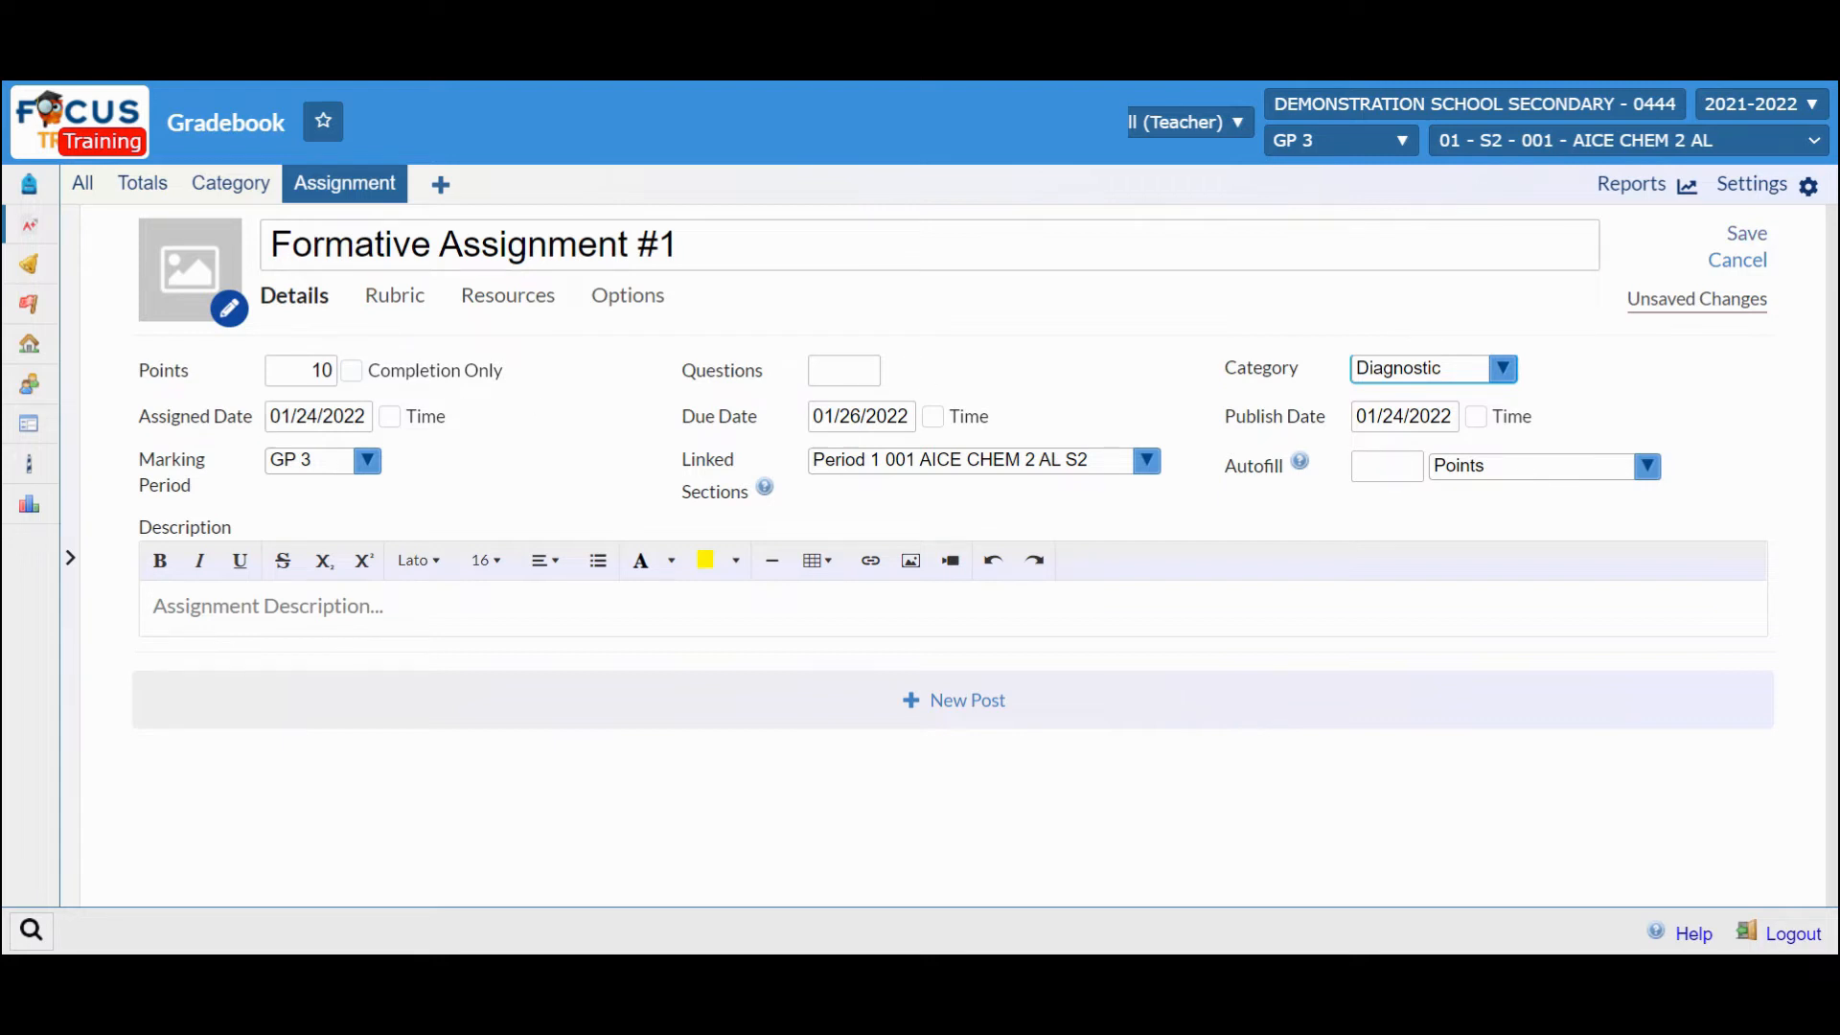
mouse_move(780, 446)
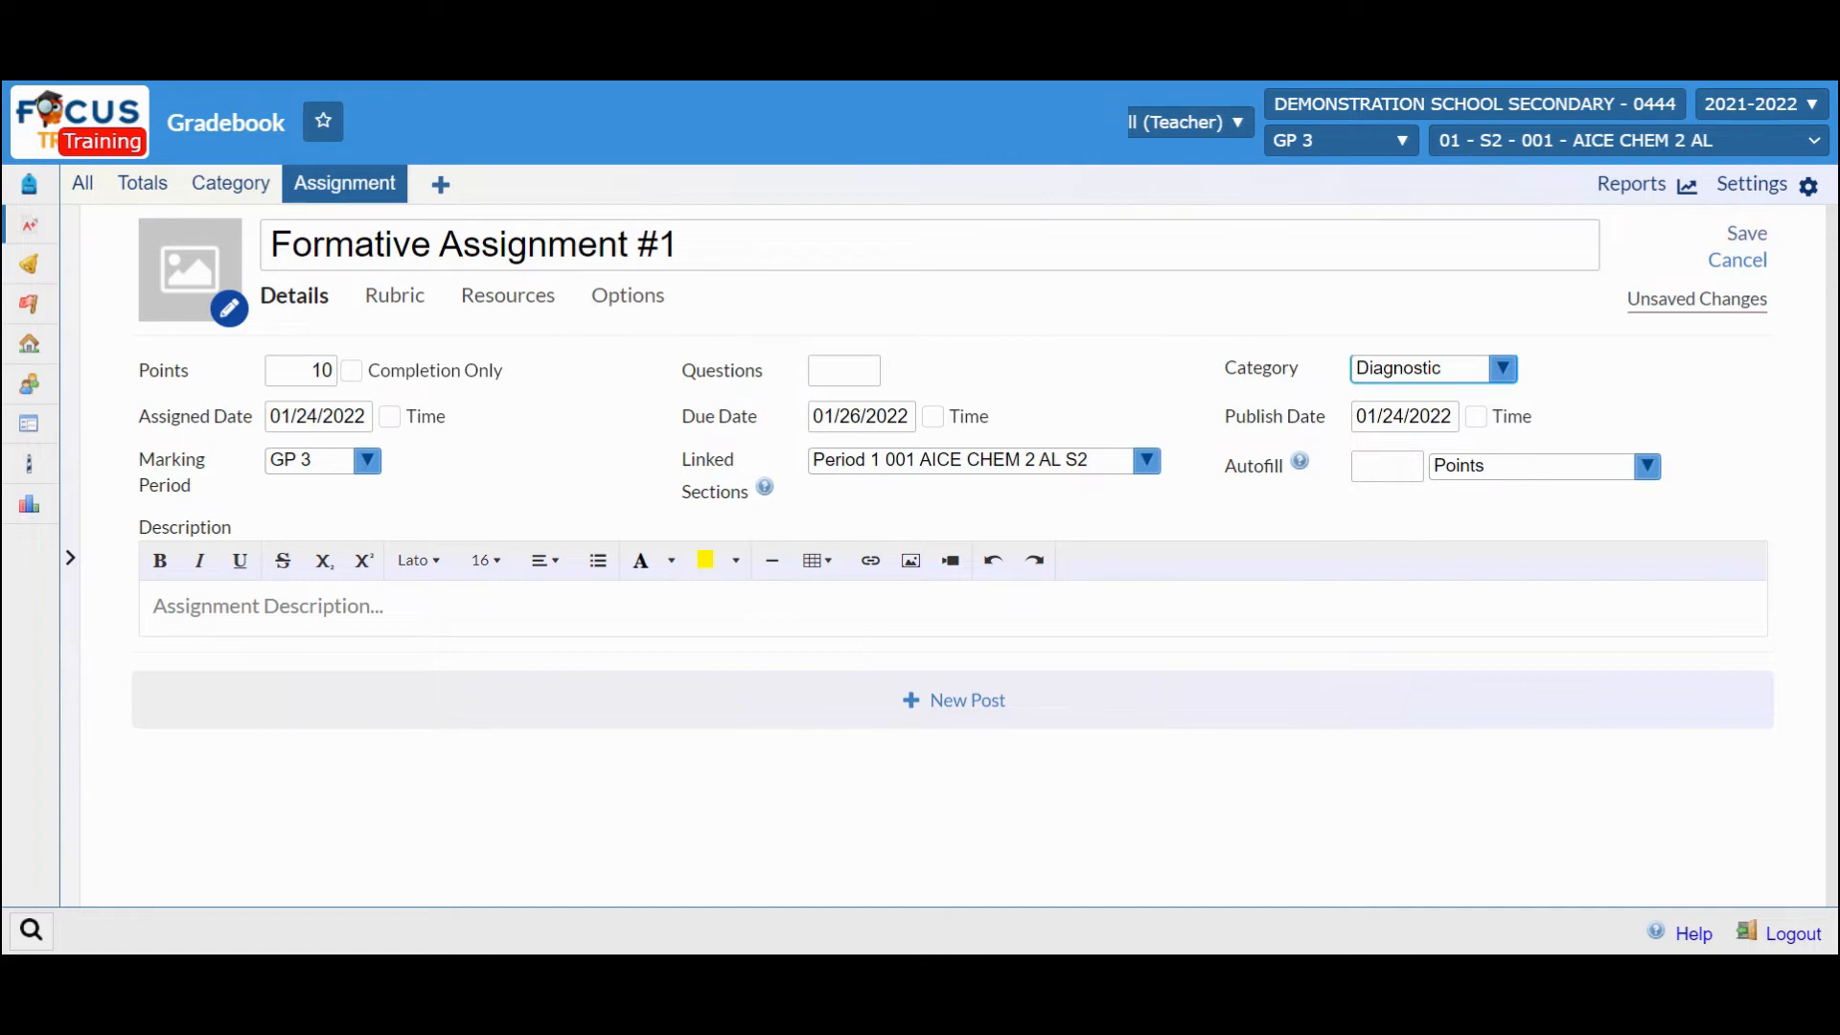
mouse_move(320, 472)
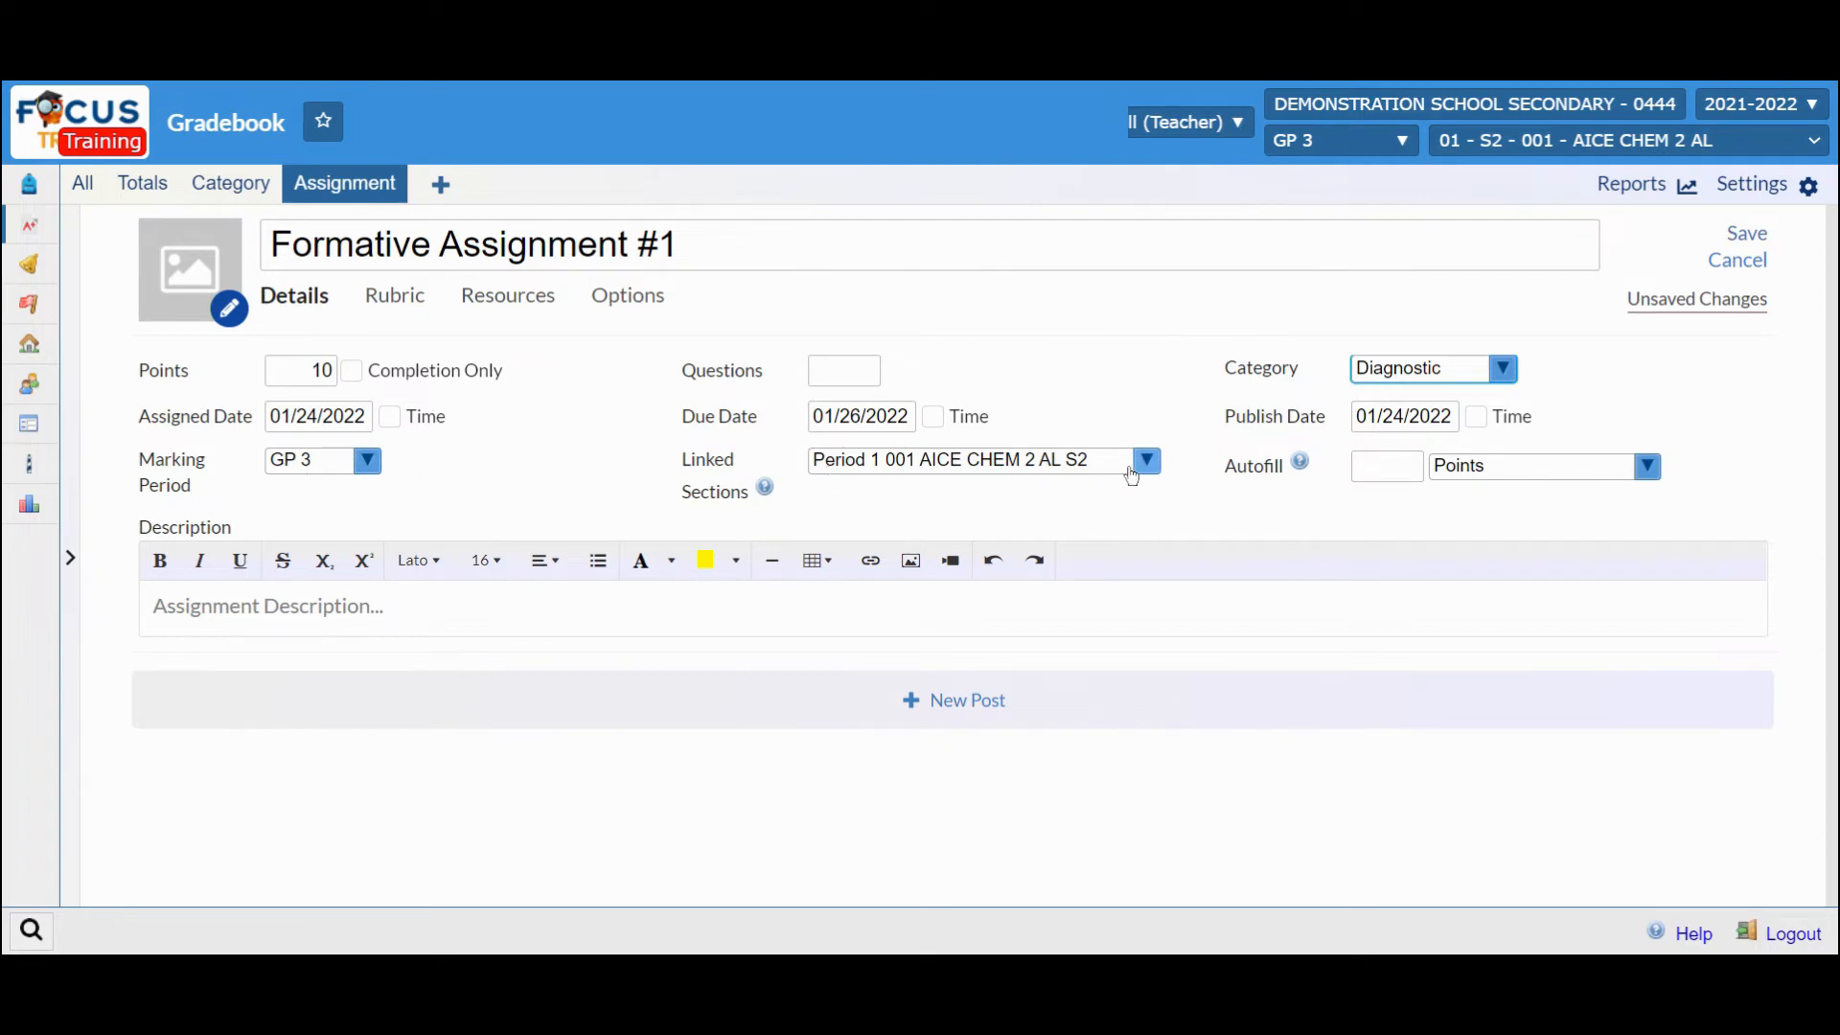
- Review the linked sections, leaving only Period 1 AICE Chem 2 selected
click(1143, 458)
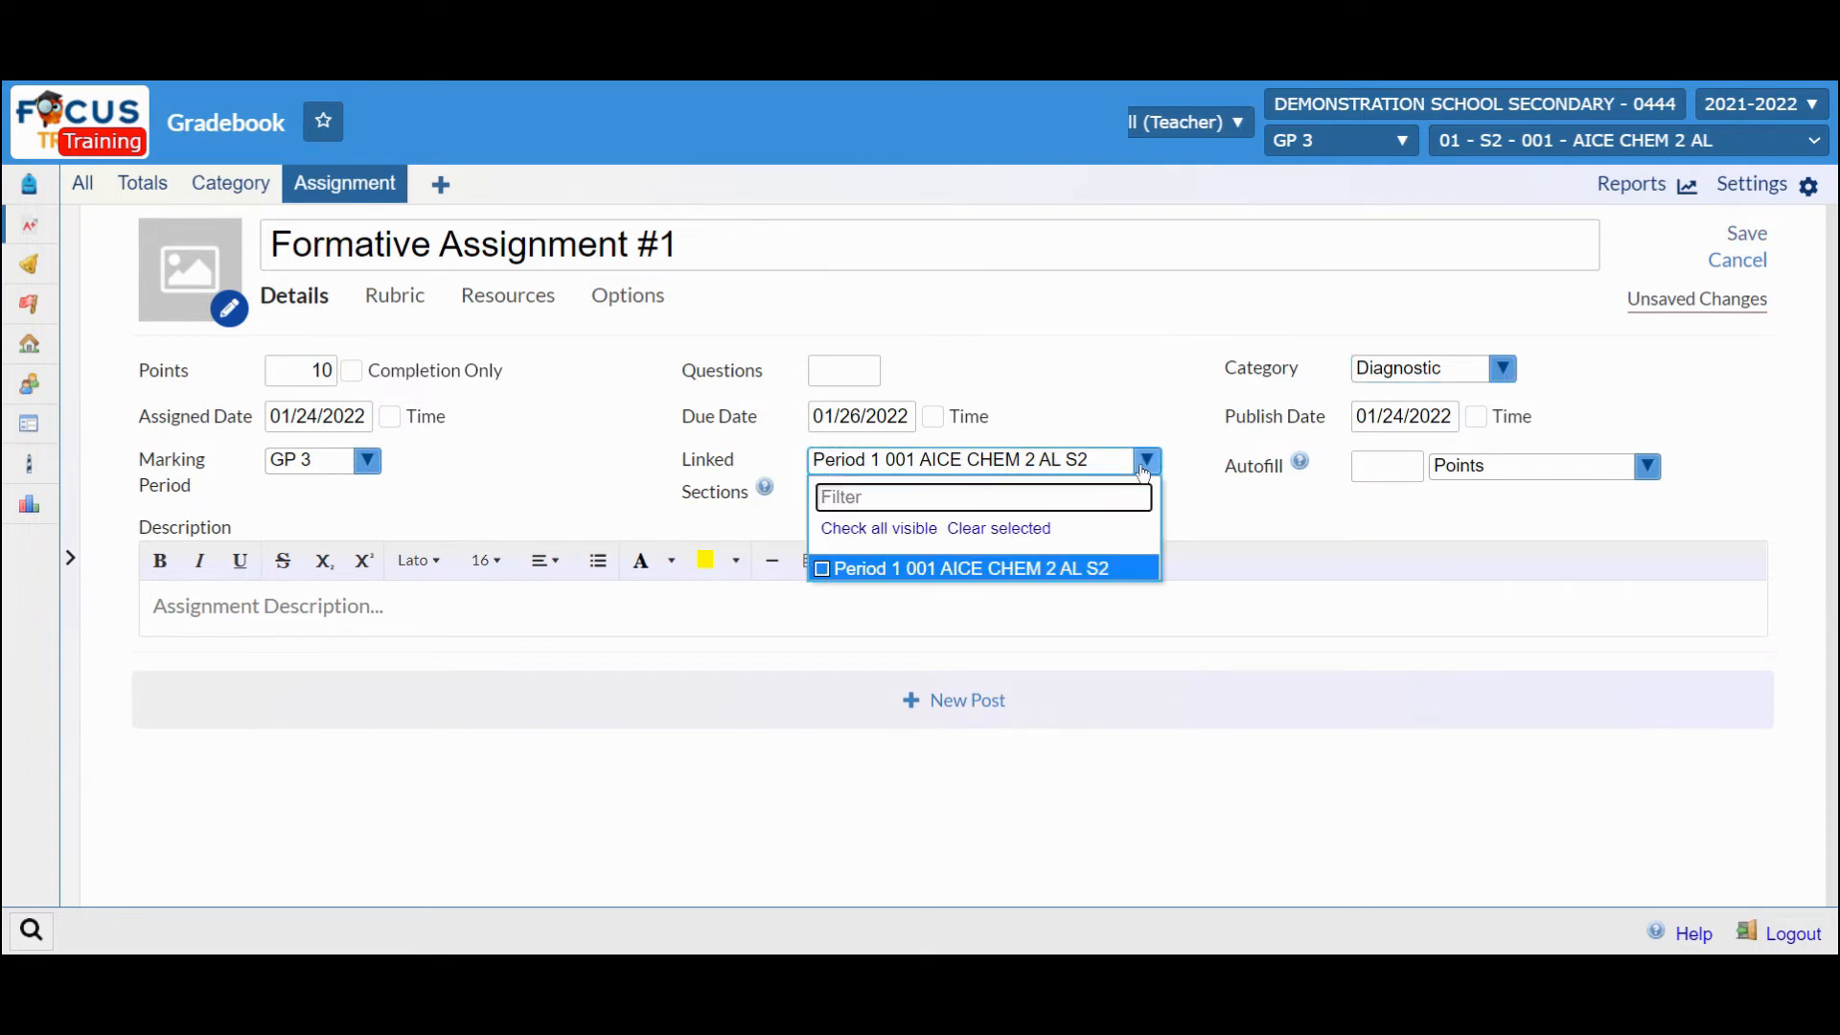
mouse_move(1117, 477)
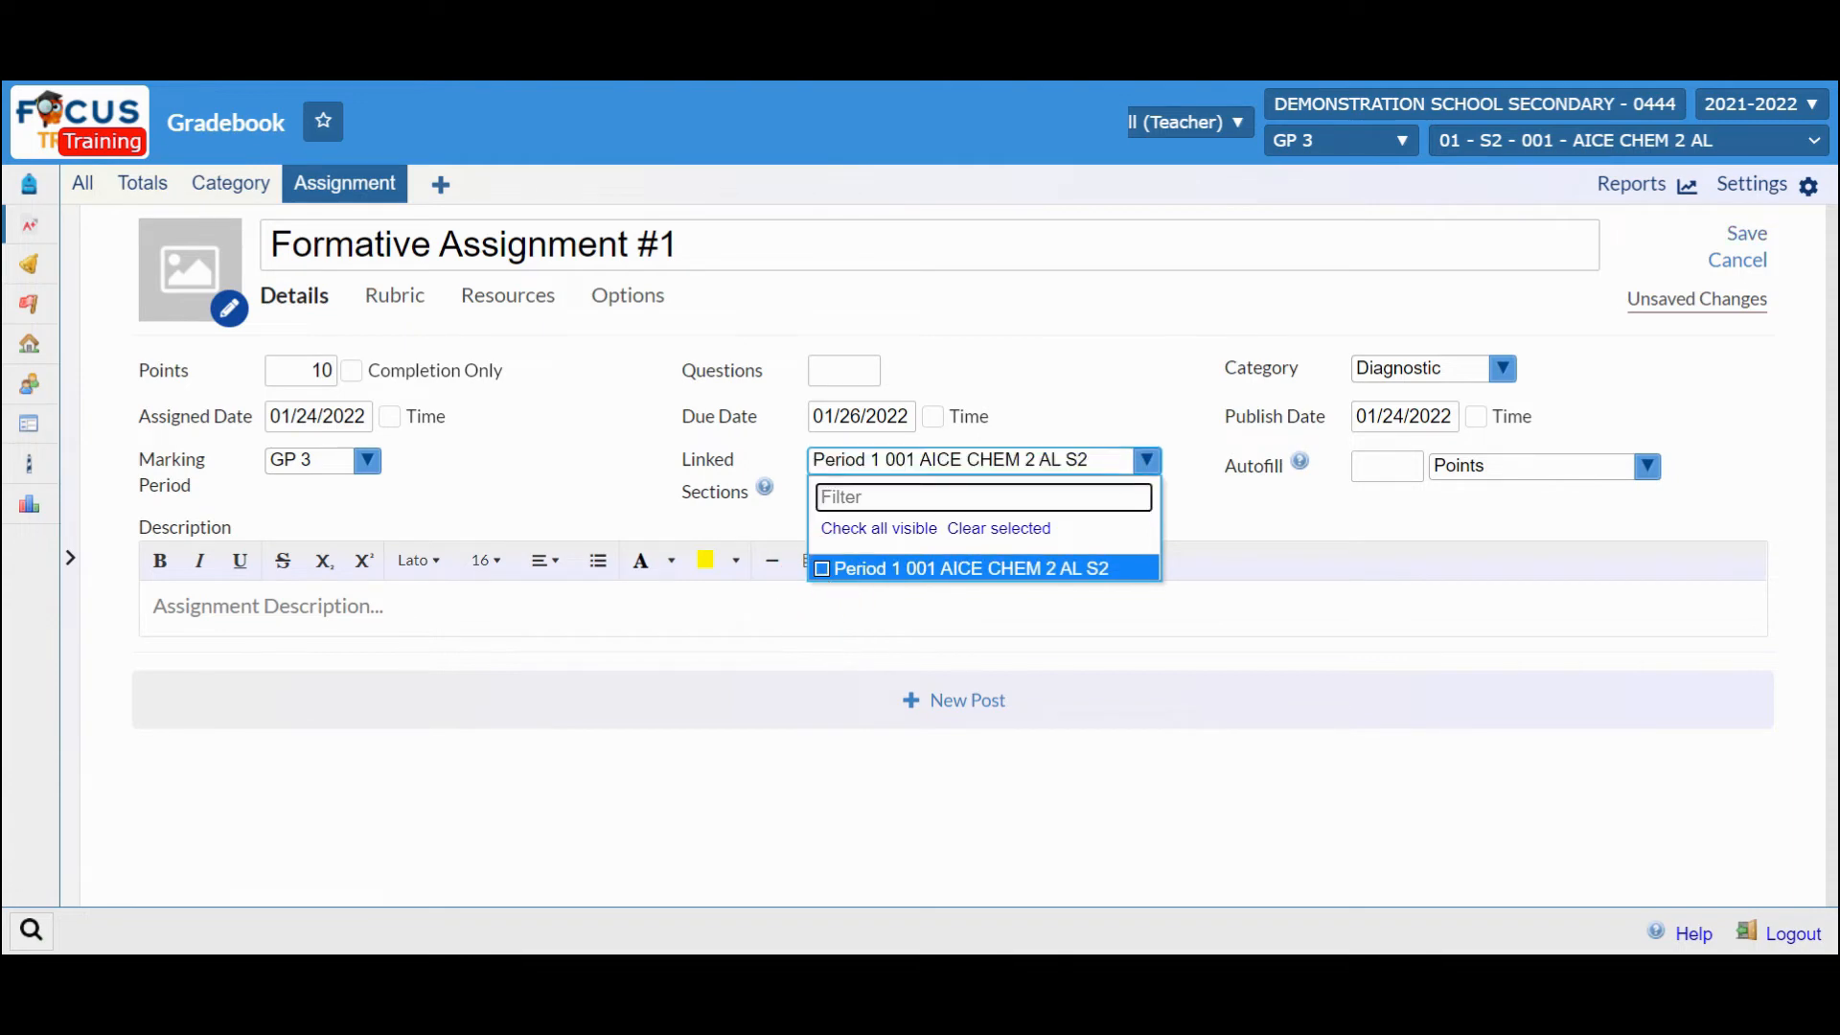
click(1194, 509)
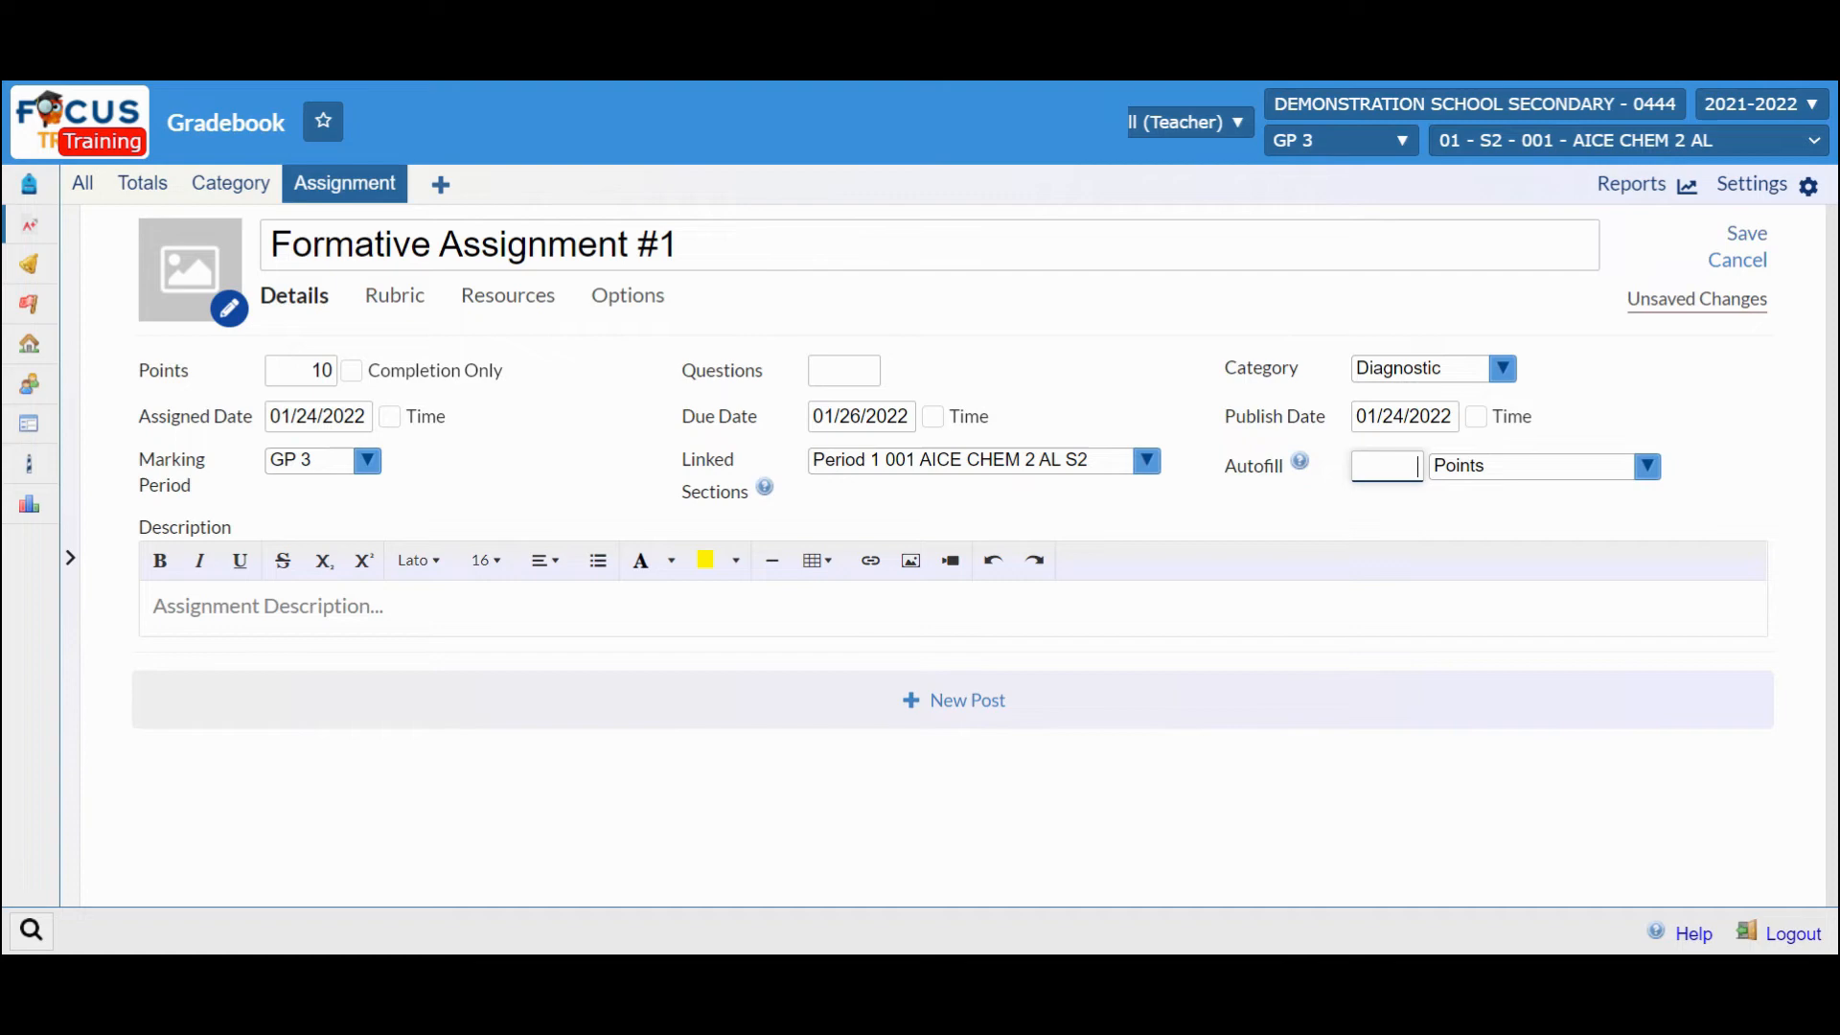
mouse_move(1376, 498)
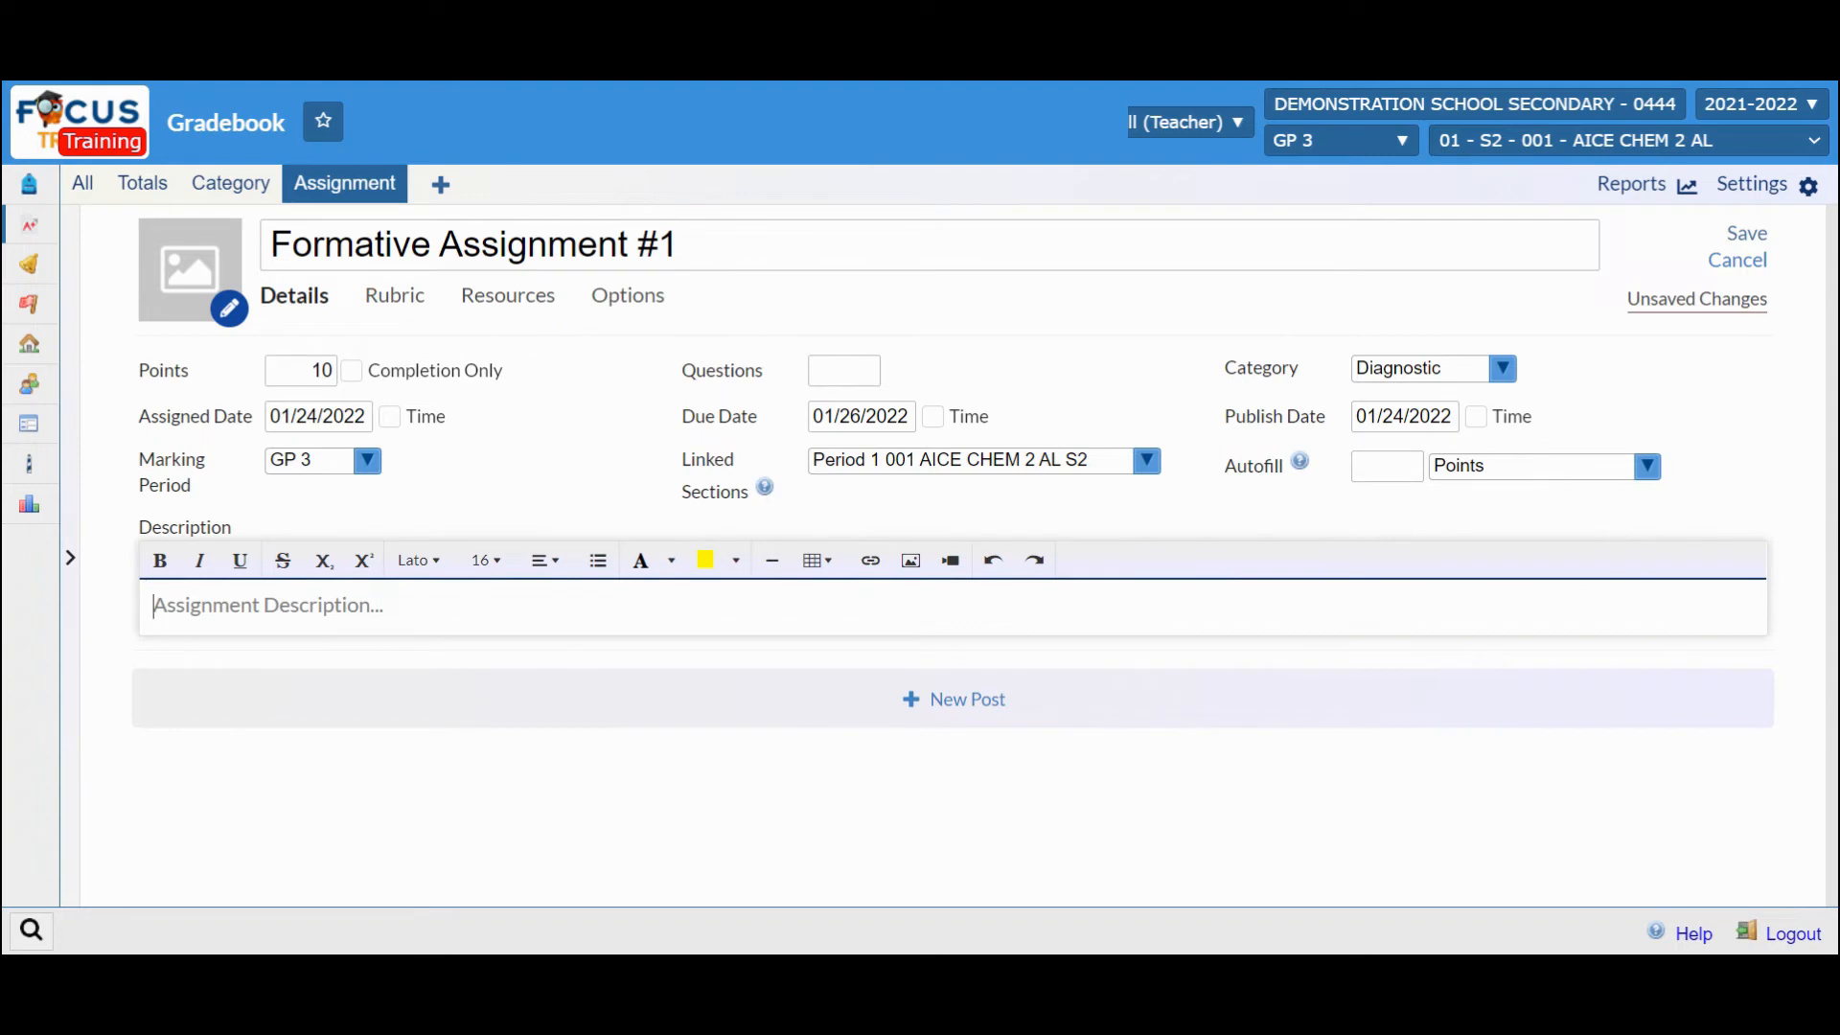
- Give the assignment the description 'This is a test assignment'
text(This)
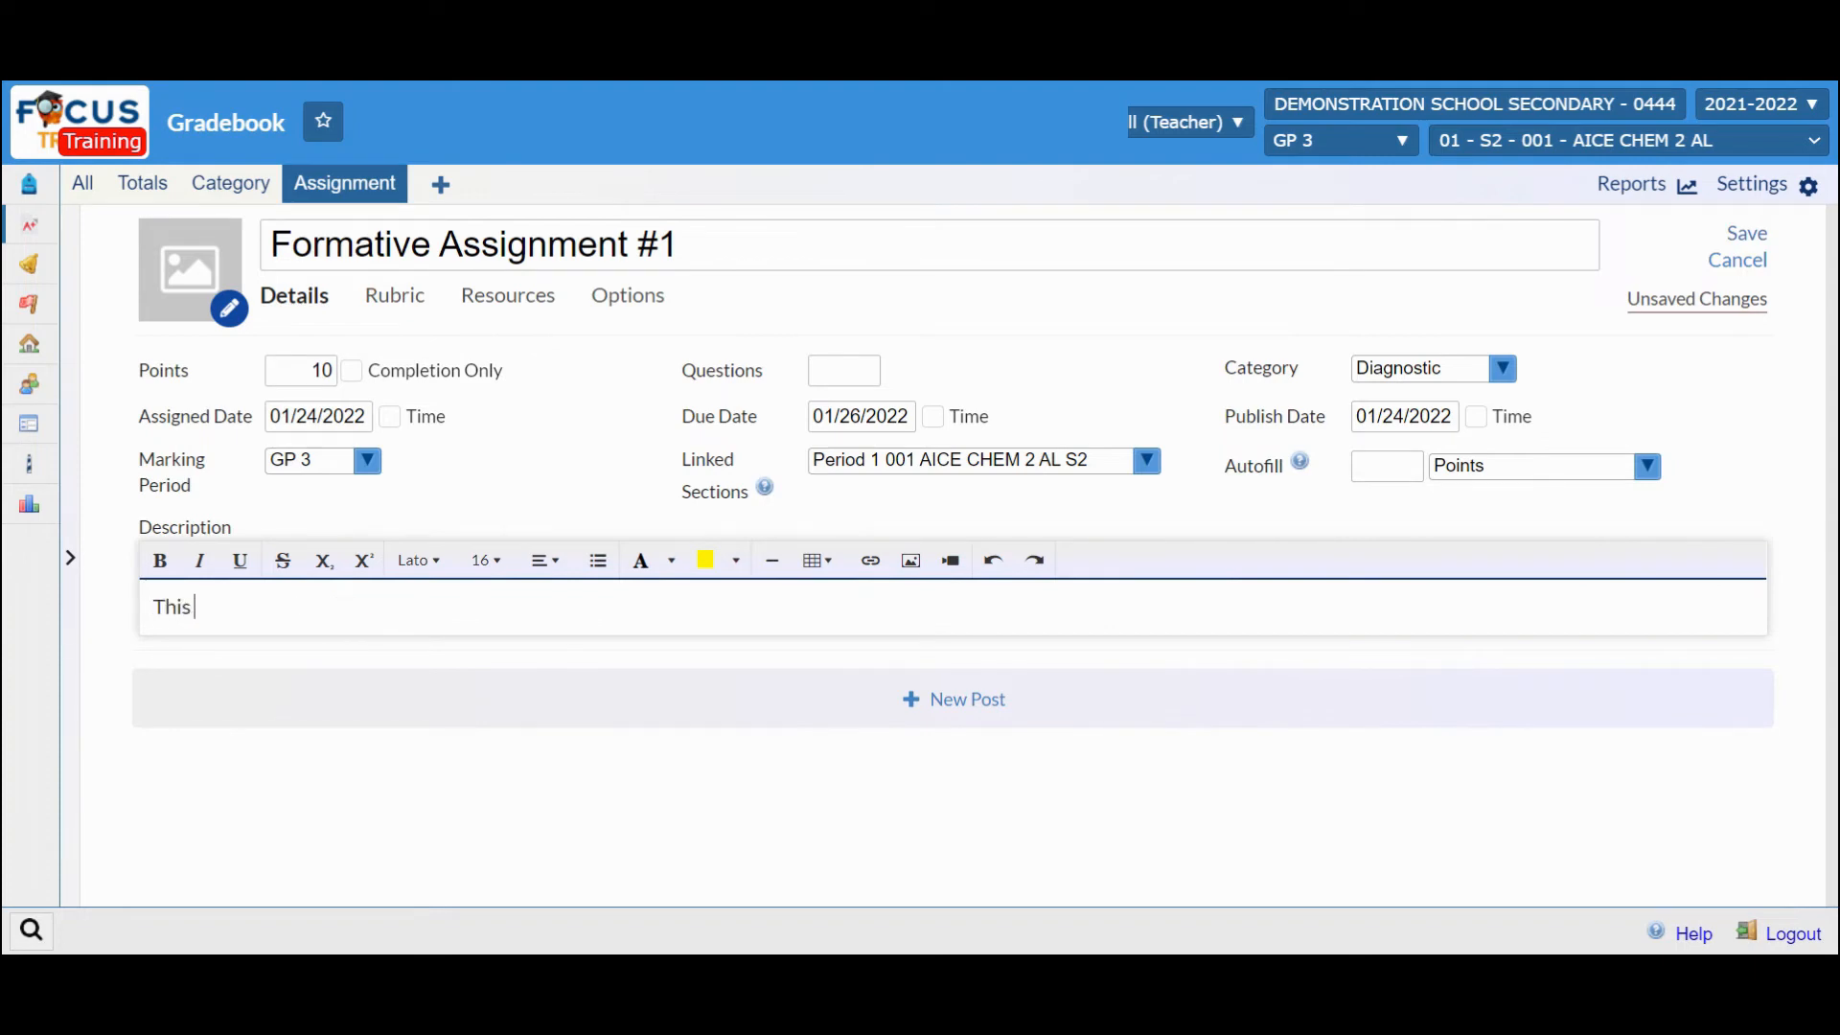
text(is a test assi)
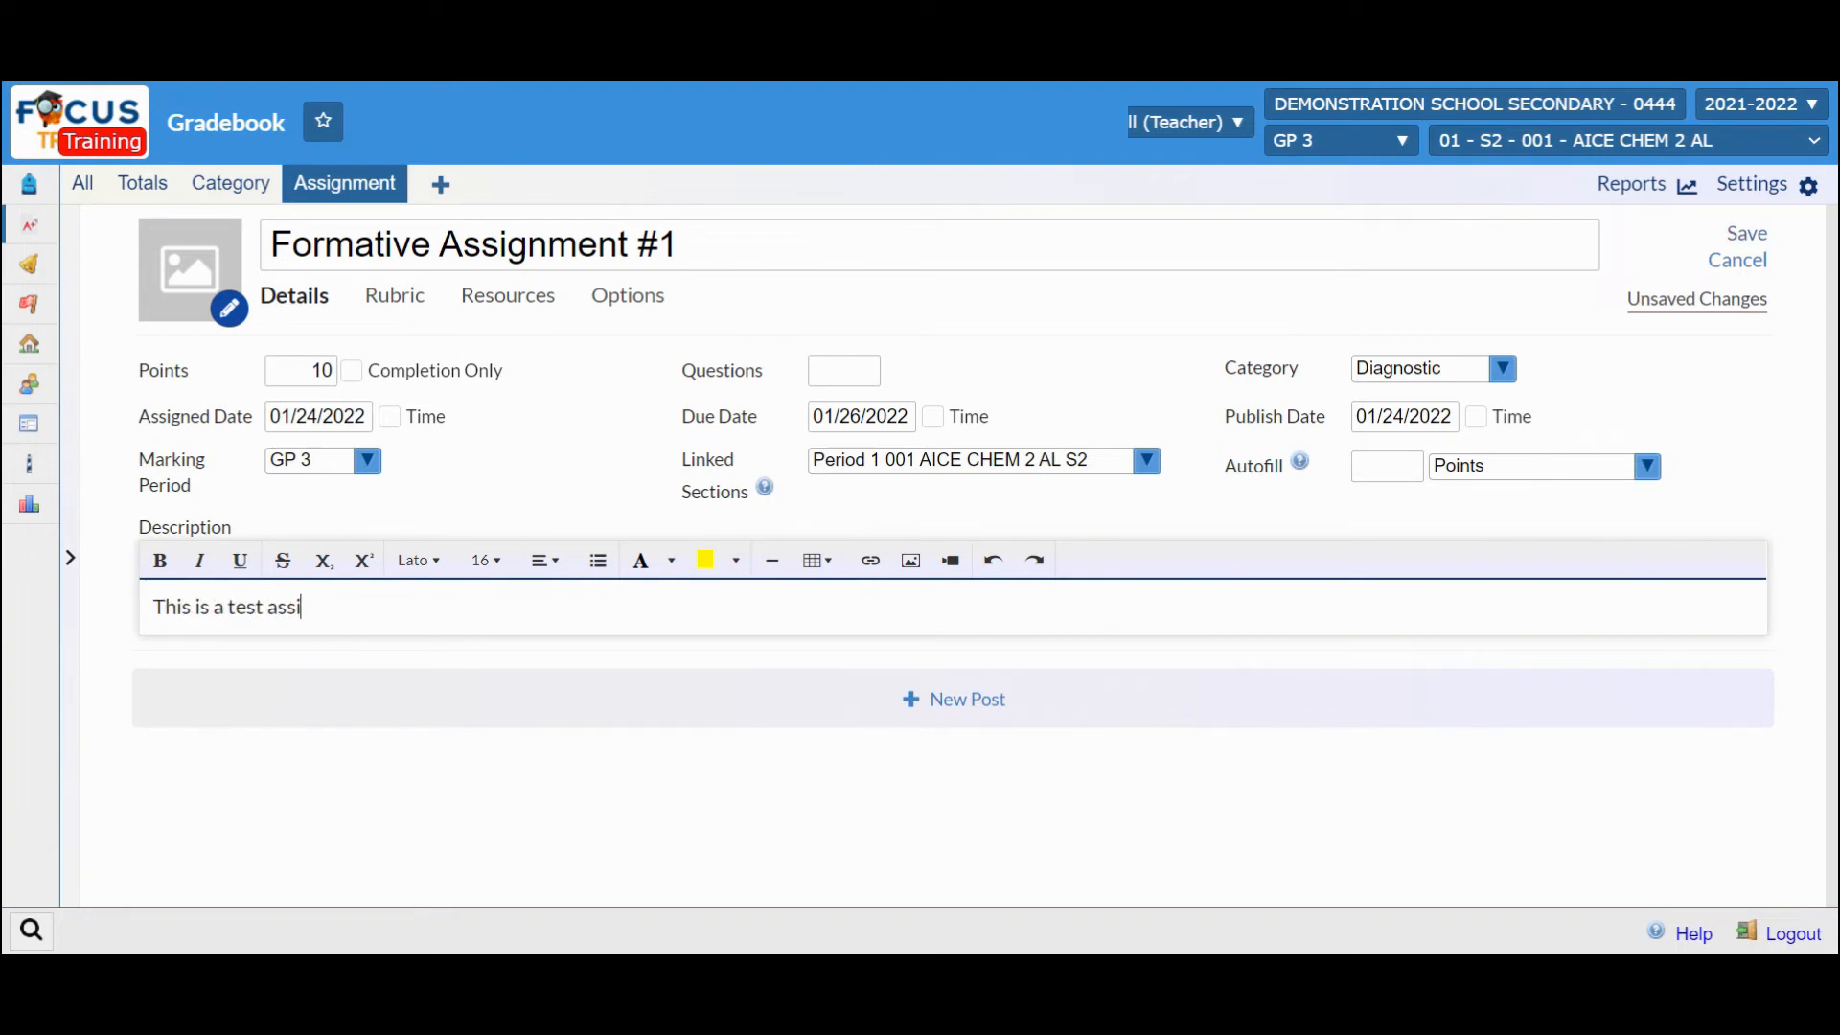
text(gnment)
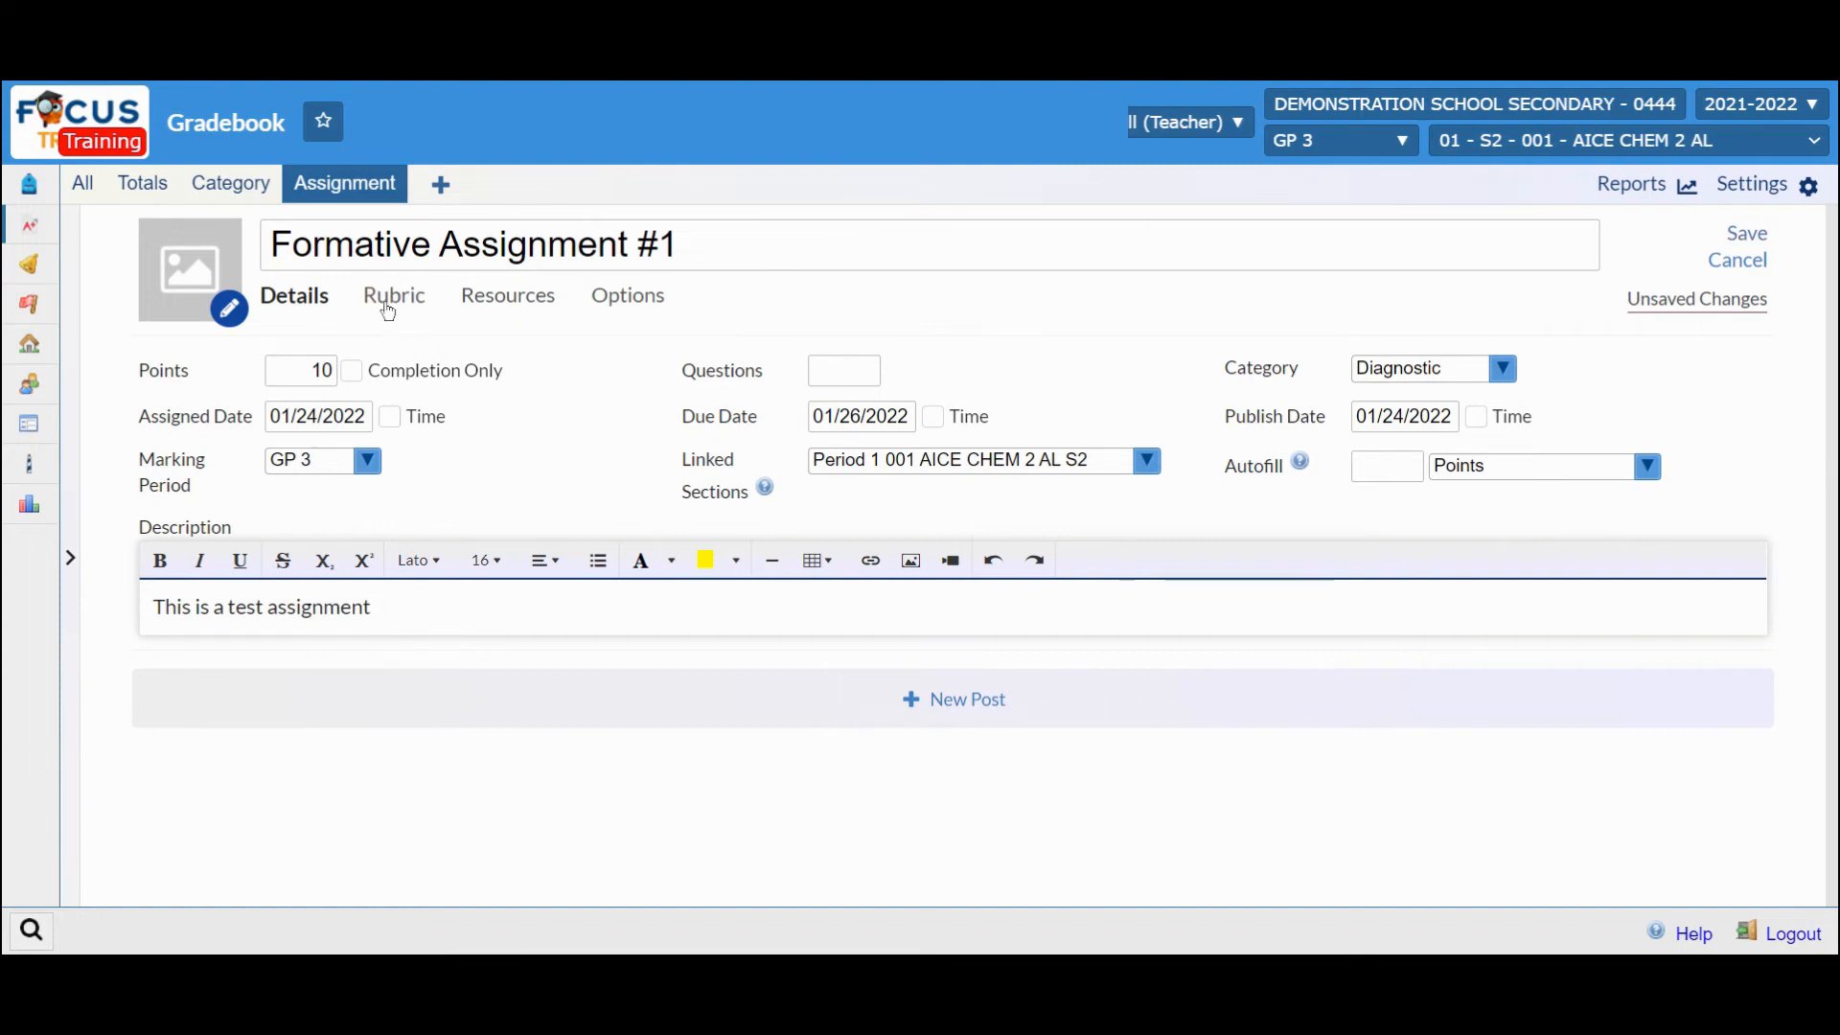
- Review the Rubric, Resources and Options sections of the assignment
click(393, 295)
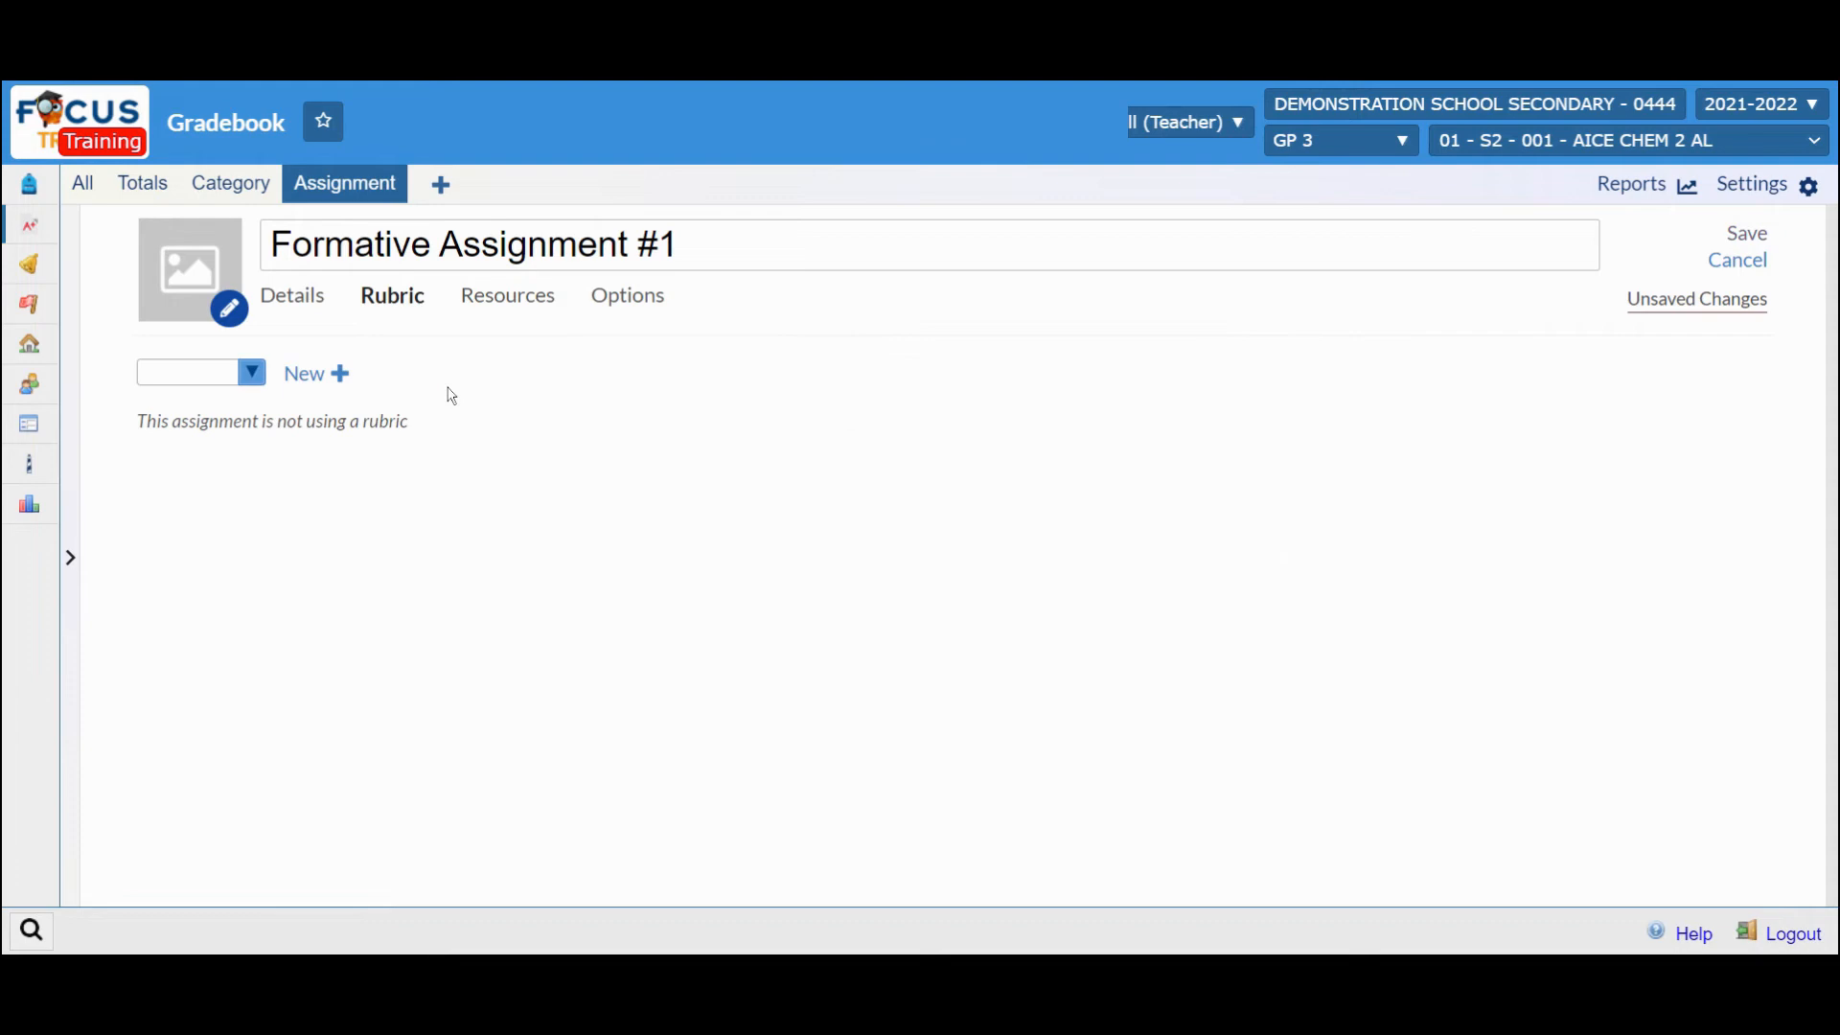
click(506, 295)
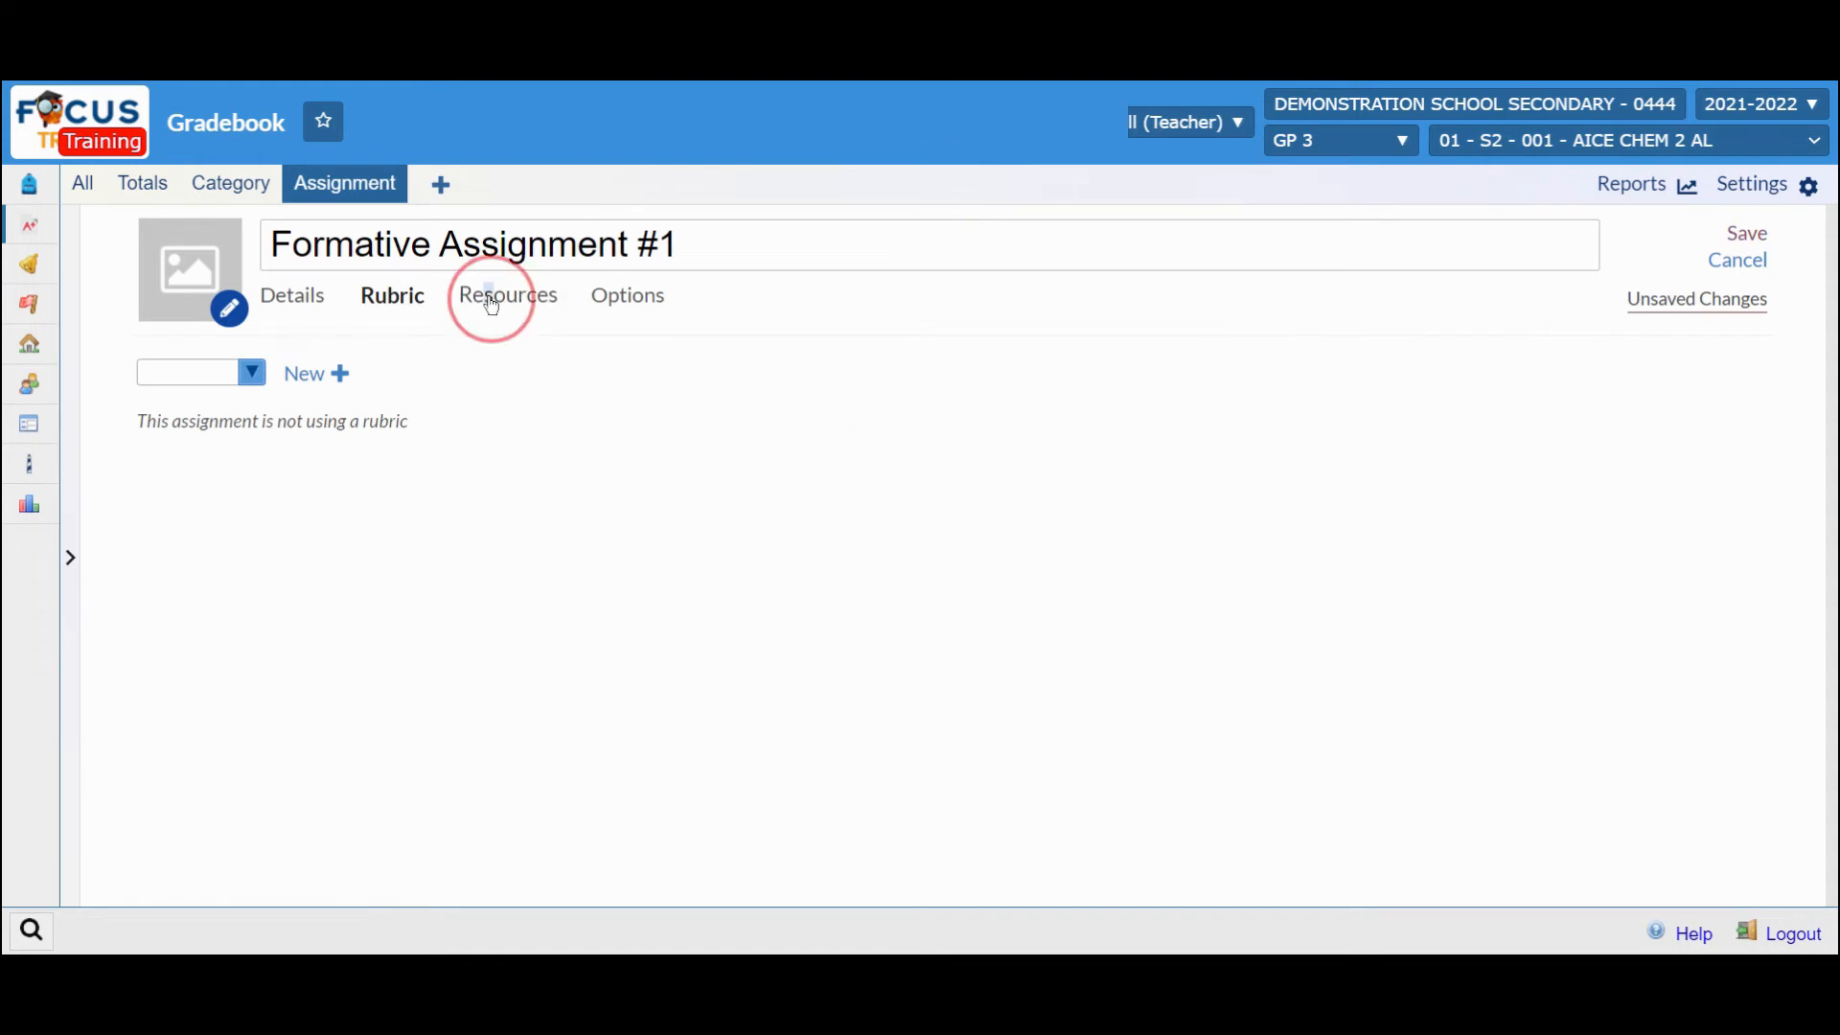
click(506, 295)
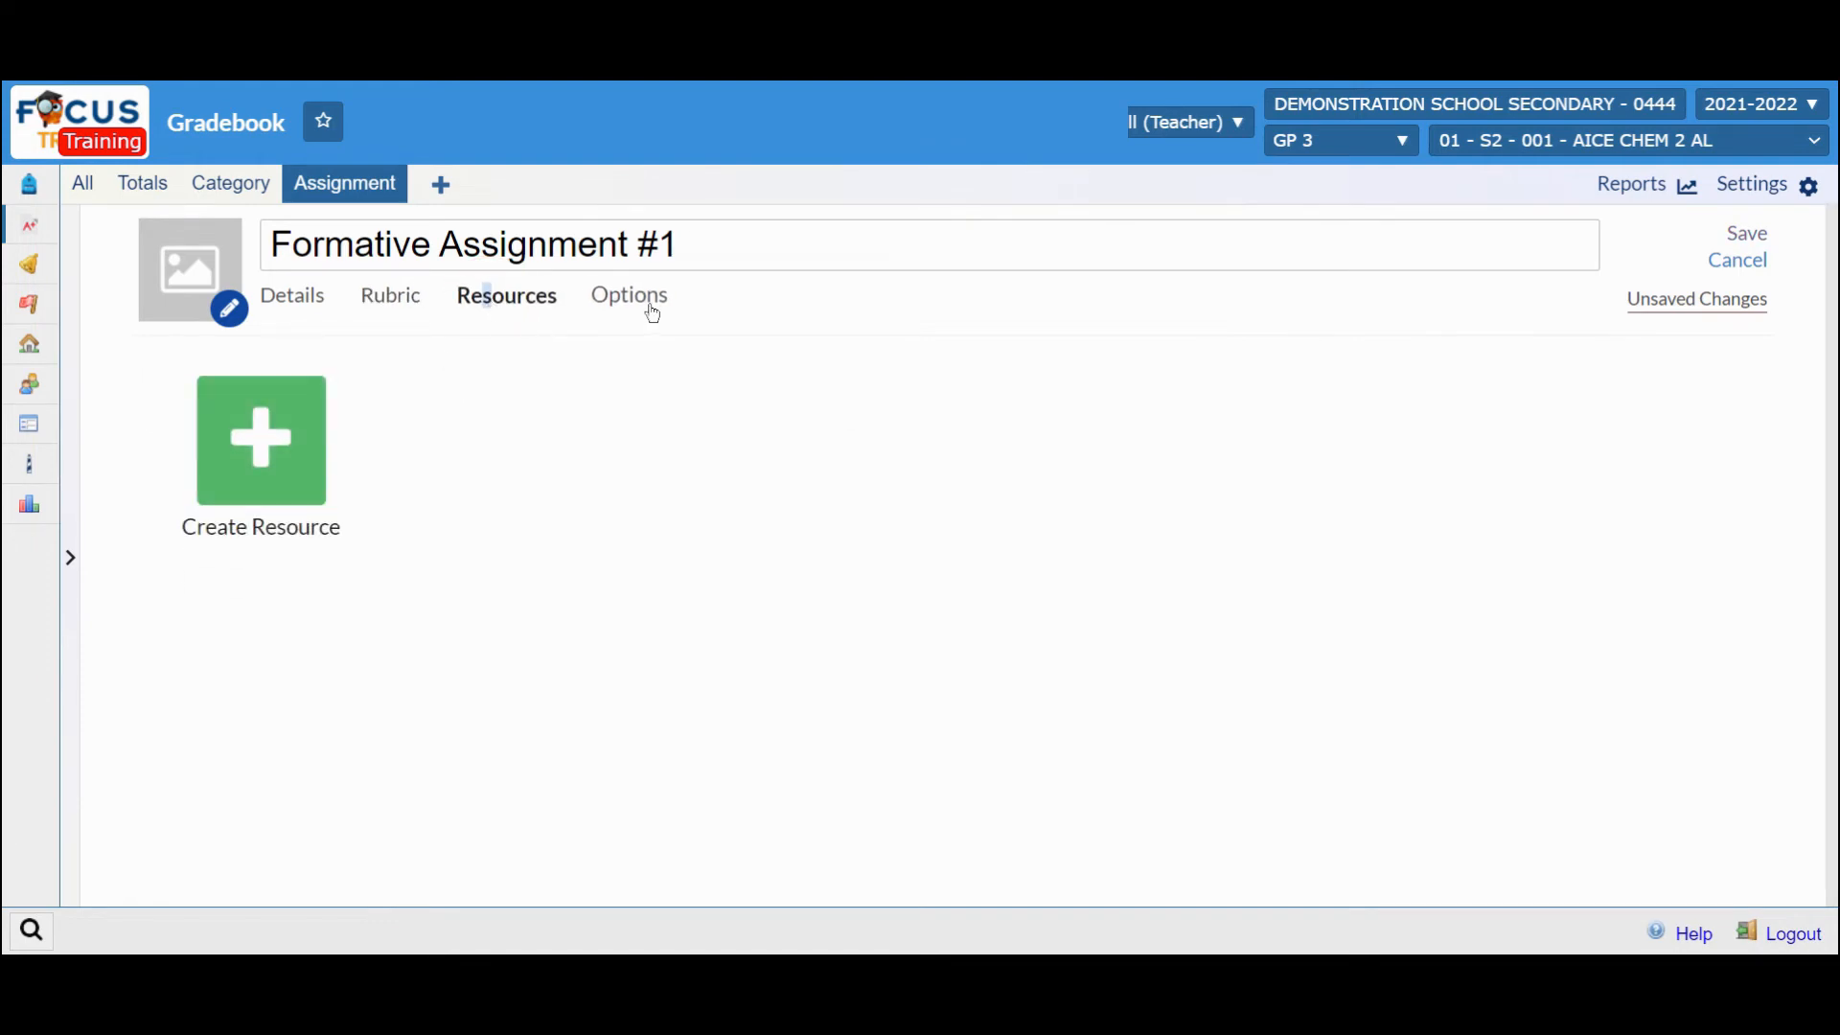
click(625, 295)
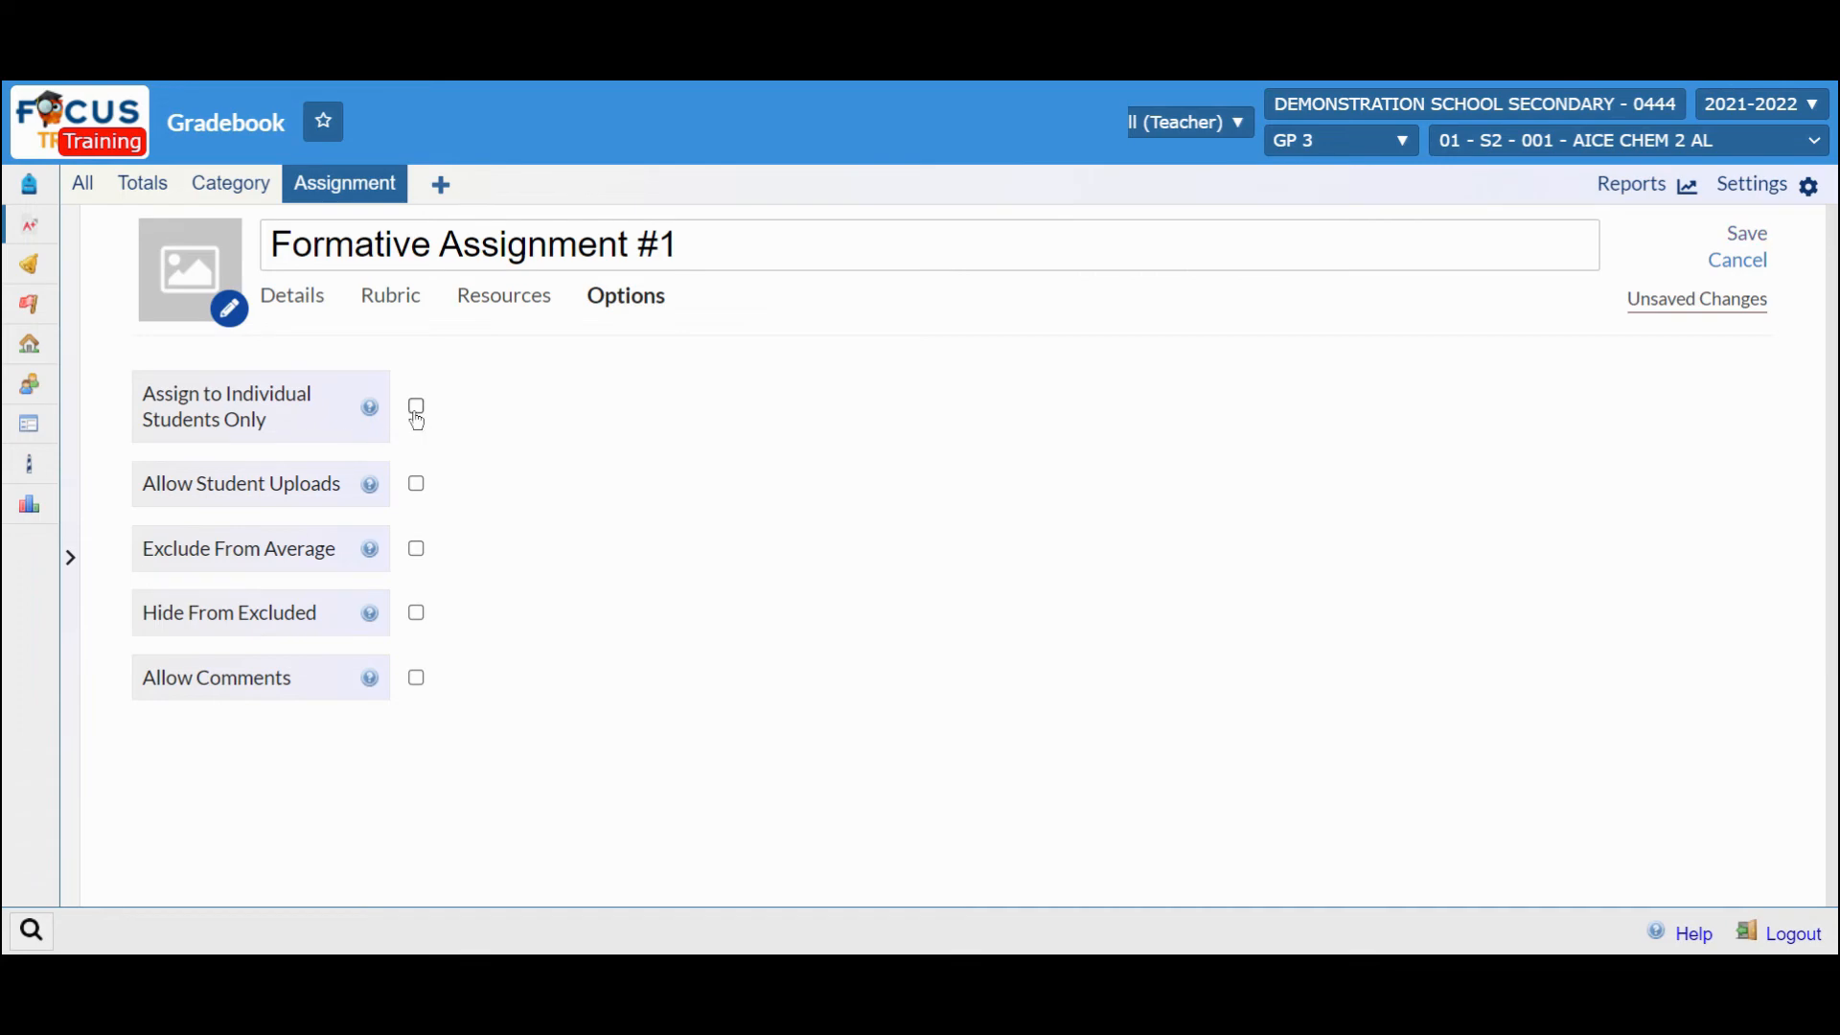
- Try Assign to Individual Students Only and Allow Student Uploads, leaving both unticked, back on Details
click(416, 406)
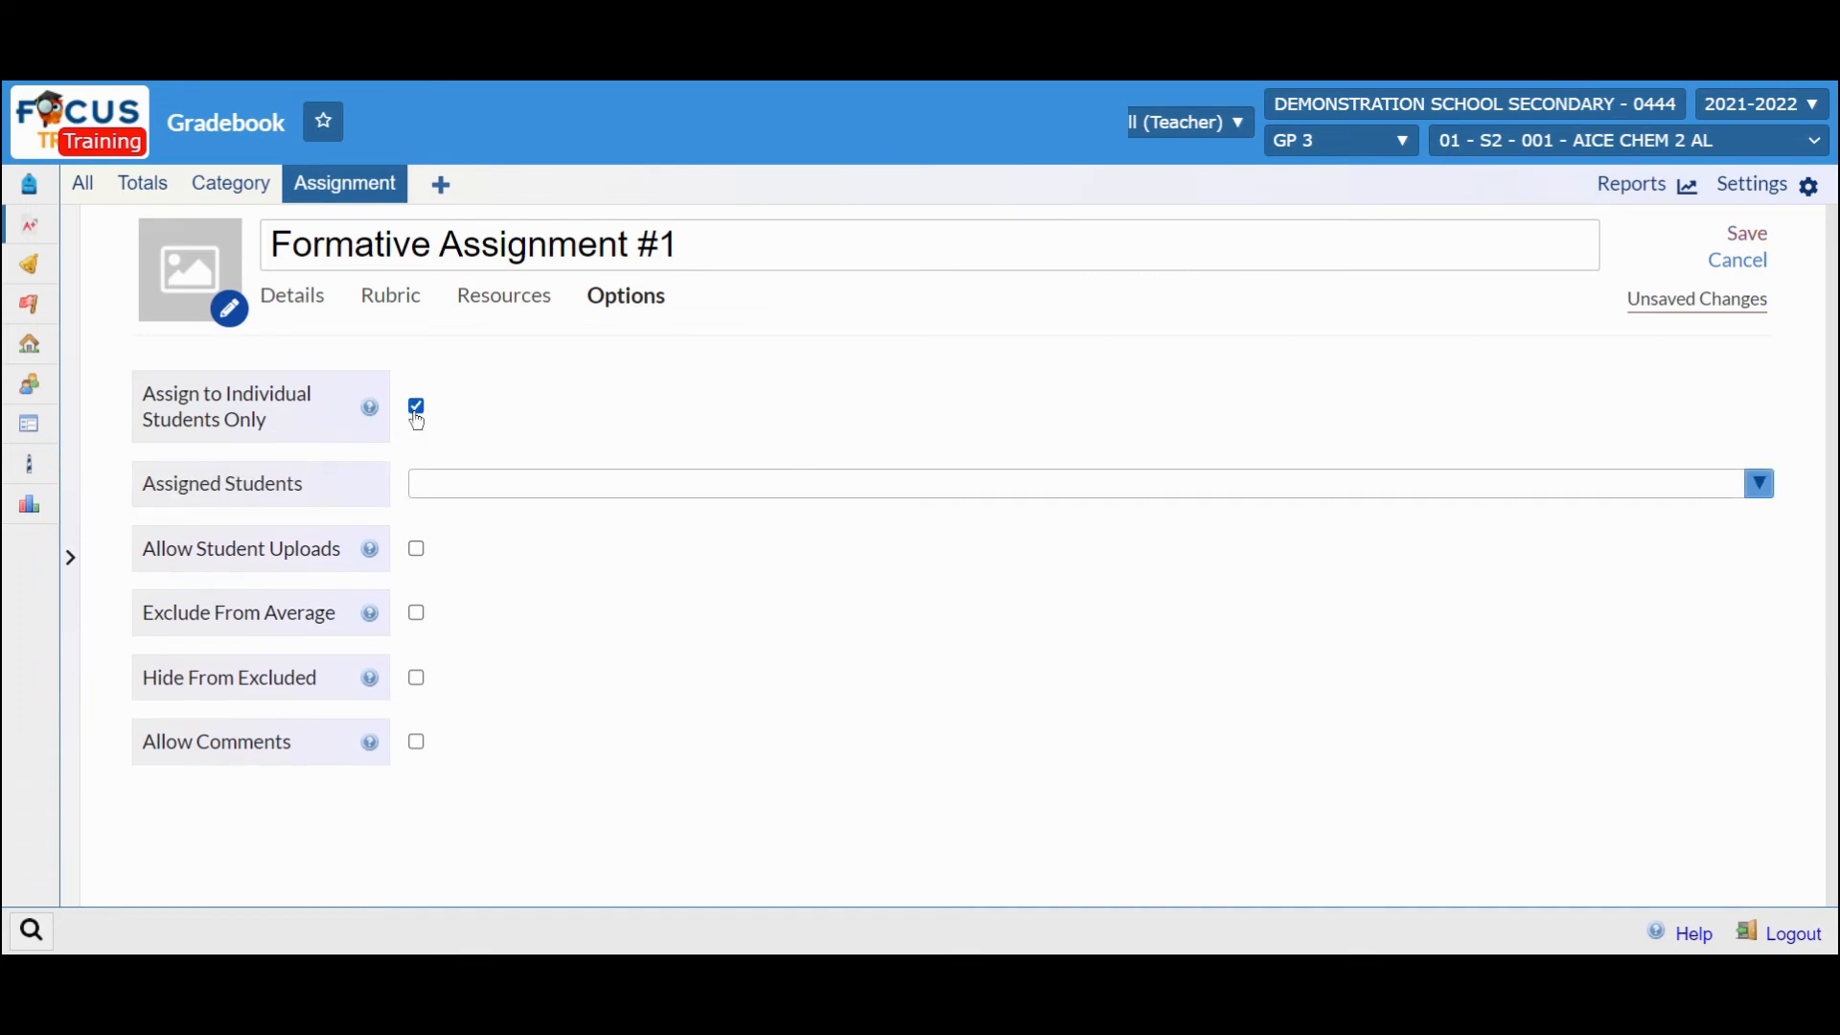
click(416, 406)
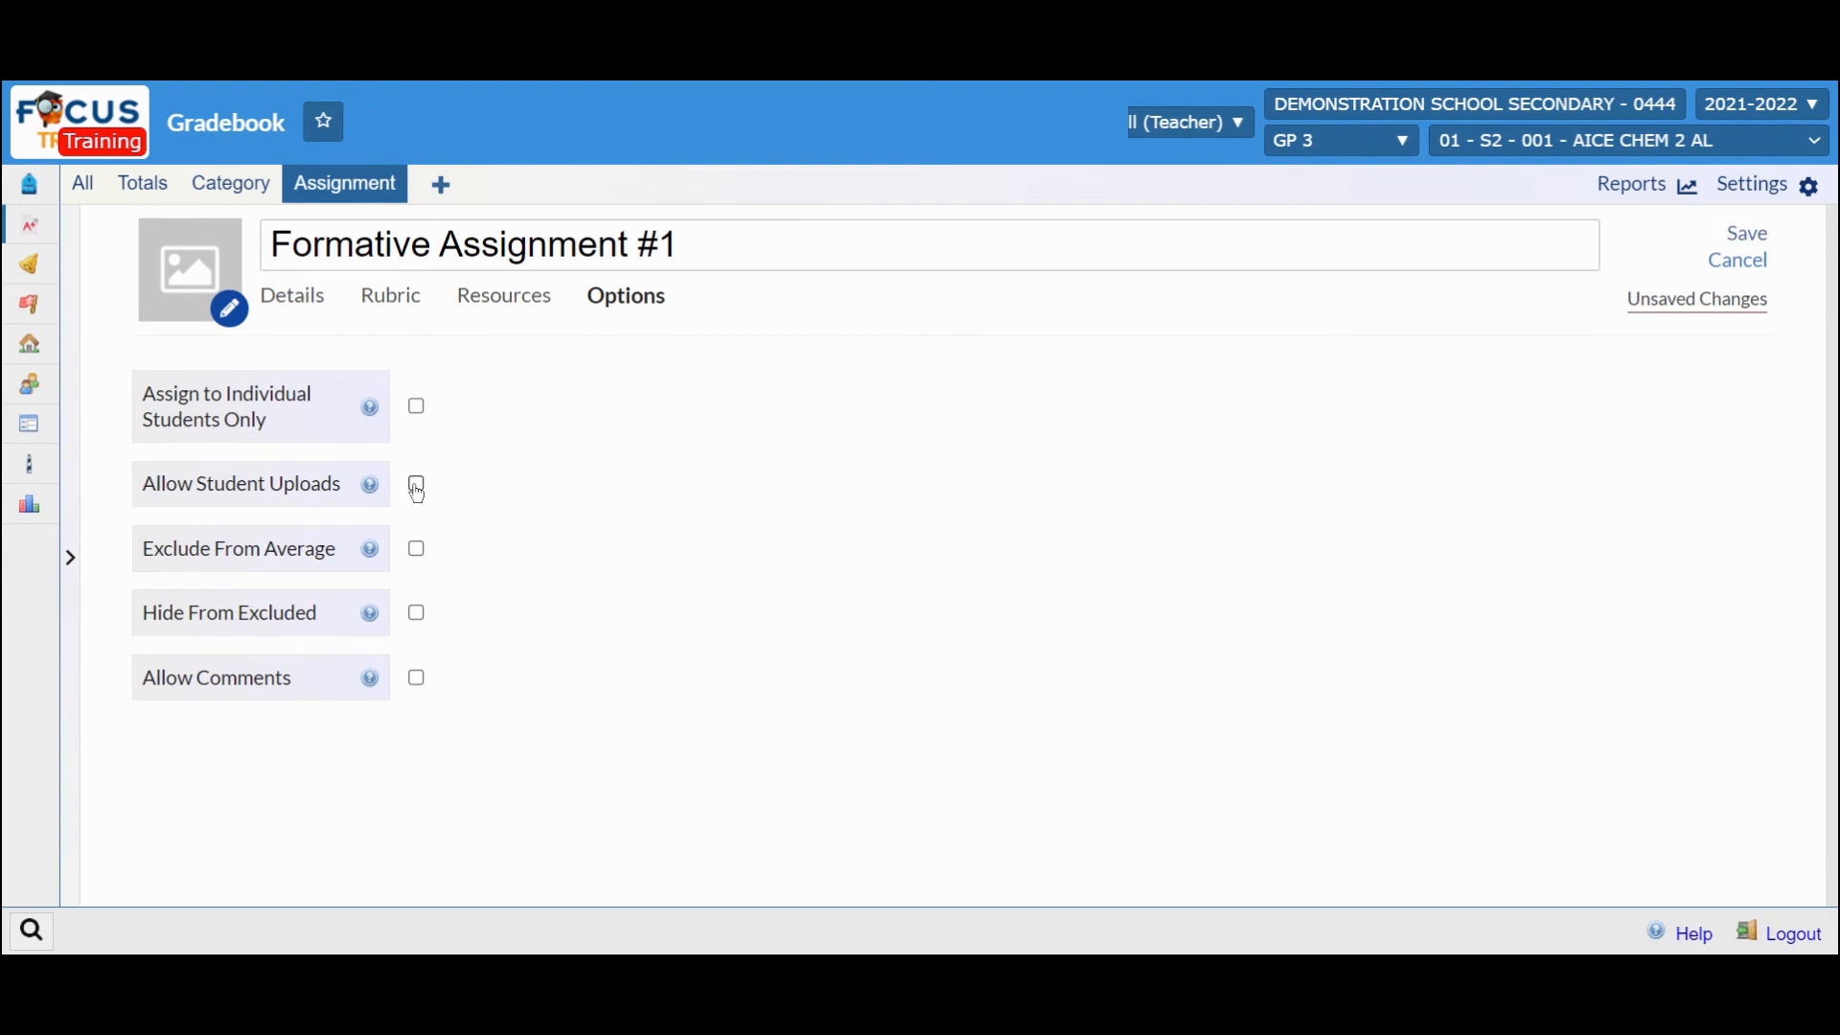
click(416, 485)
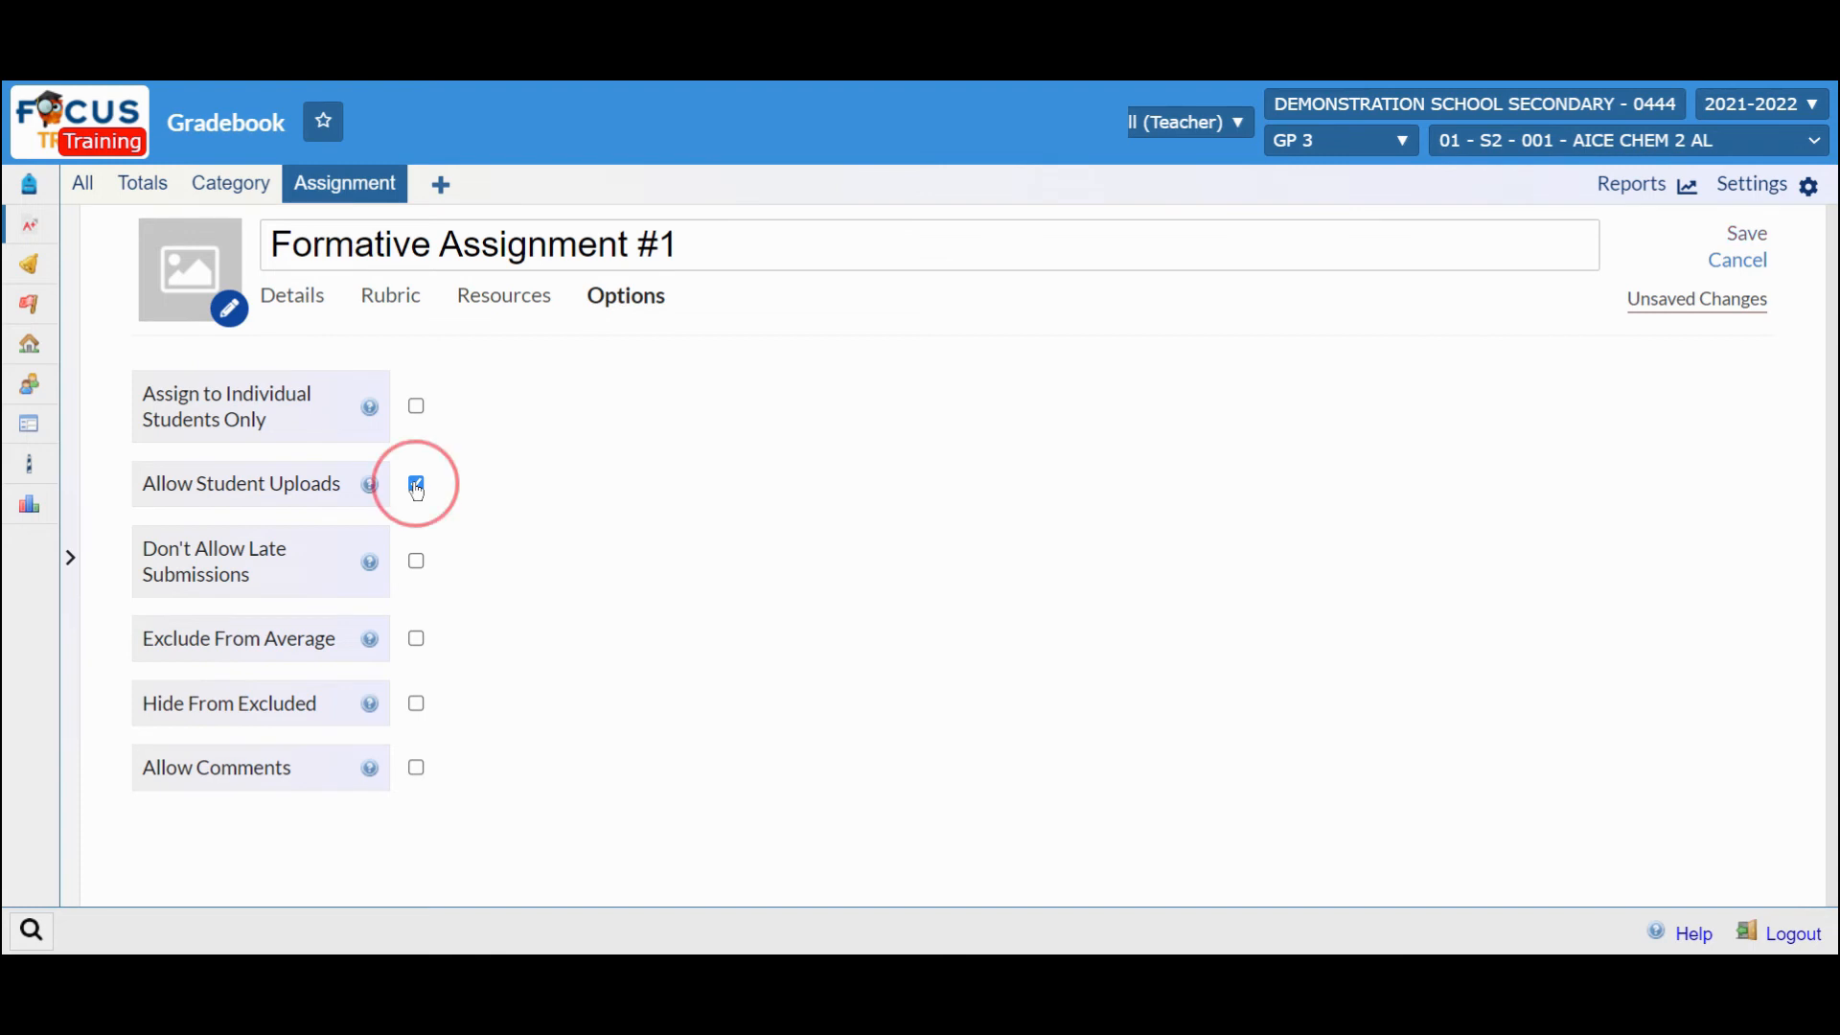
click(416, 483)
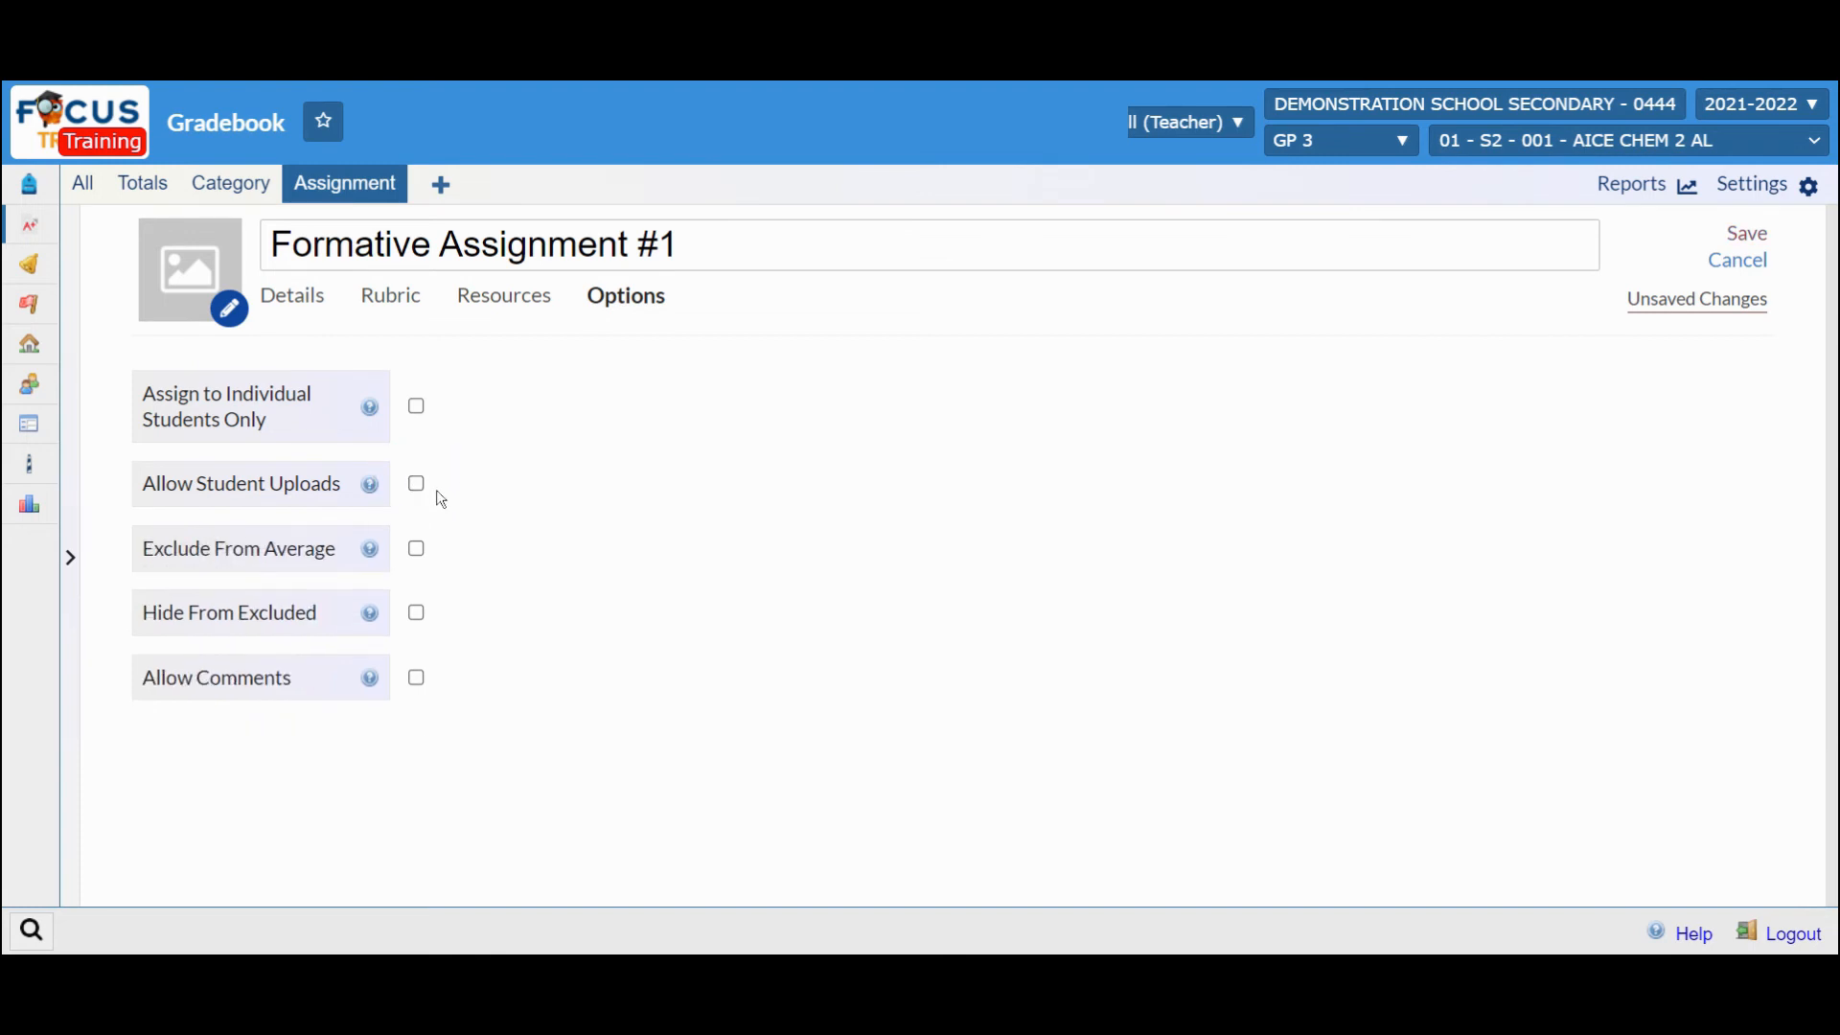
mouse_move(370, 550)
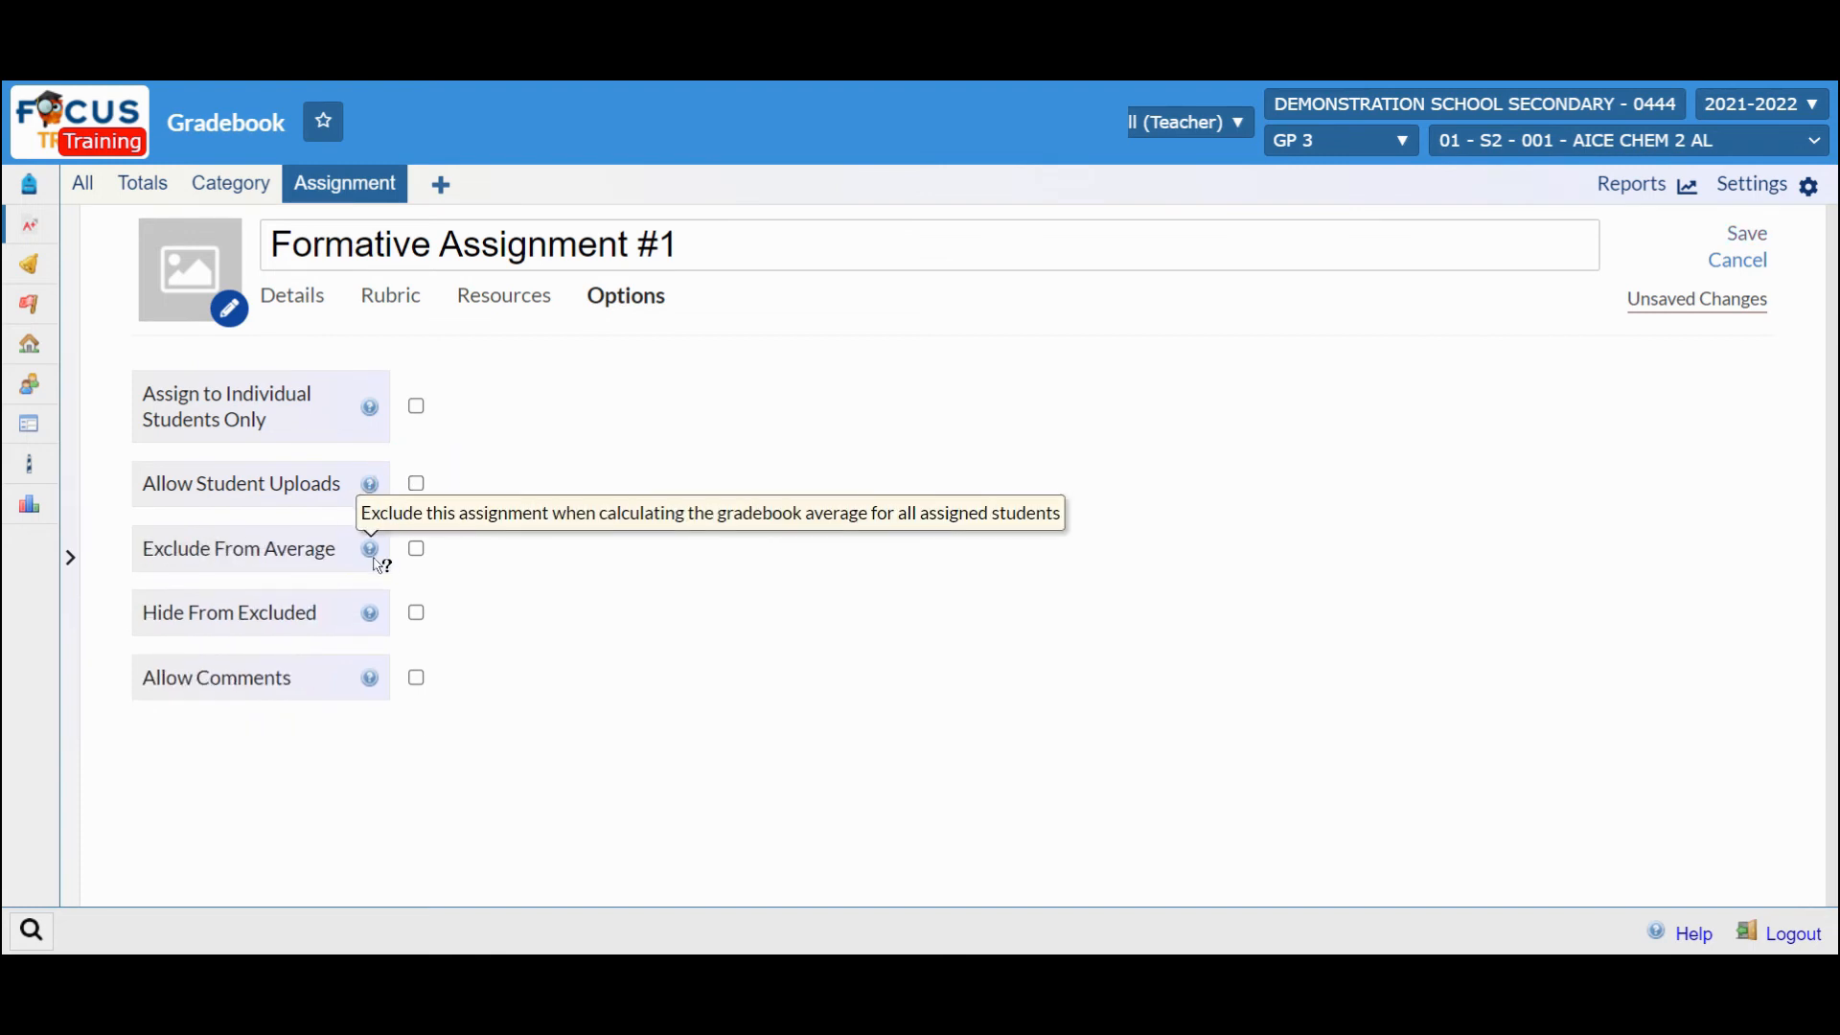
mouse_move(370, 613)
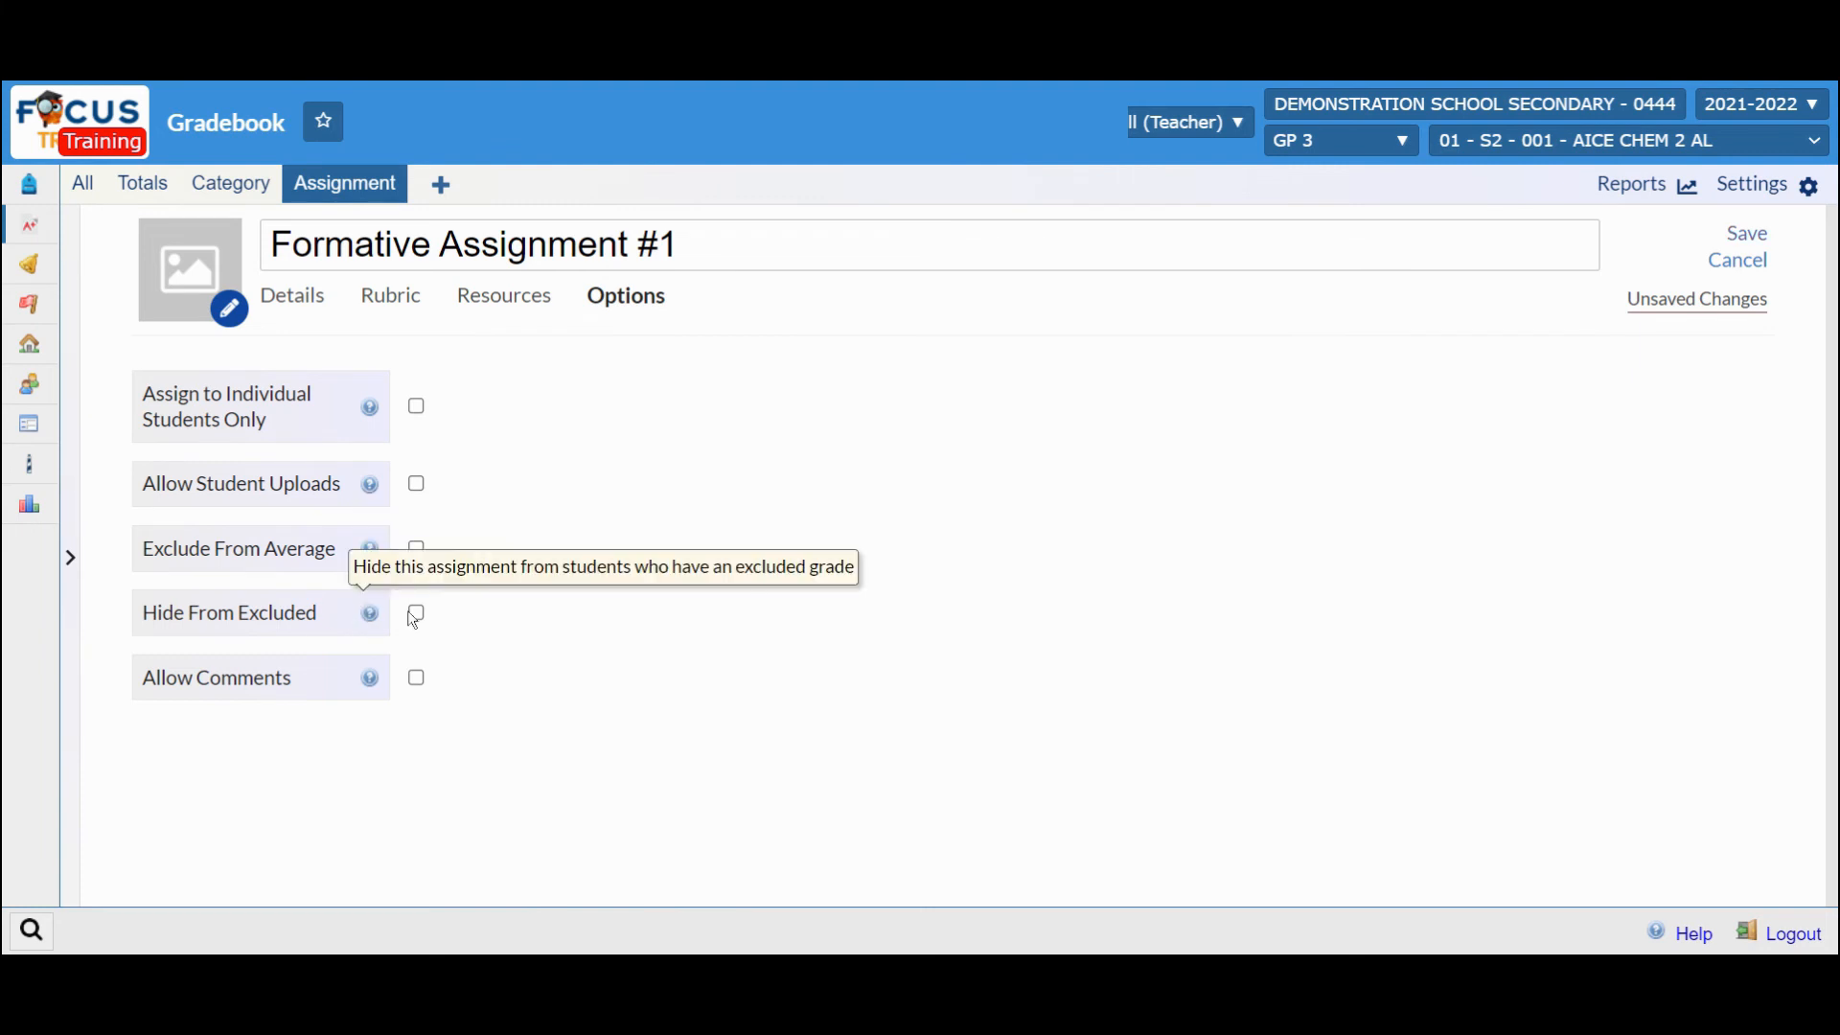
mouse_move(369, 677)
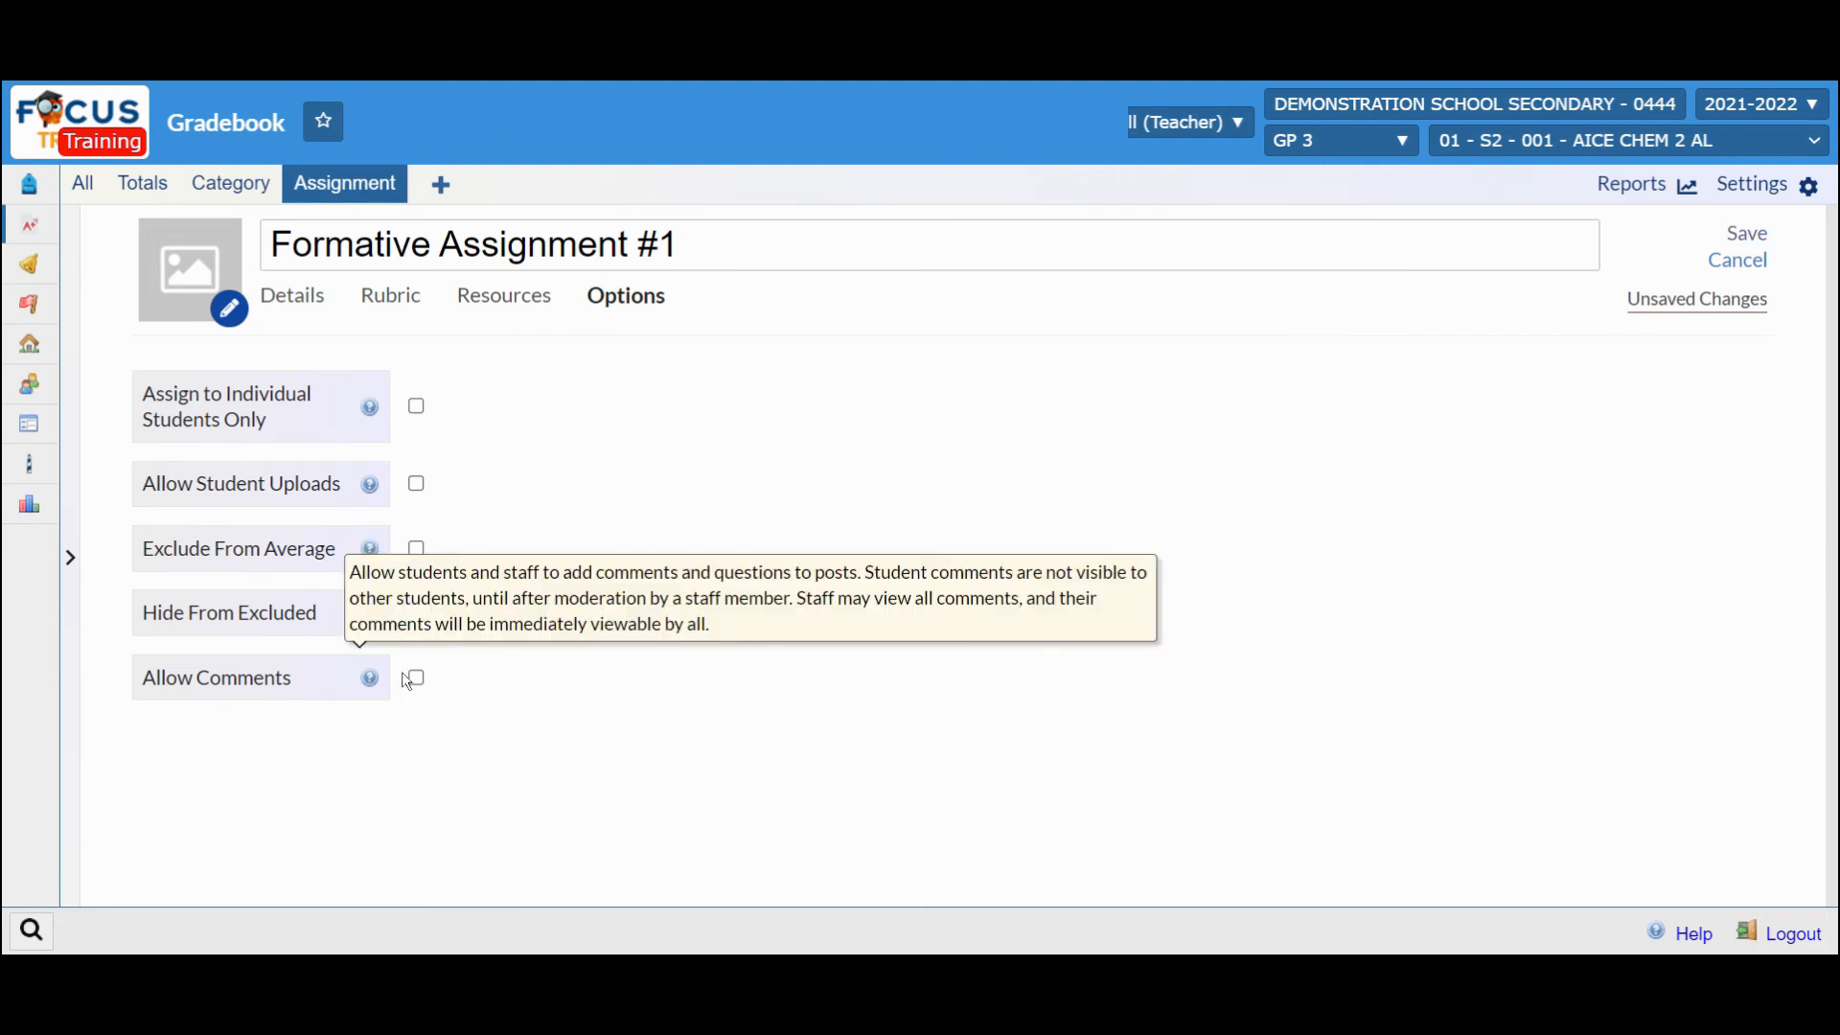
mouse_move(414, 678)
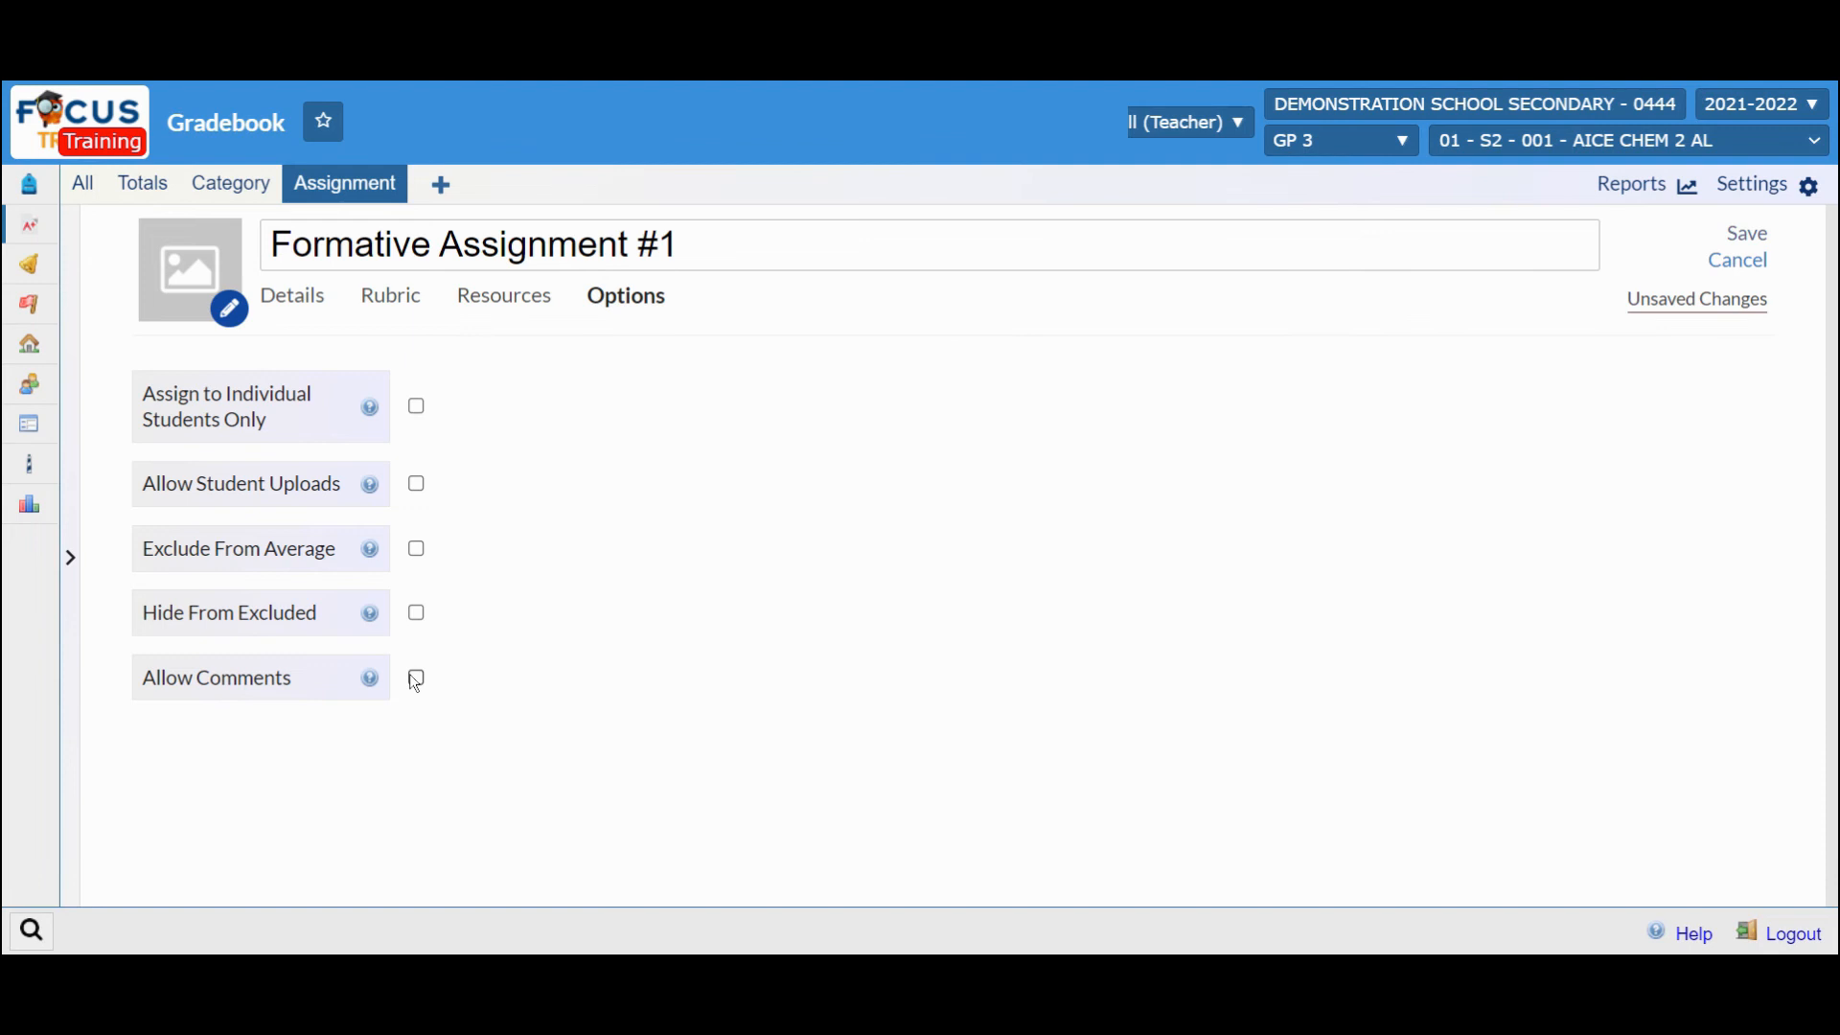
click(293, 296)
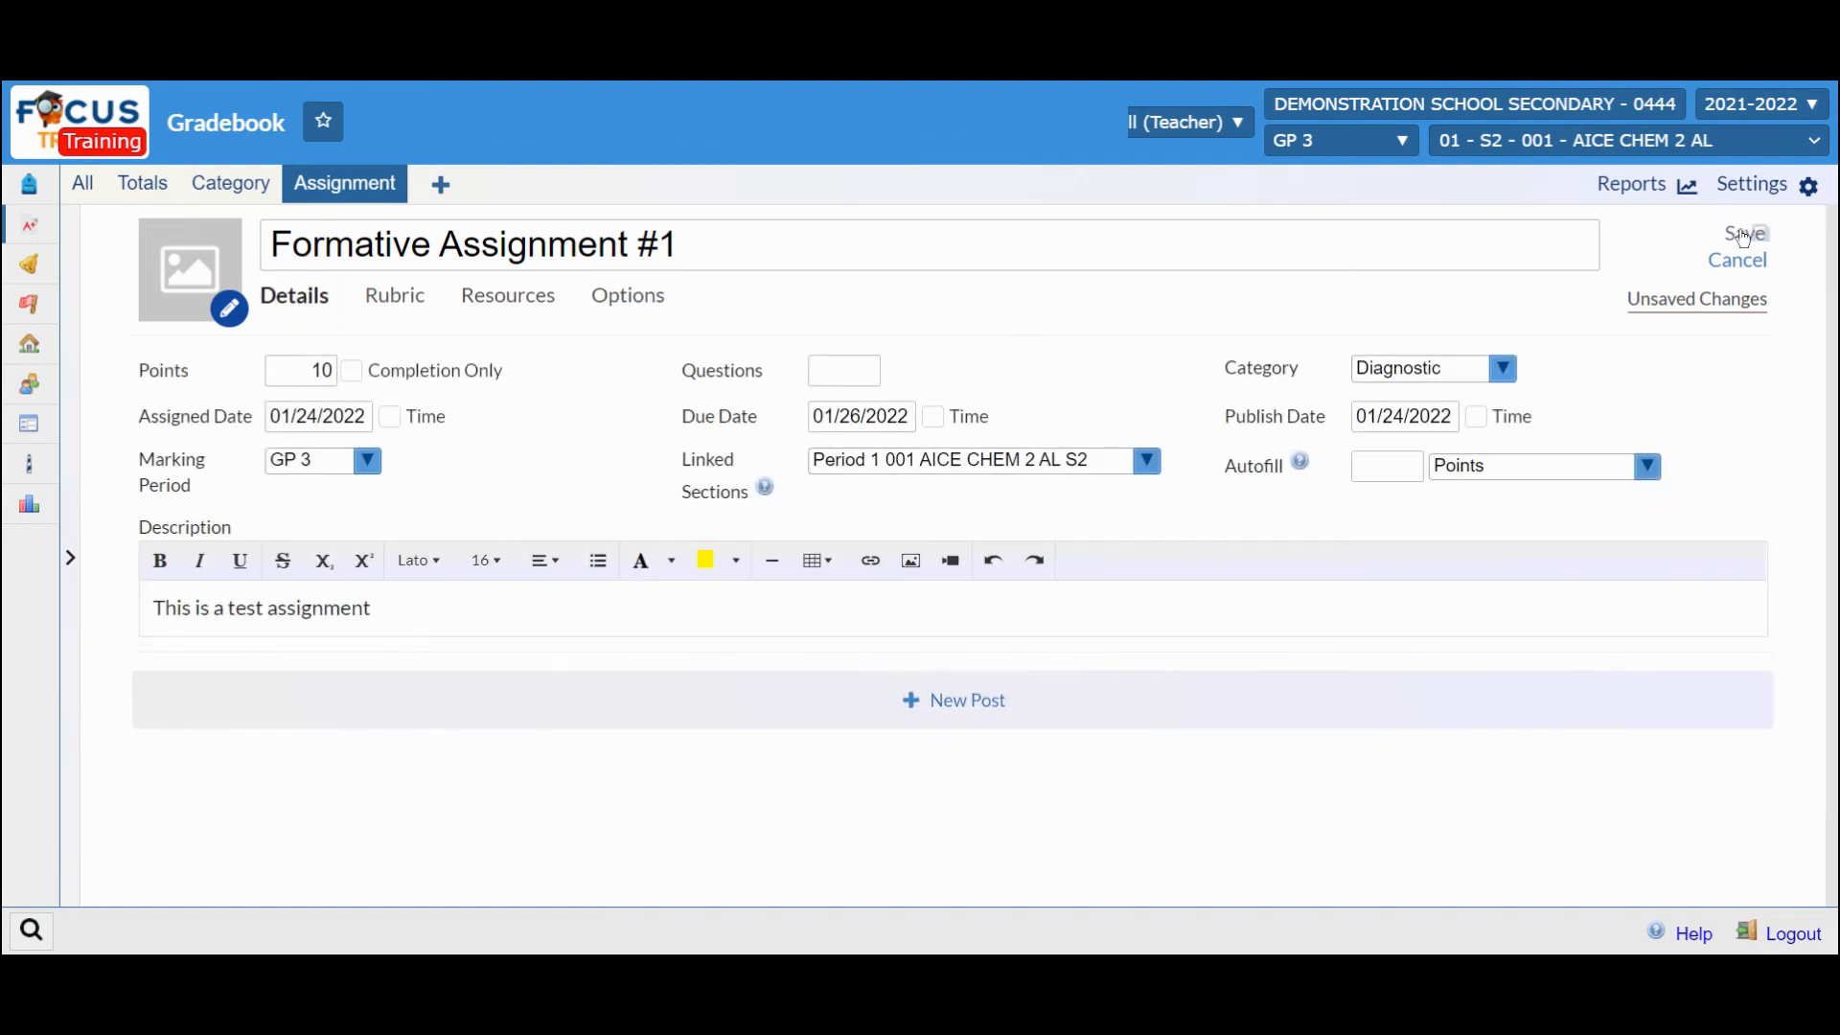
- Save Formative Assignment #1 and view its 10-point, due 01/26 column in the full gradebook
click(1740, 234)
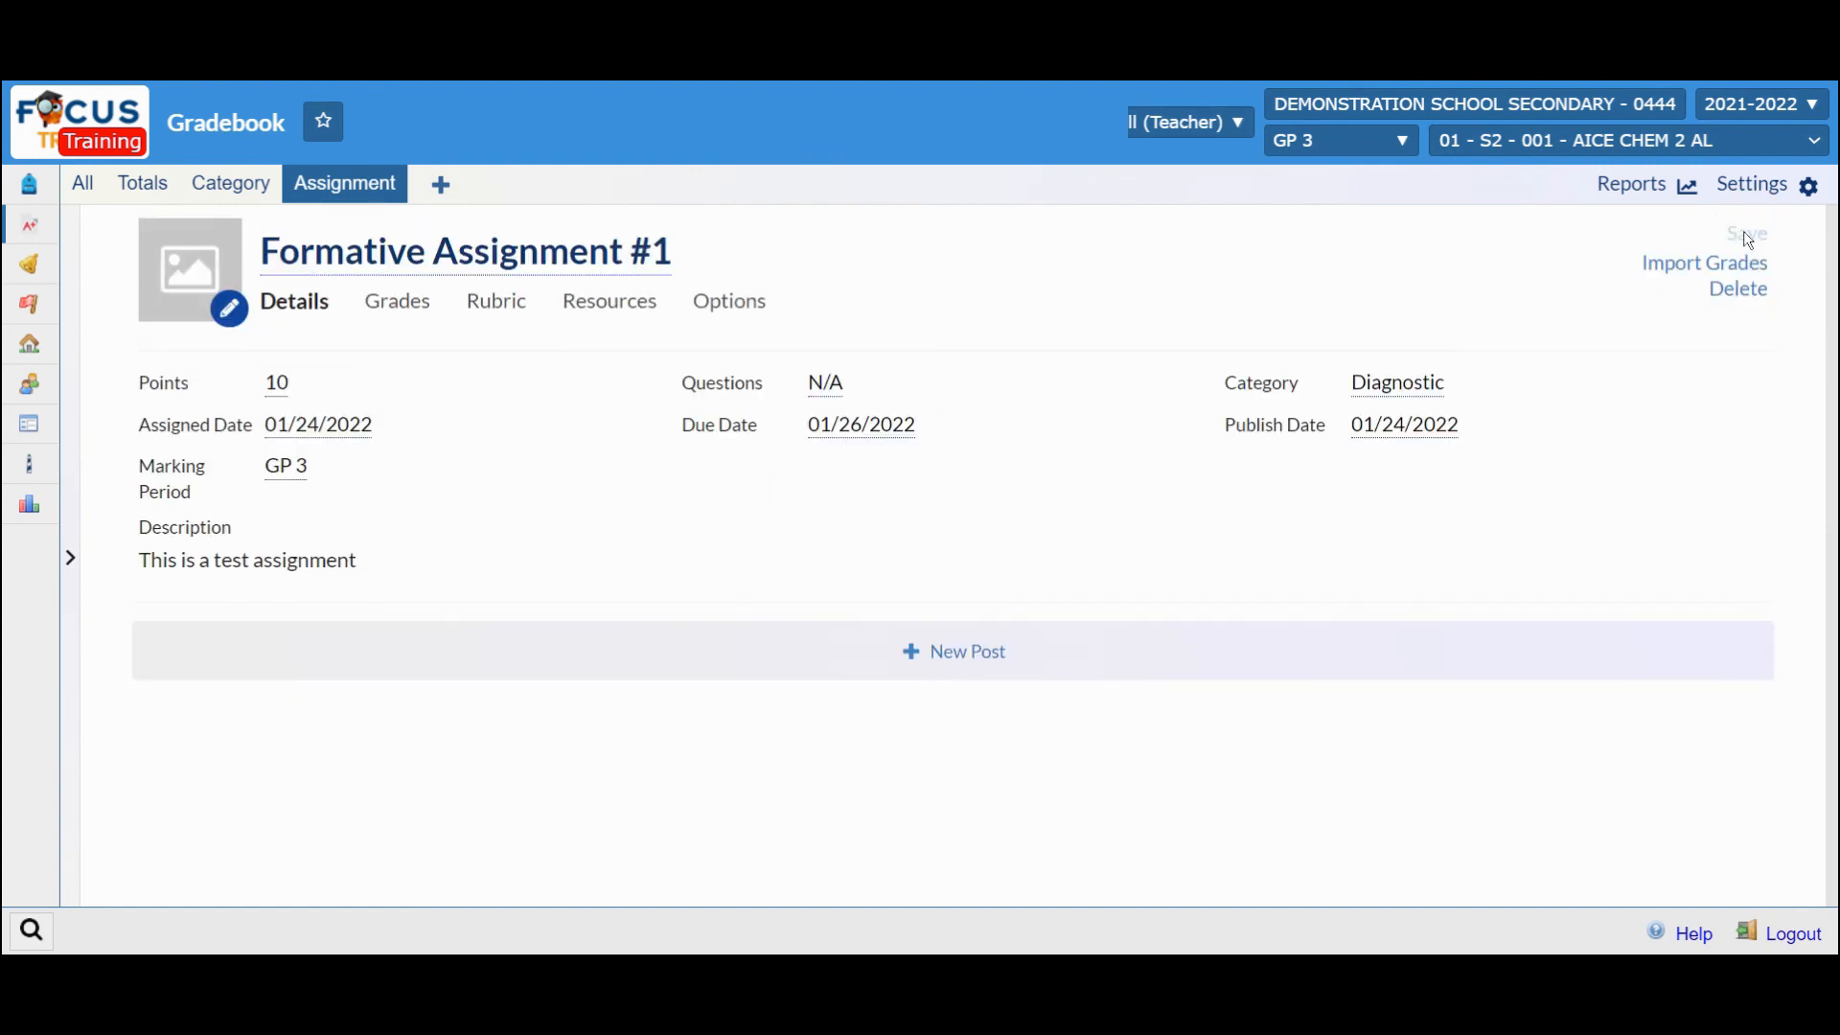
mouse_move(245, 173)
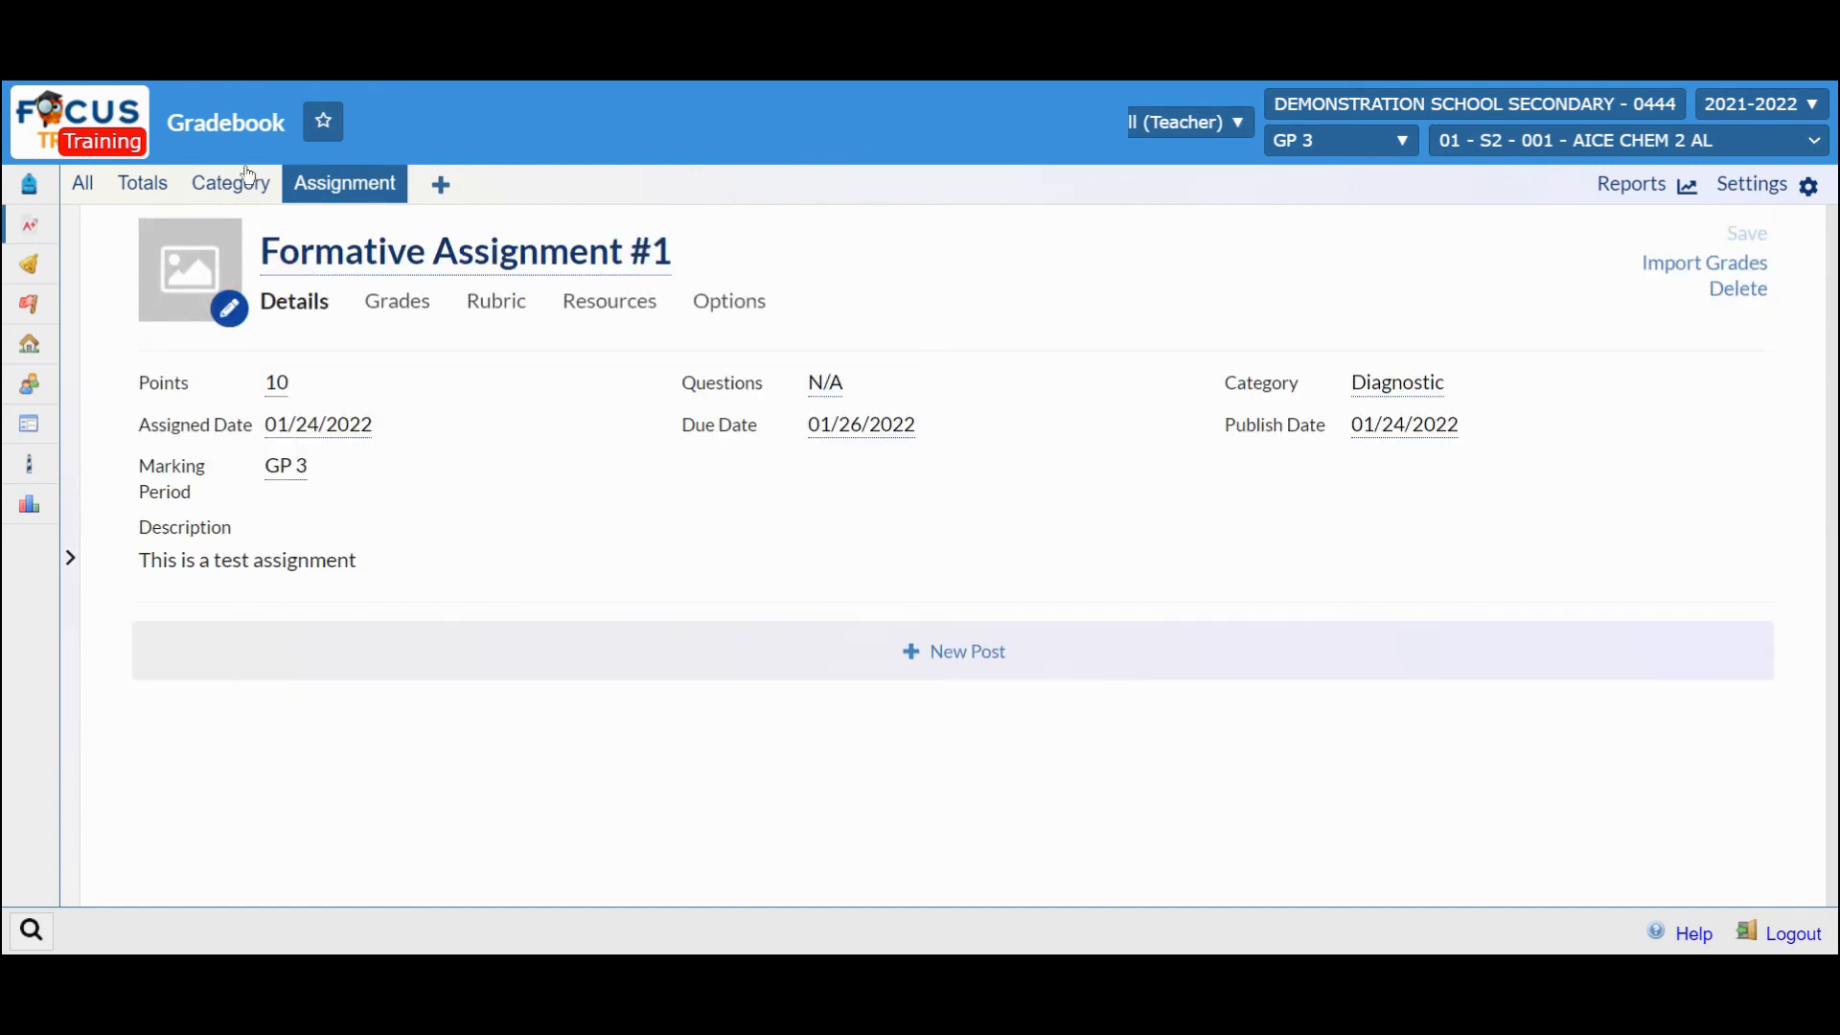
click(80, 184)
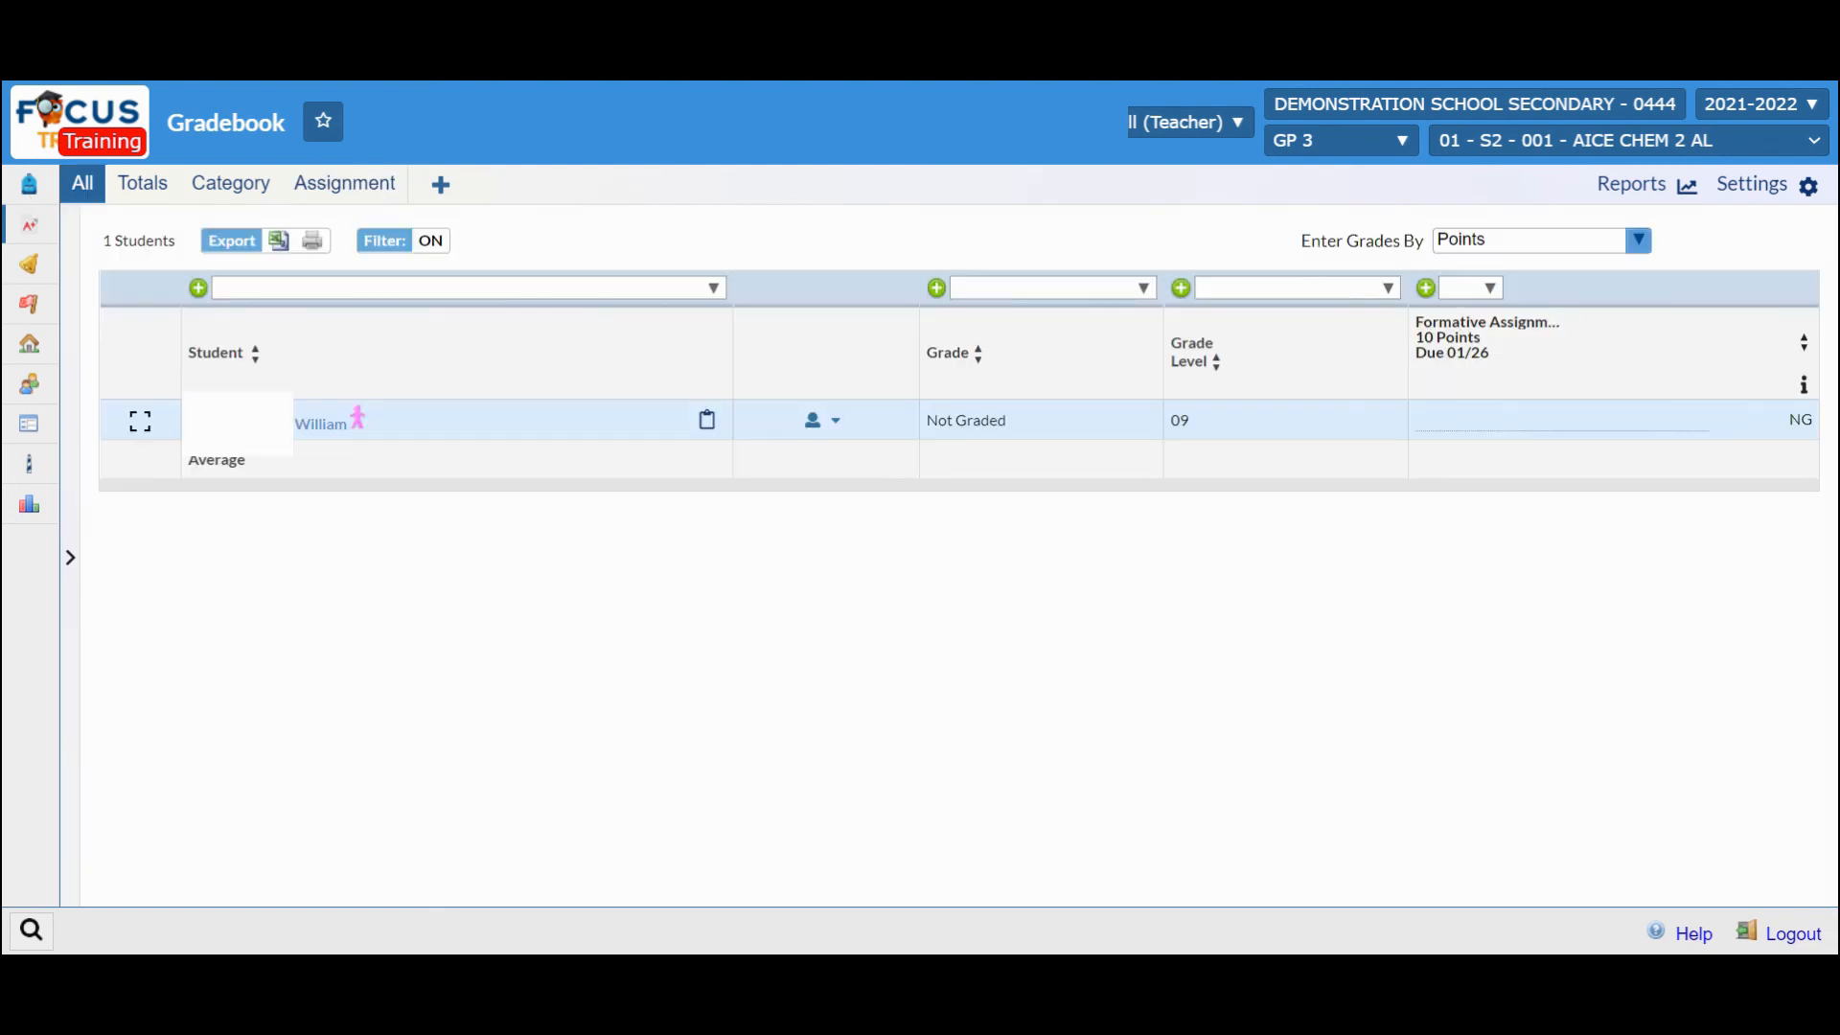